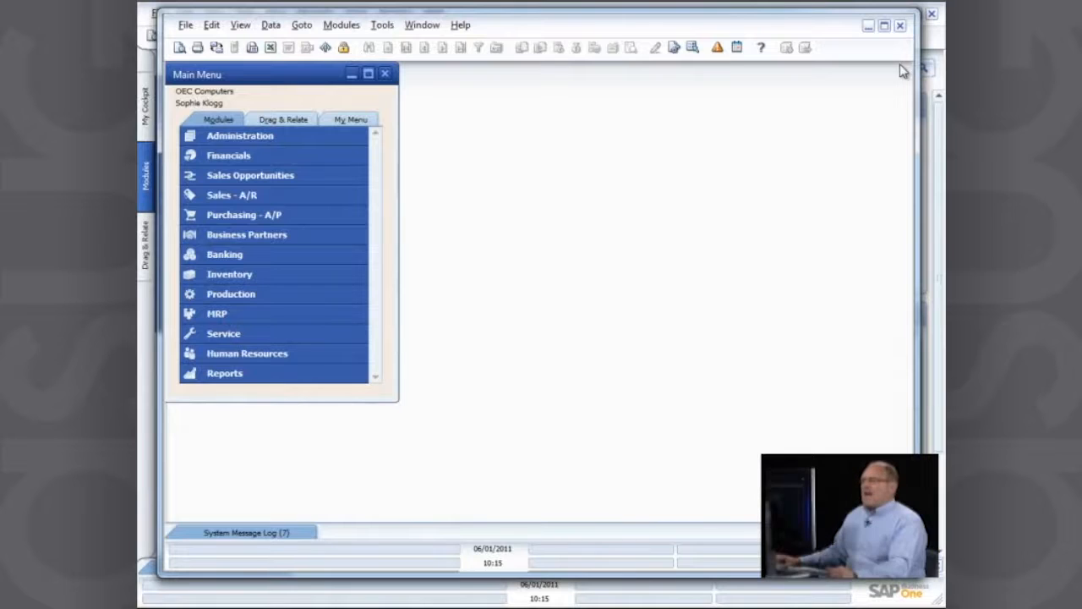
pyautogui.moveTo(419, 95)
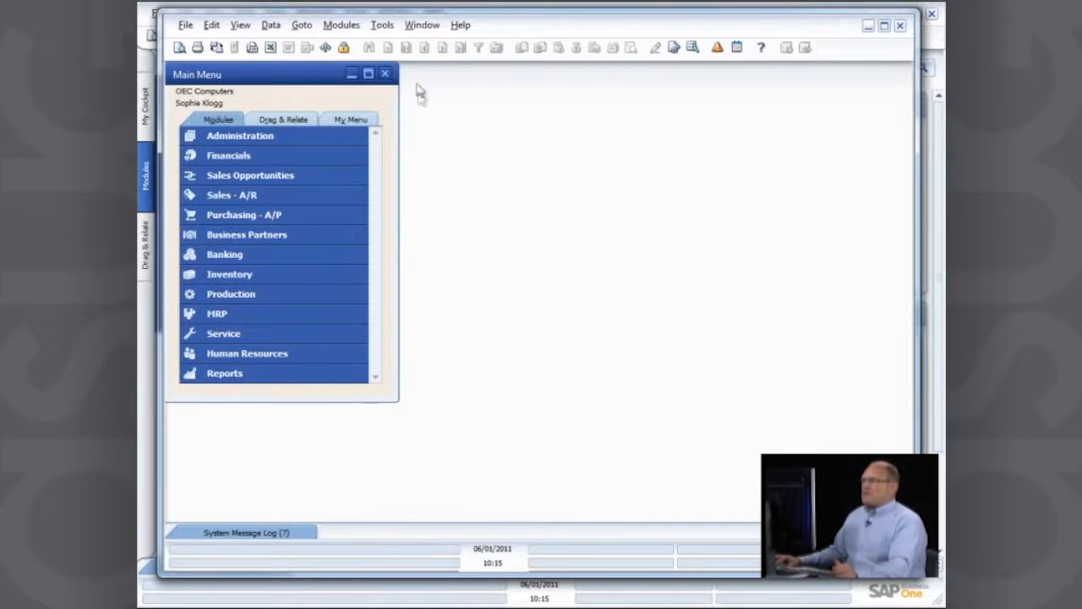
pyautogui.moveTo(548, 220)
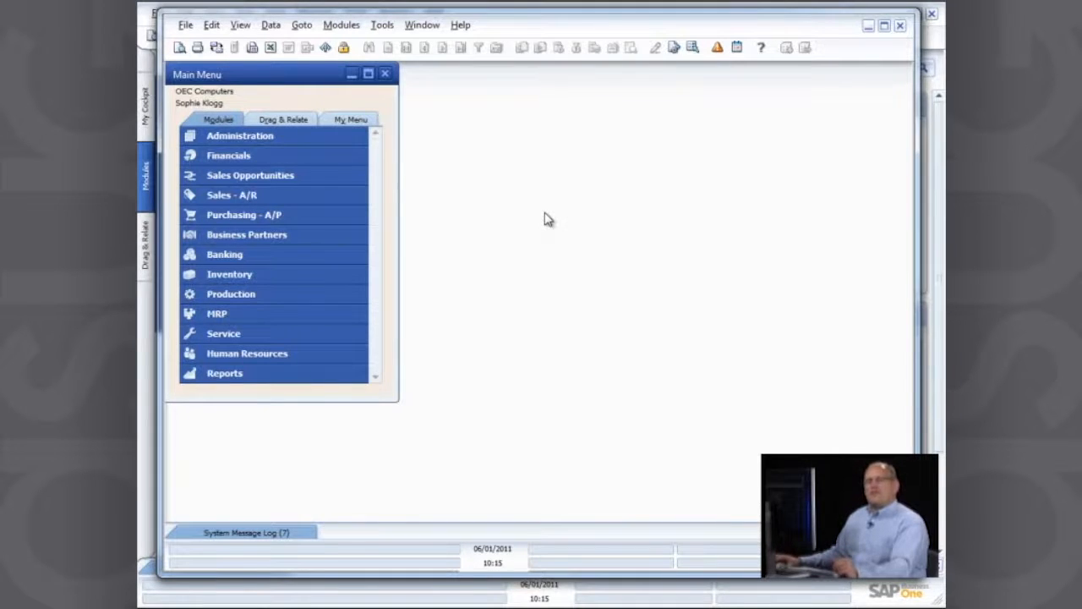
pyautogui.moveTo(497, 220)
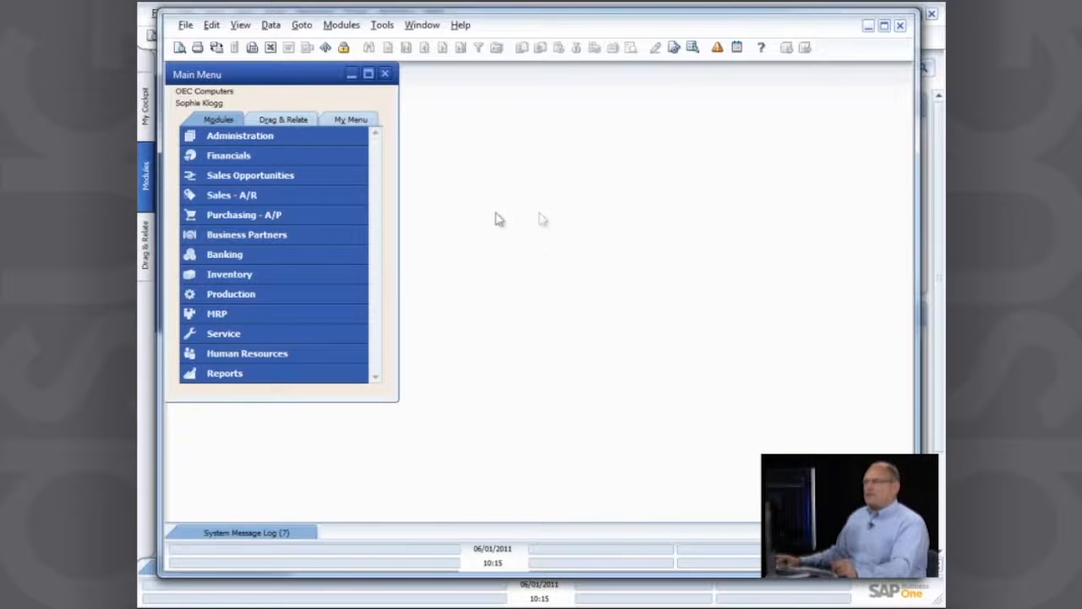
# Start a new sales order for customer C40000 and begin the first item line for A00001
pyautogui.click(244, 174)
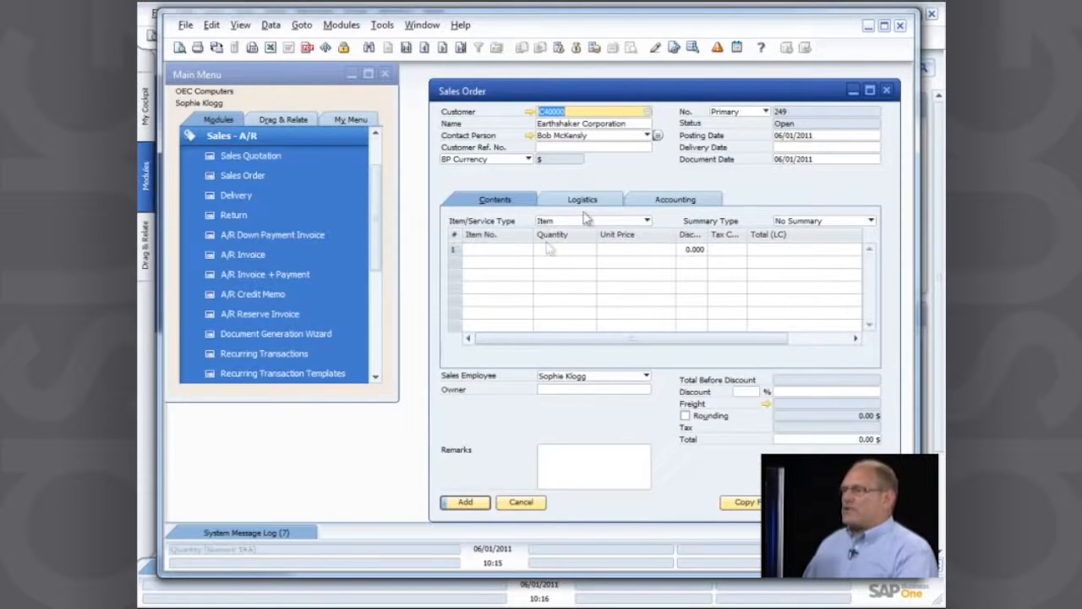
pyautogui.click(824, 146)
pyautogui.write('06/01/2011')
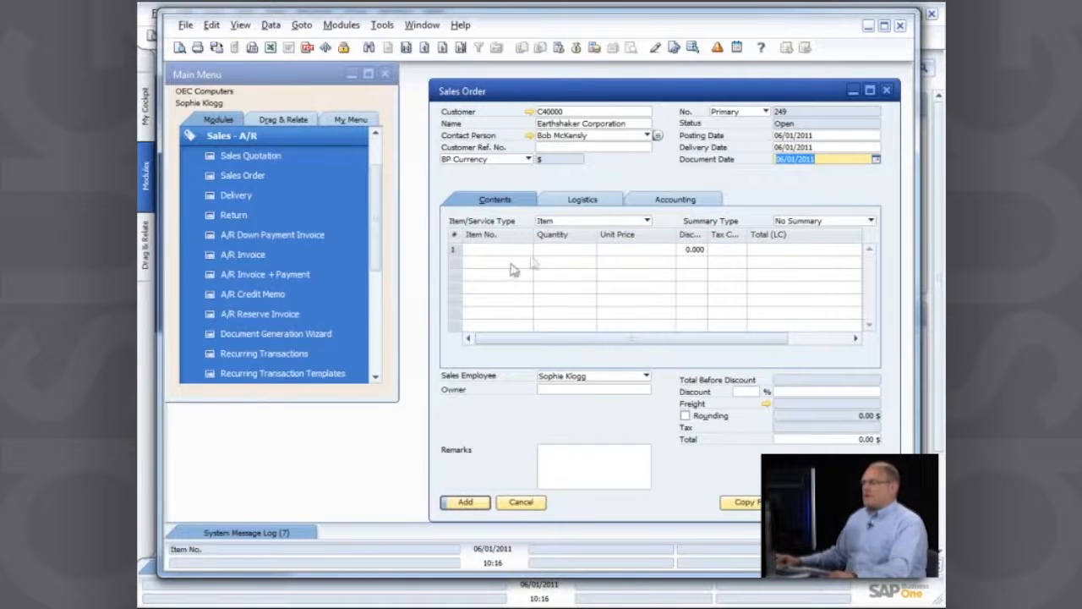
pyautogui.click(493, 251)
pyautogui.write('A00001')
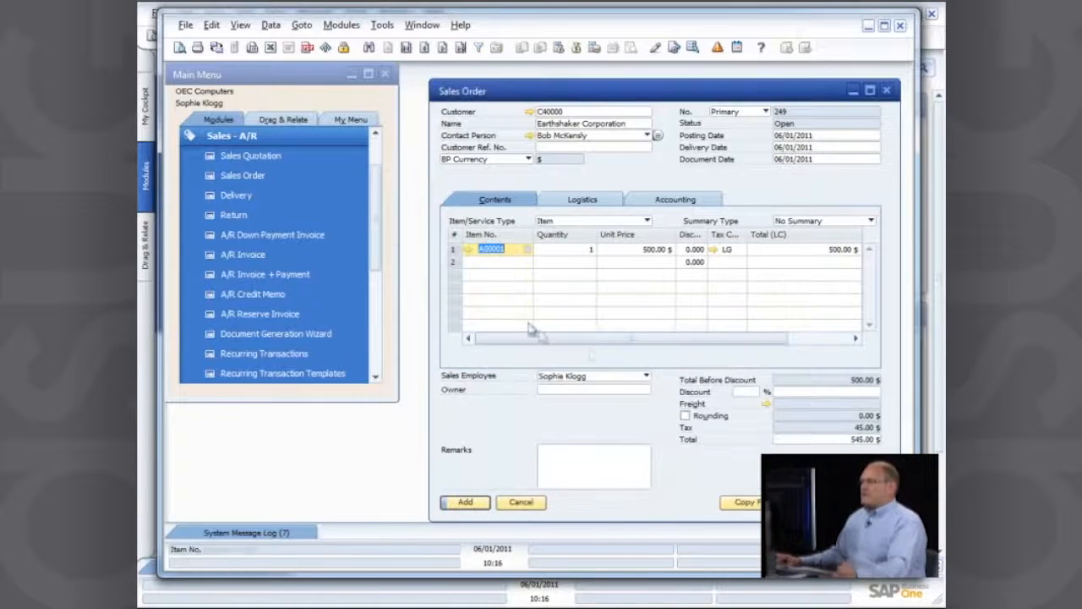
pyautogui.moveTo(522, 295)
pyautogui.write('5')
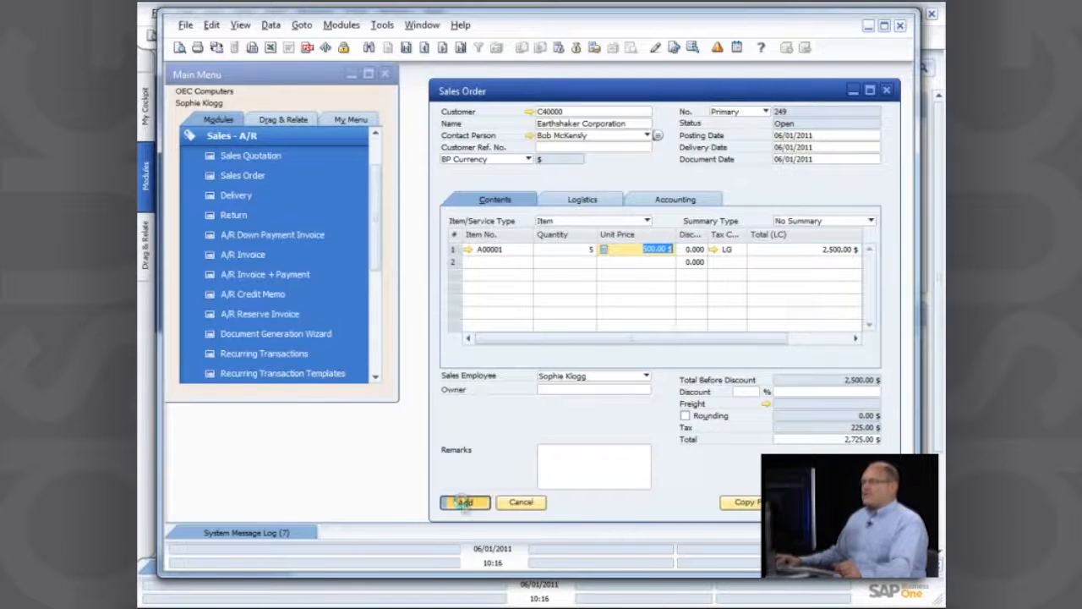
# Add the order and send the approval request with the remark 'Please approve it'
pyautogui.click(463, 501)
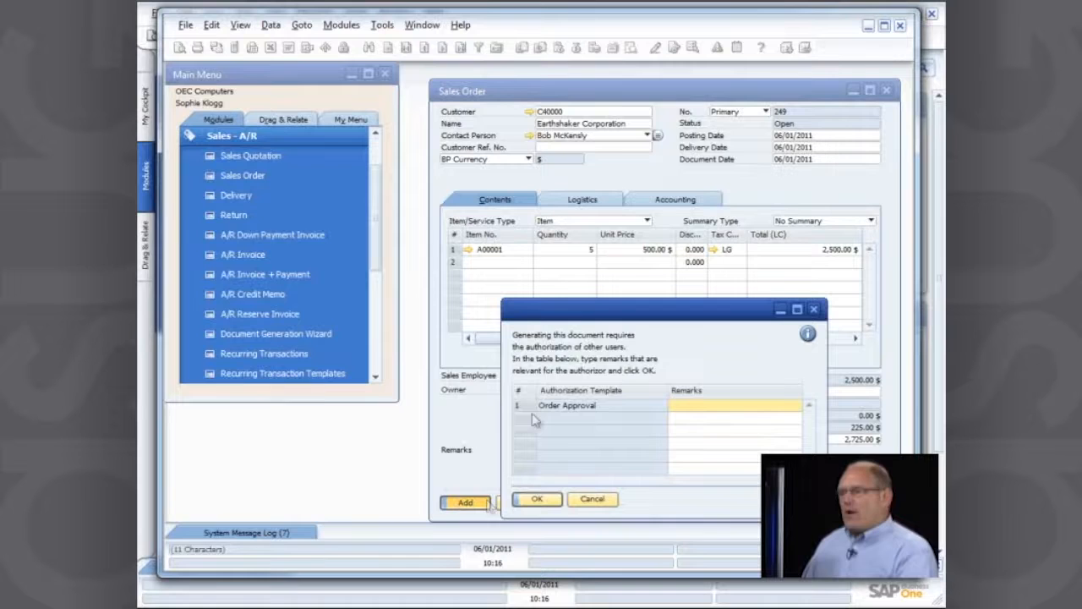
pyautogui.moveTo(660, 308); pyautogui.dragTo(617, 244)
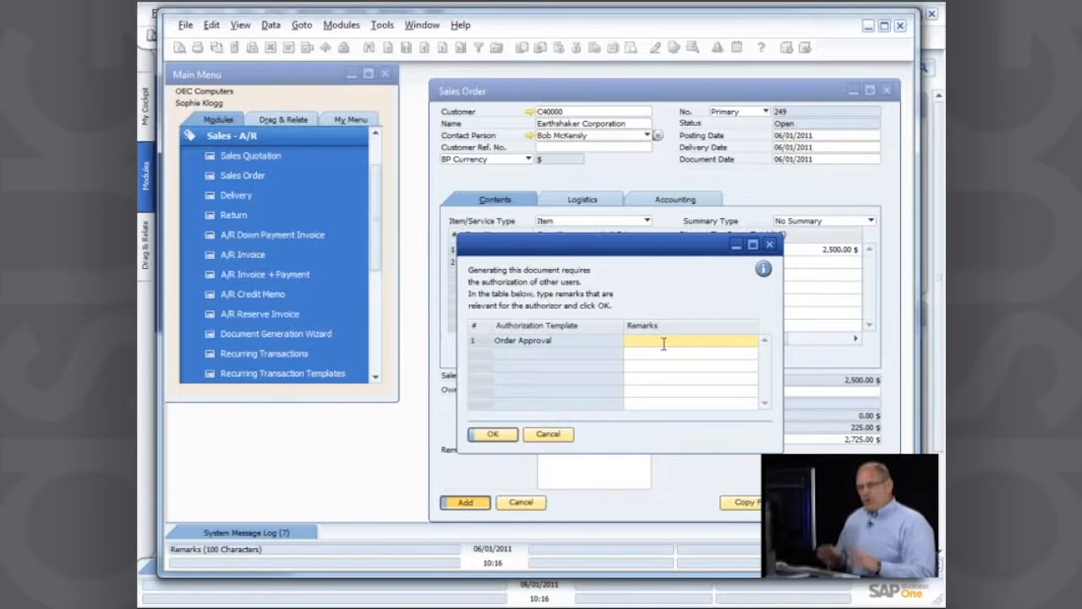
pyautogui.write('Pleas')
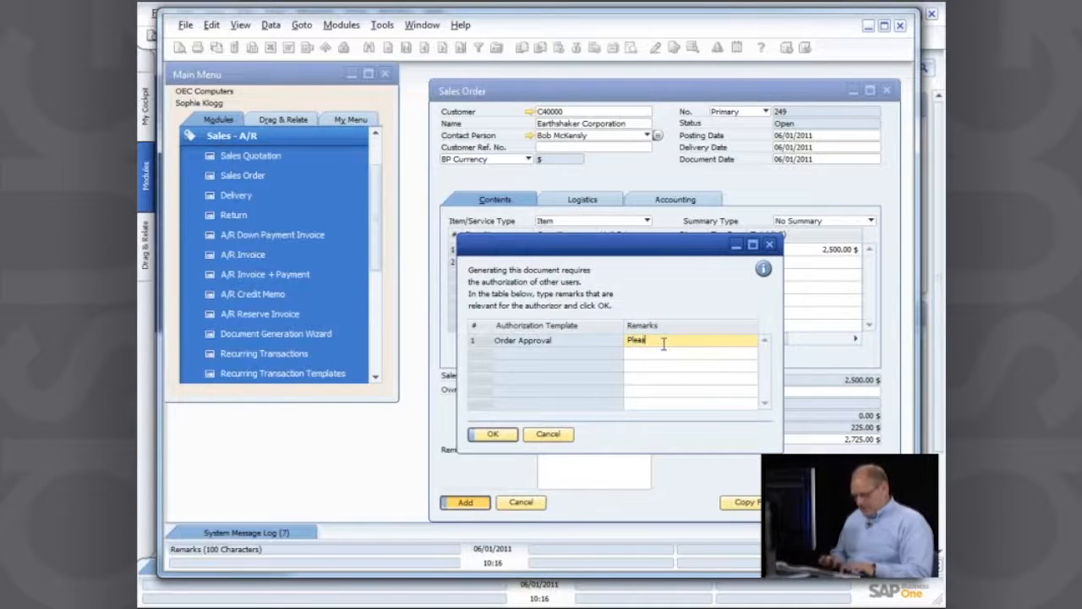
pyautogui.write('approve it')
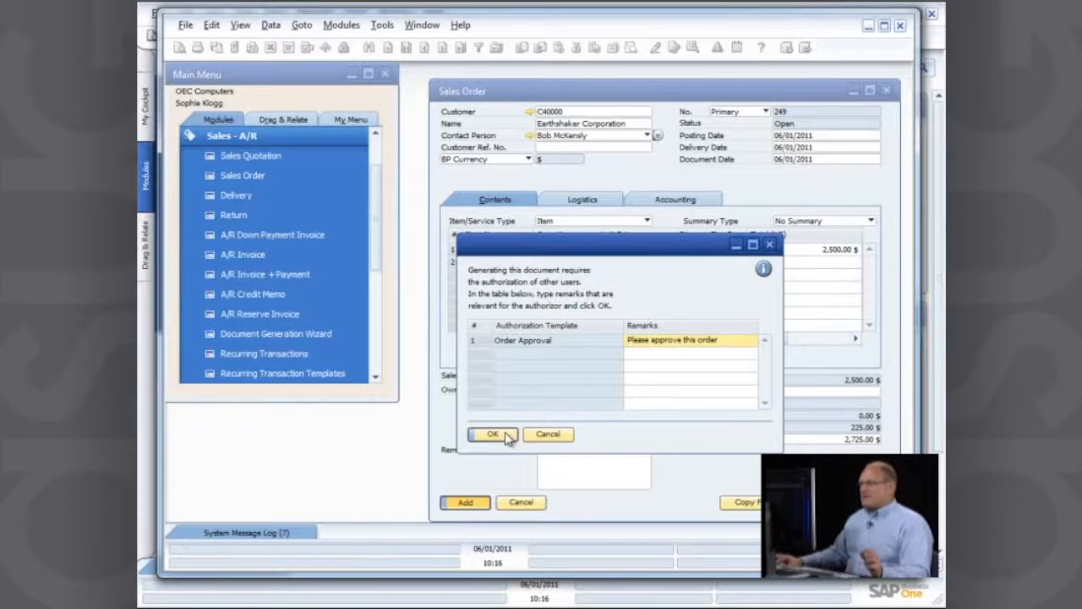
pyautogui.click(493, 433)
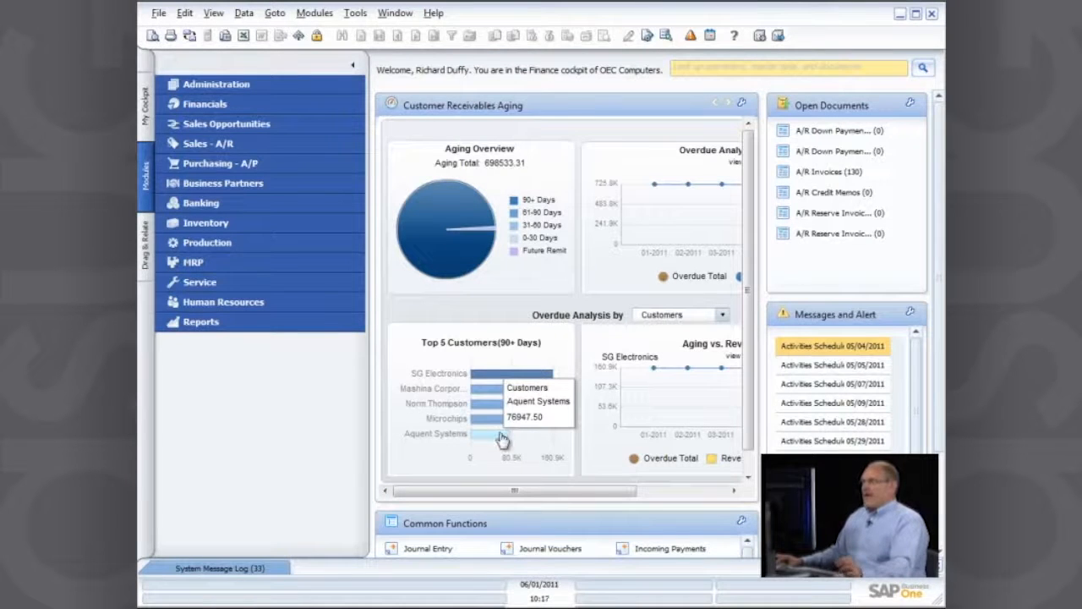
pyautogui.moveTo(617, 419)
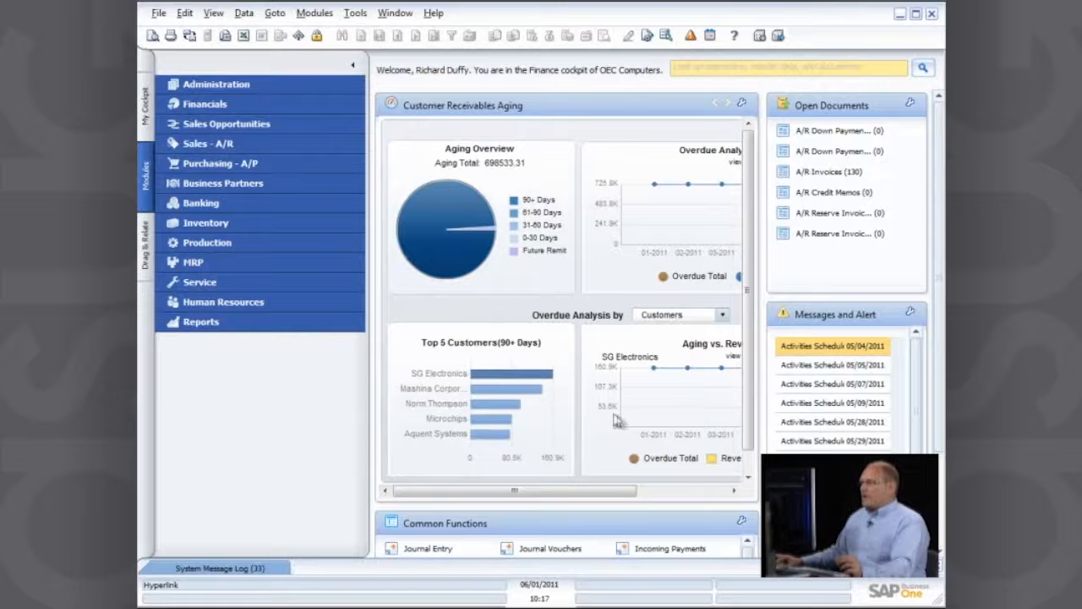
pyautogui.moveTo(562, 397)
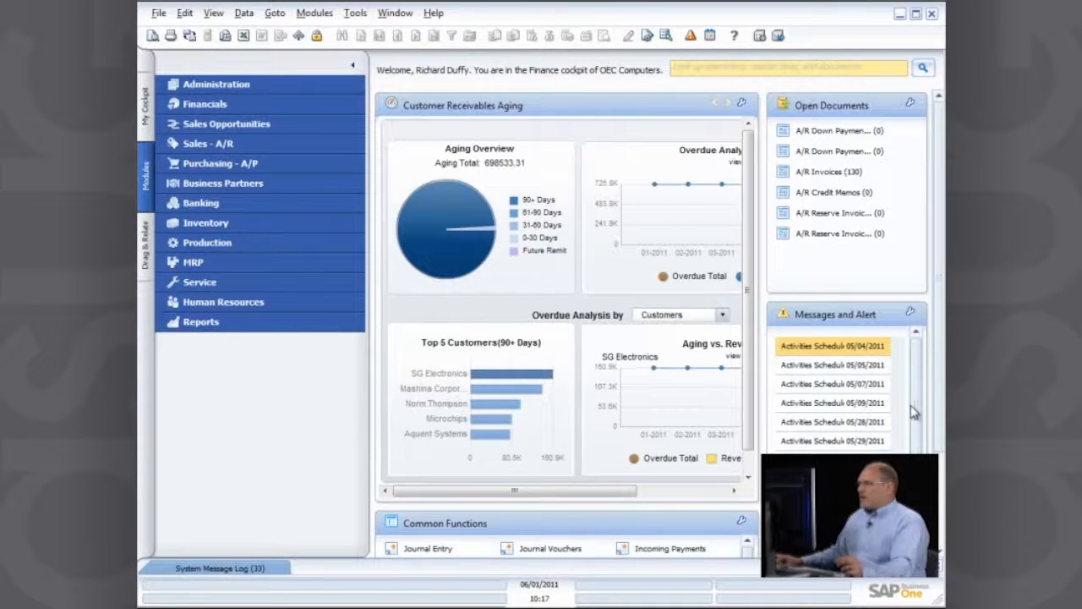
# Scroll the Messages and Alerts widget in the approver's Finance cockpit
pyautogui.scroll(-3)
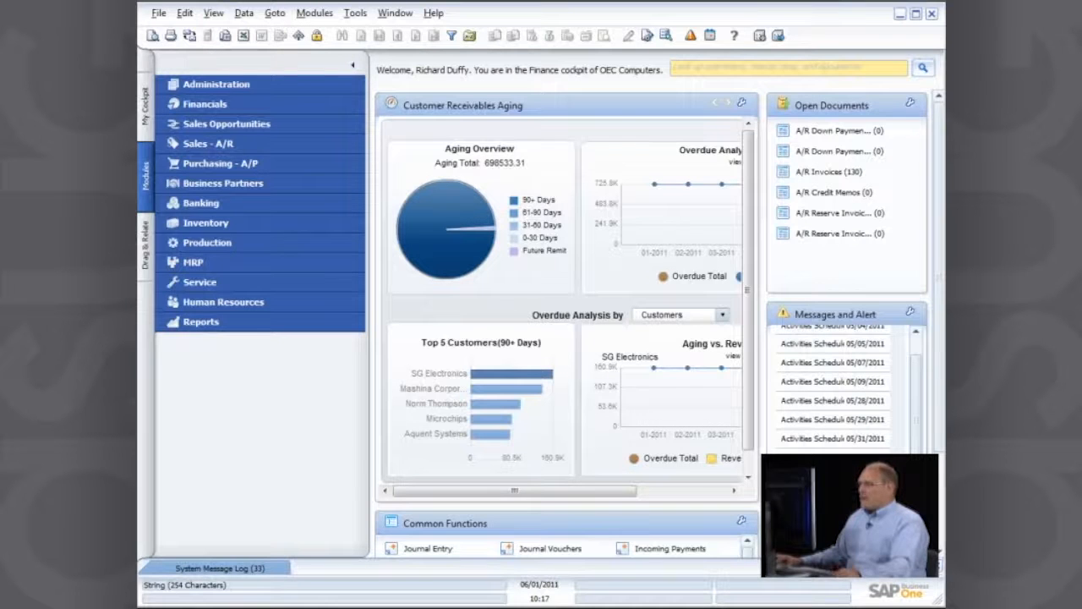
# View the approval request for draft 249 and keep its decision as Pending
pyautogui.click(692, 33)
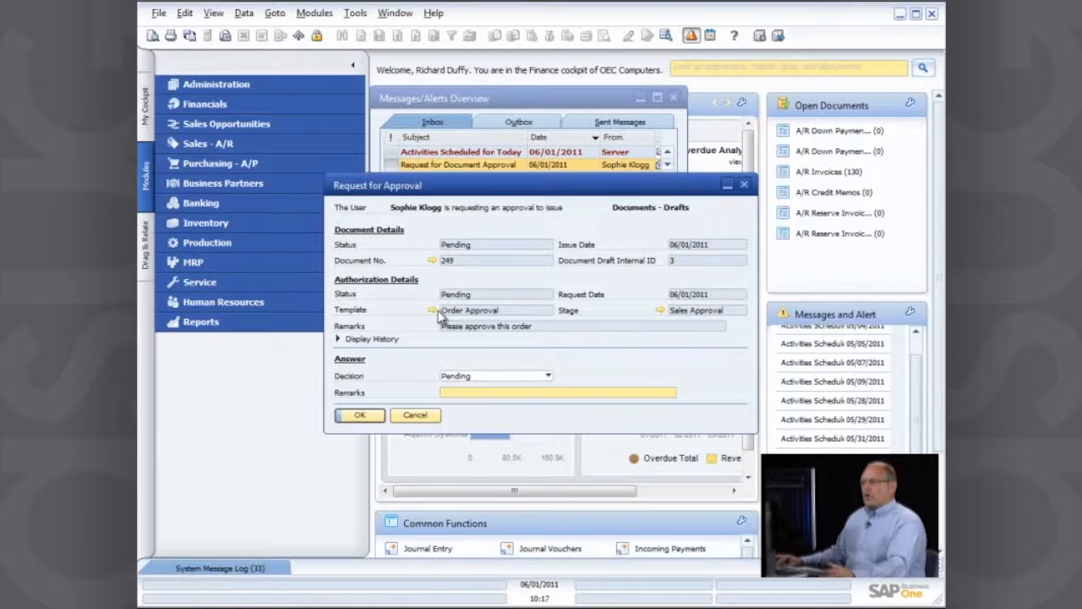
pyautogui.moveTo(668, 313)
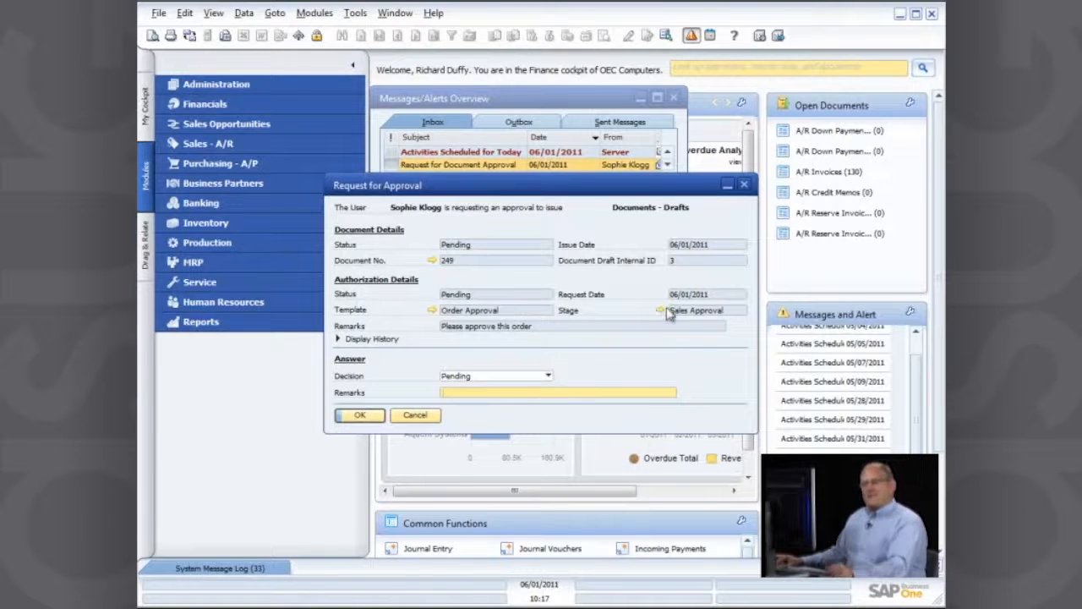
pyautogui.moveTo(662, 309)
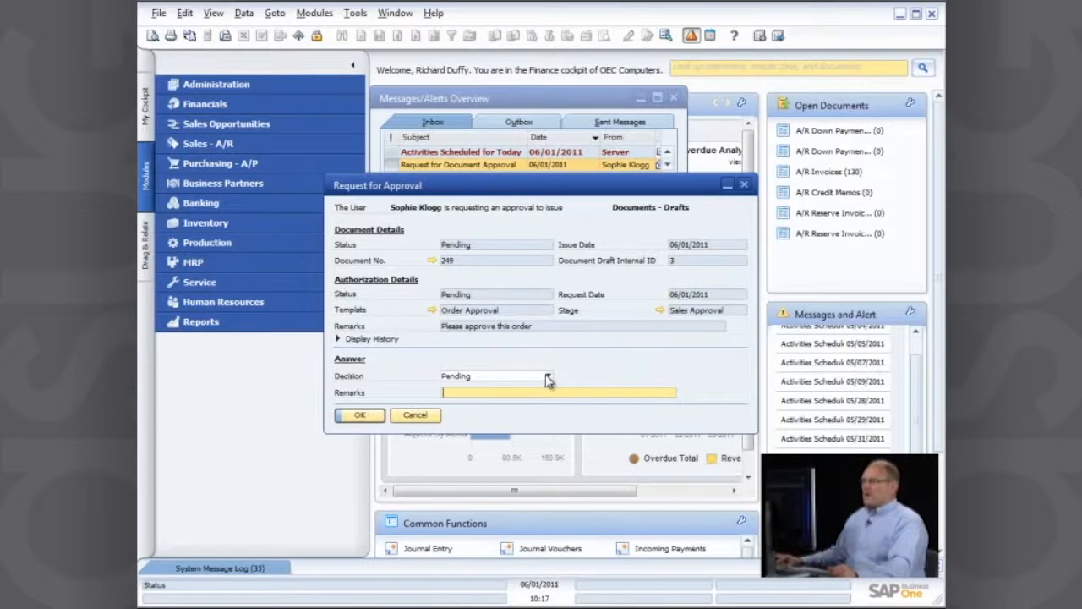
pyautogui.click(547, 375)
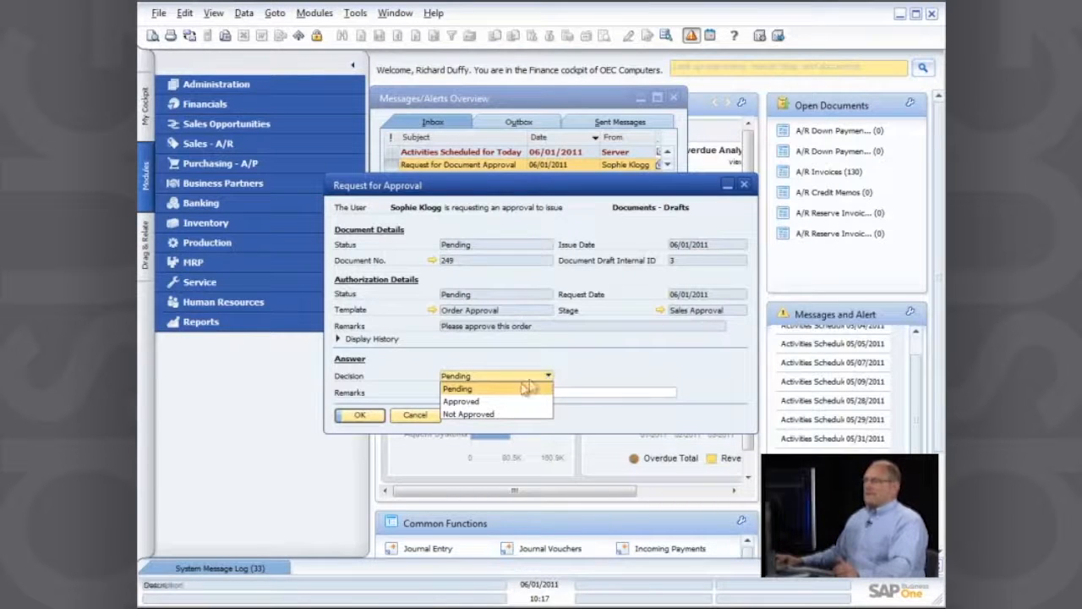
pyautogui.click(457, 387)
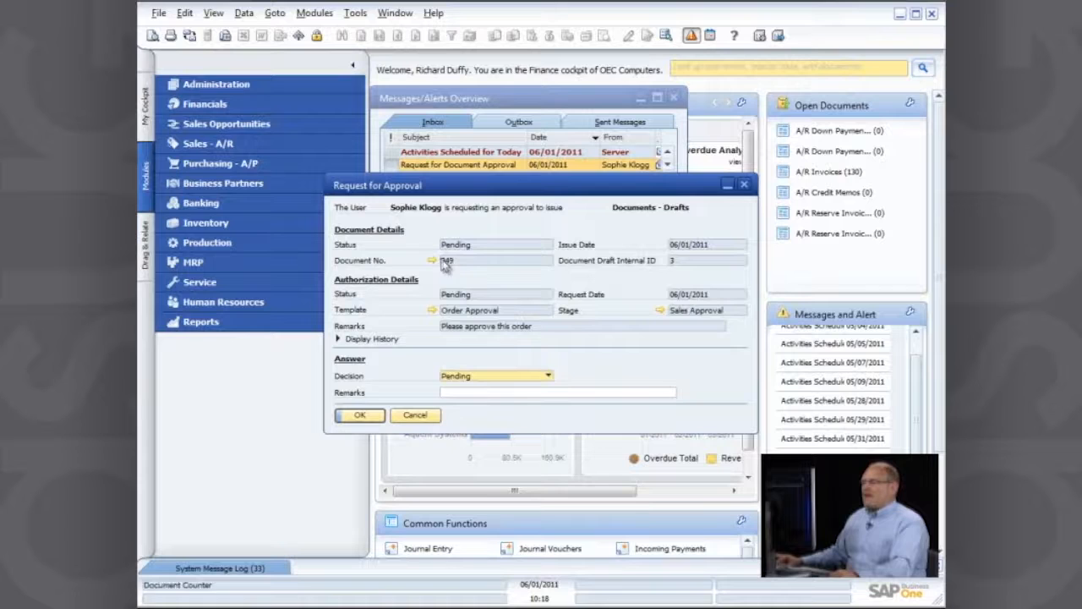
pyautogui.click(440, 261)
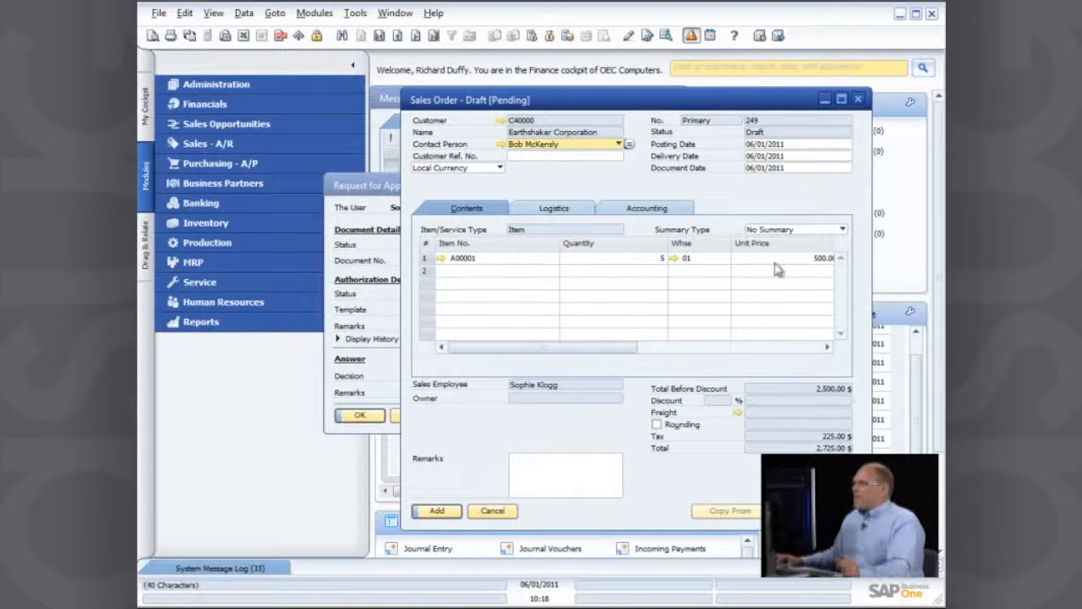
pyautogui.hscroll(3)
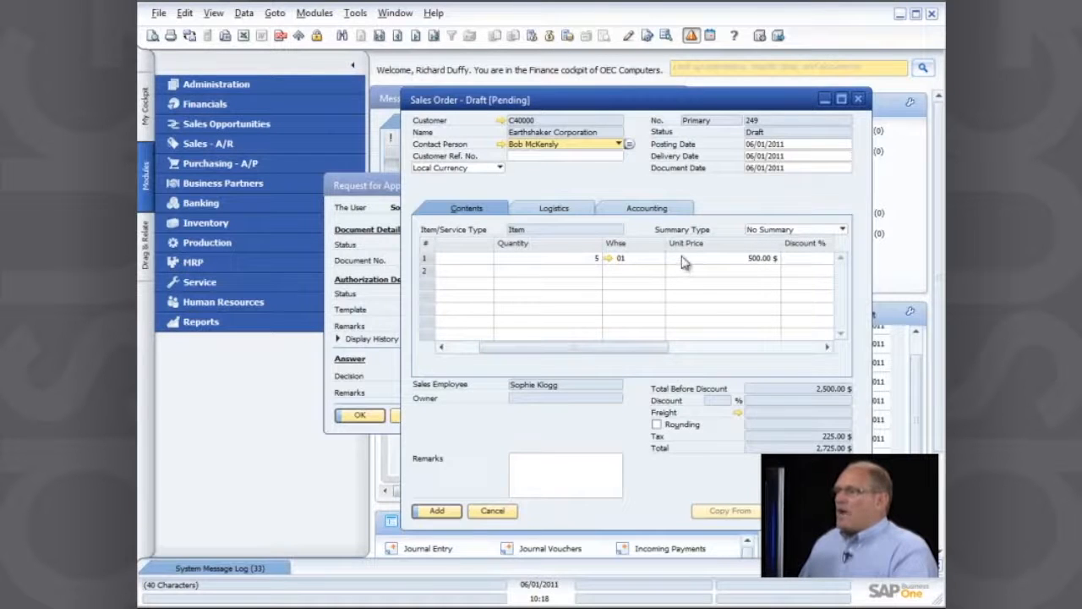
pyautogui.rightClick(683, 262)
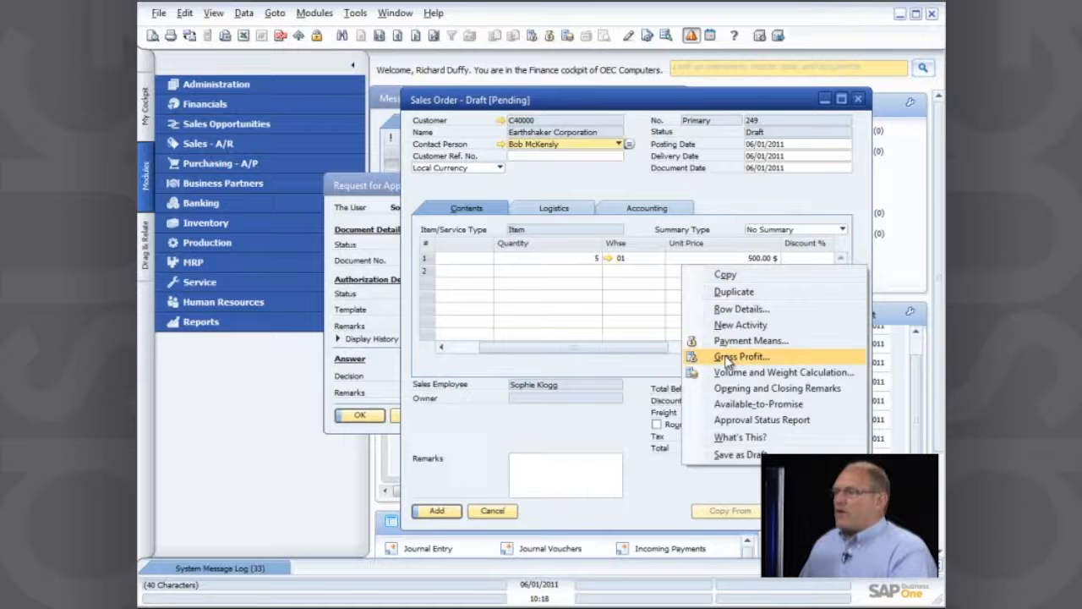
pyautogui.click(740, 355)
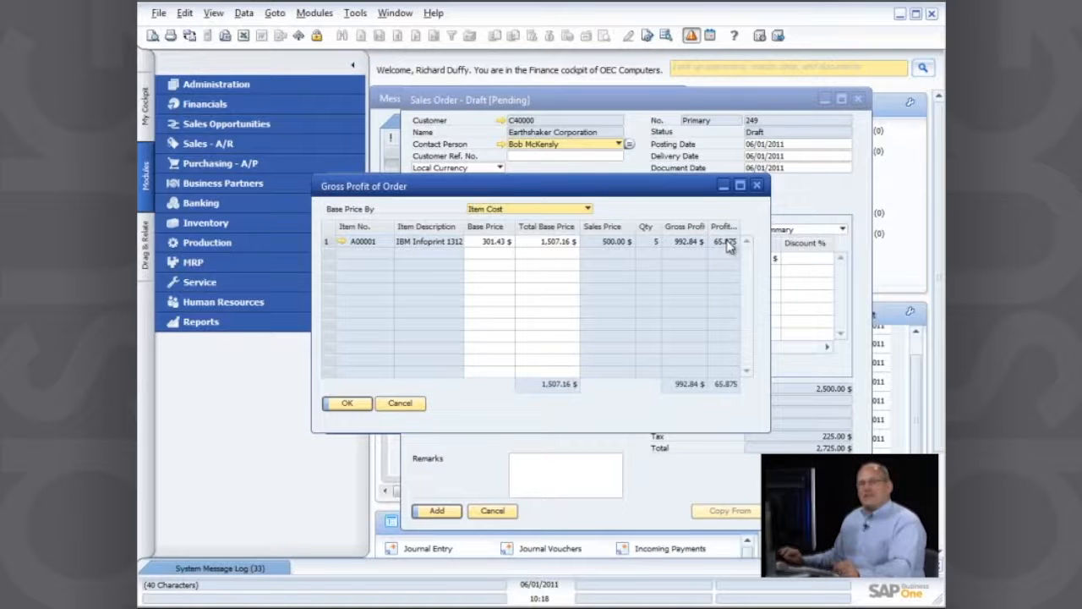
pyautogui.moveTo(723, 247)
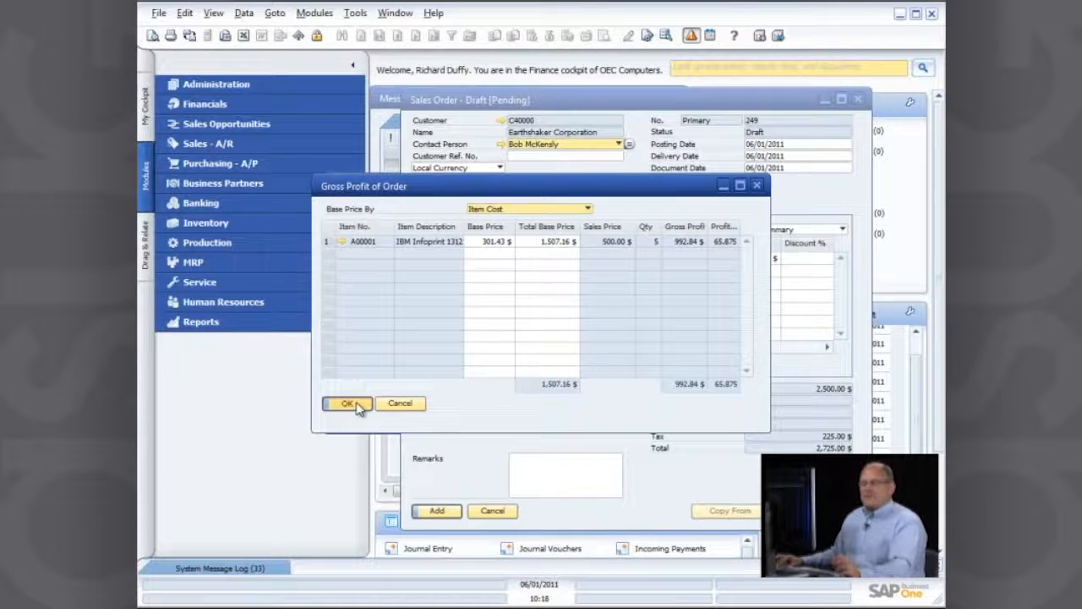
pyautogui.click(347, 402)
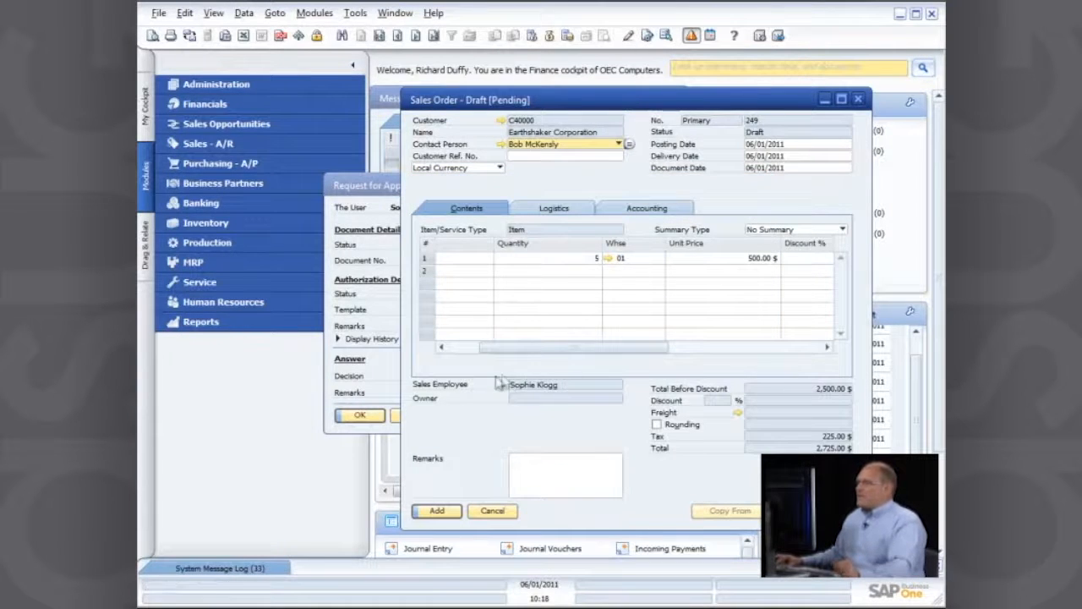
pyautogui.moveTo(781, 152)
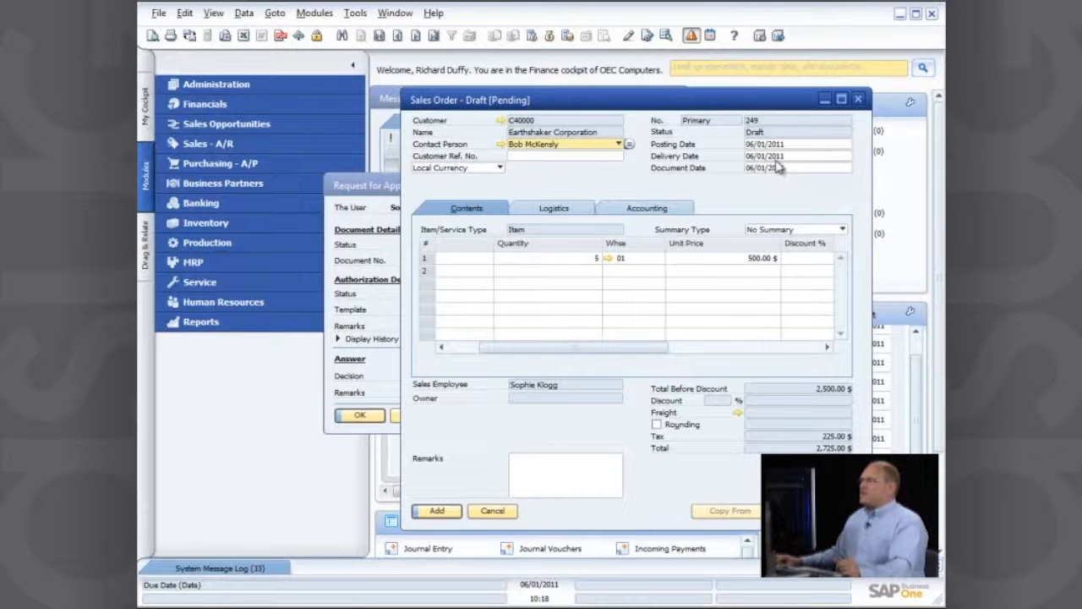
pyautogui.moveTo(767, 174)
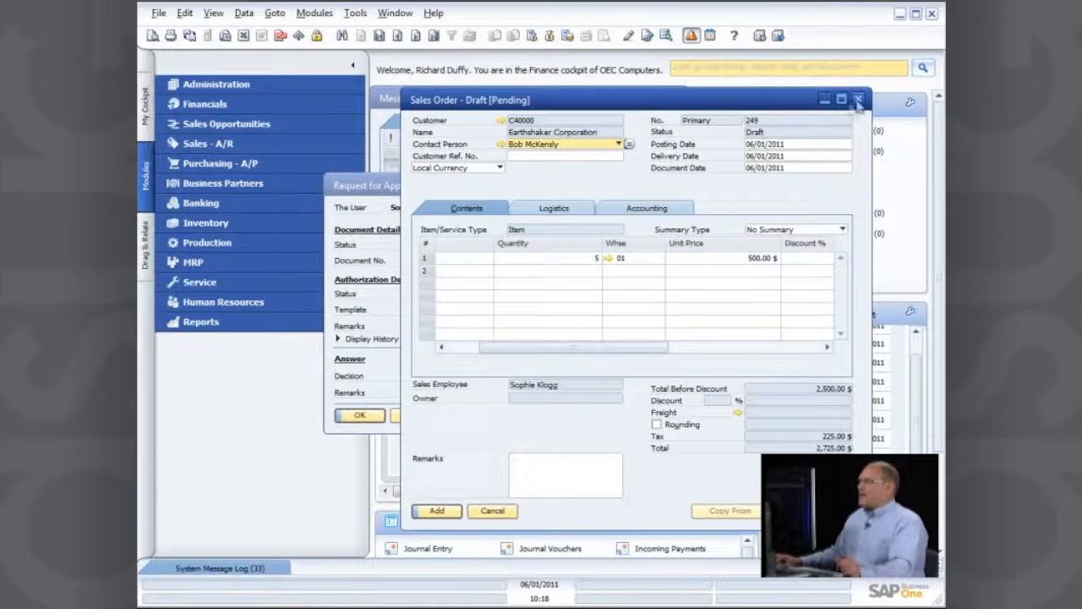
pyautogui.click(857, 98)
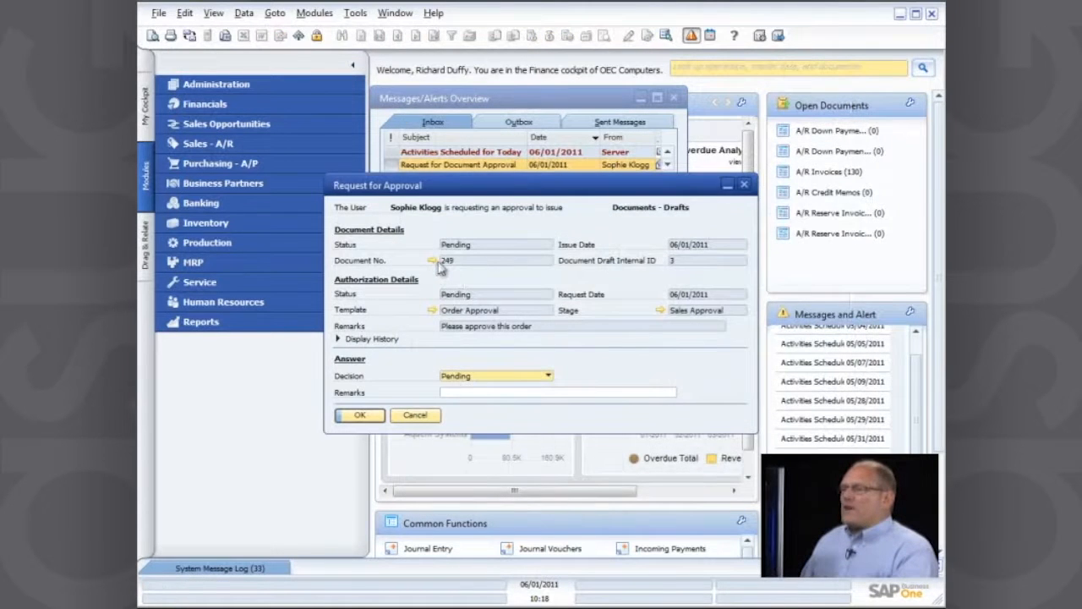
# Set the decision on draft 249's approval request to Approved and confirm it
pyautogui.click(437, 260)
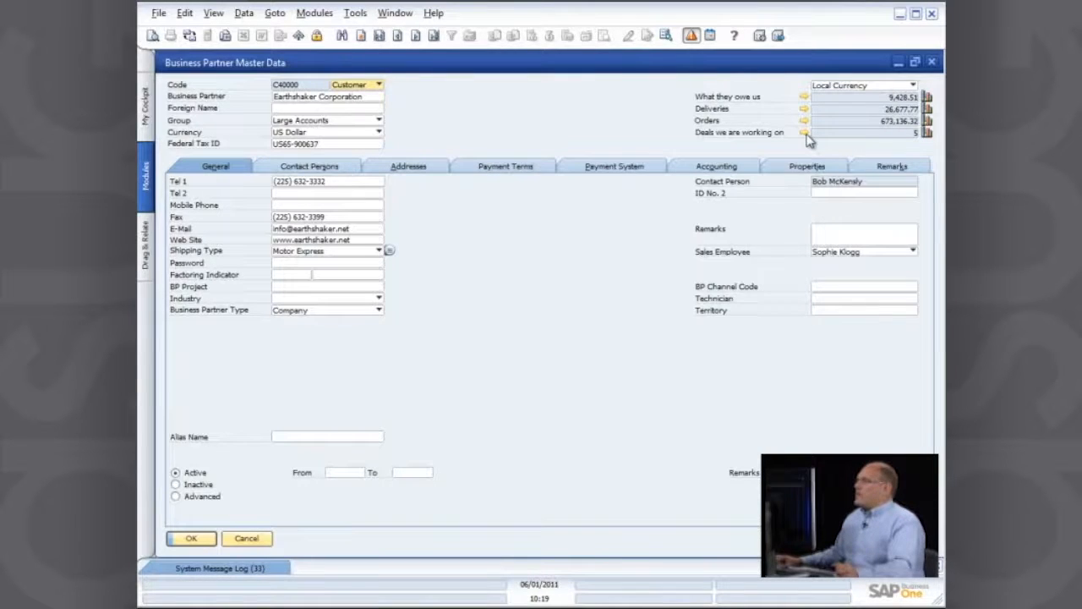
pyautogui.moveTo(805, 132)
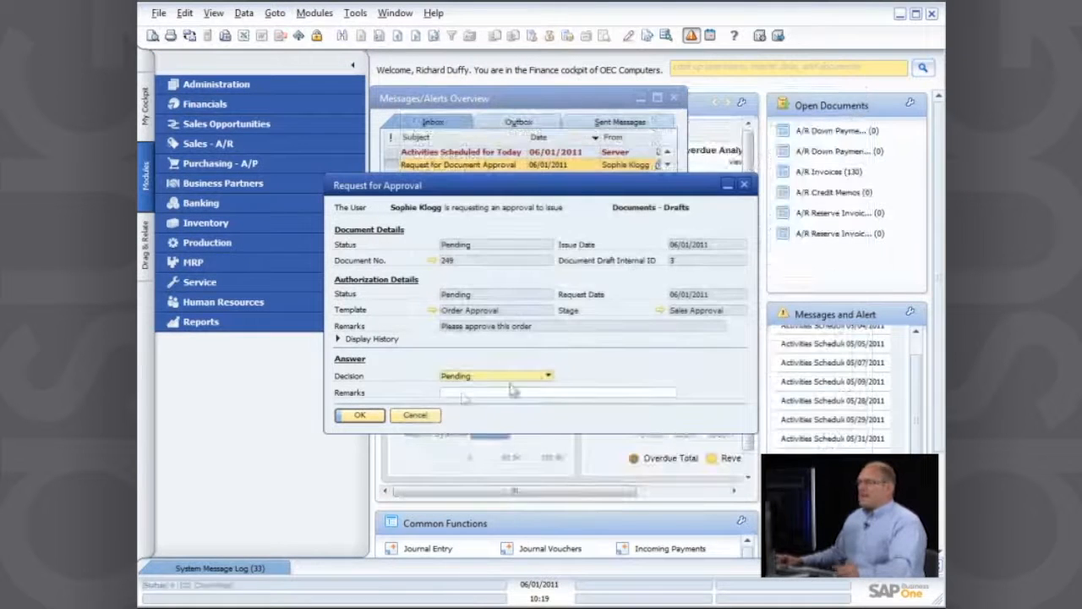
pyautogui.click(548, 375)
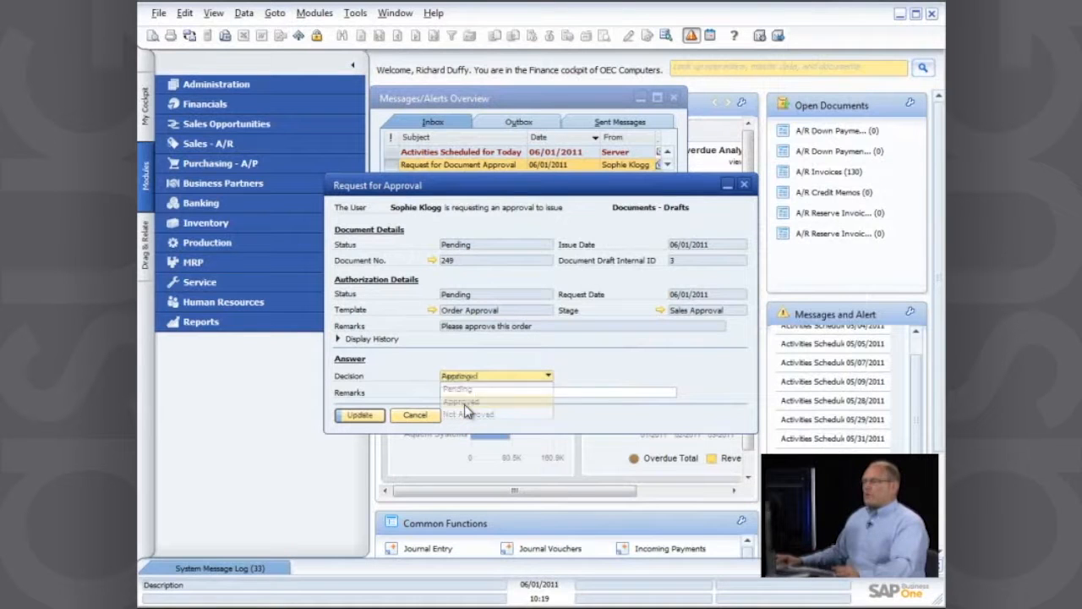
pyautogui.click(460, 399)
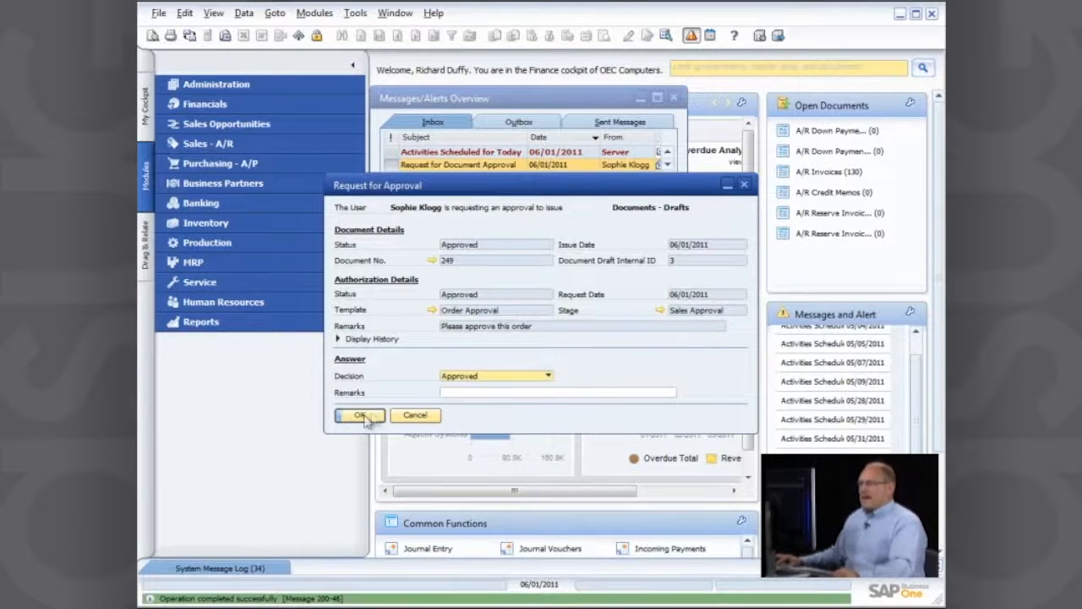
pyautogui.click(358, 416)
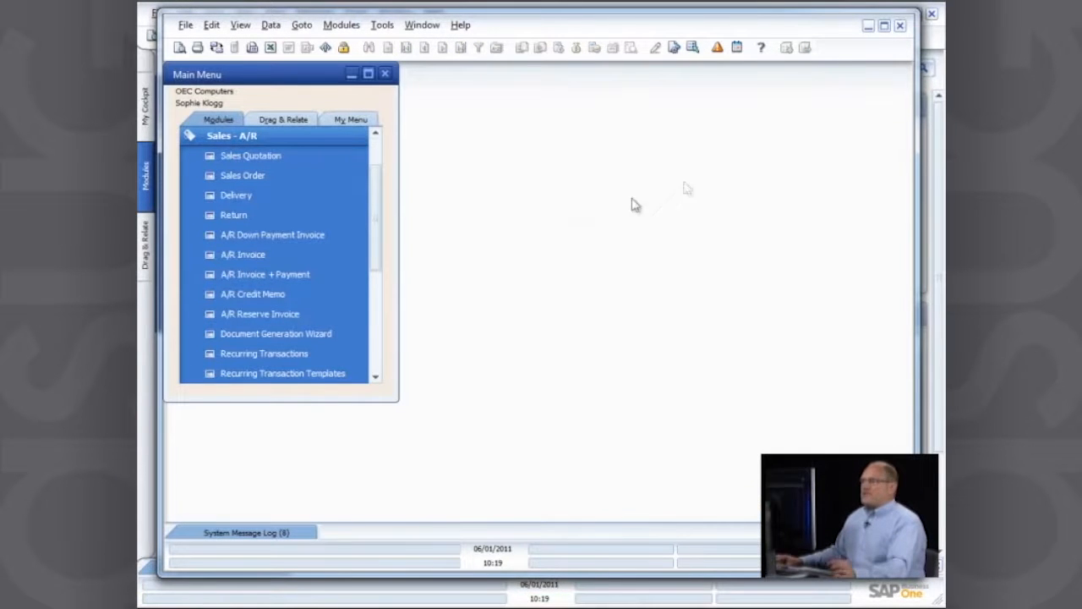
pyautogui.moveTo(409, 213)
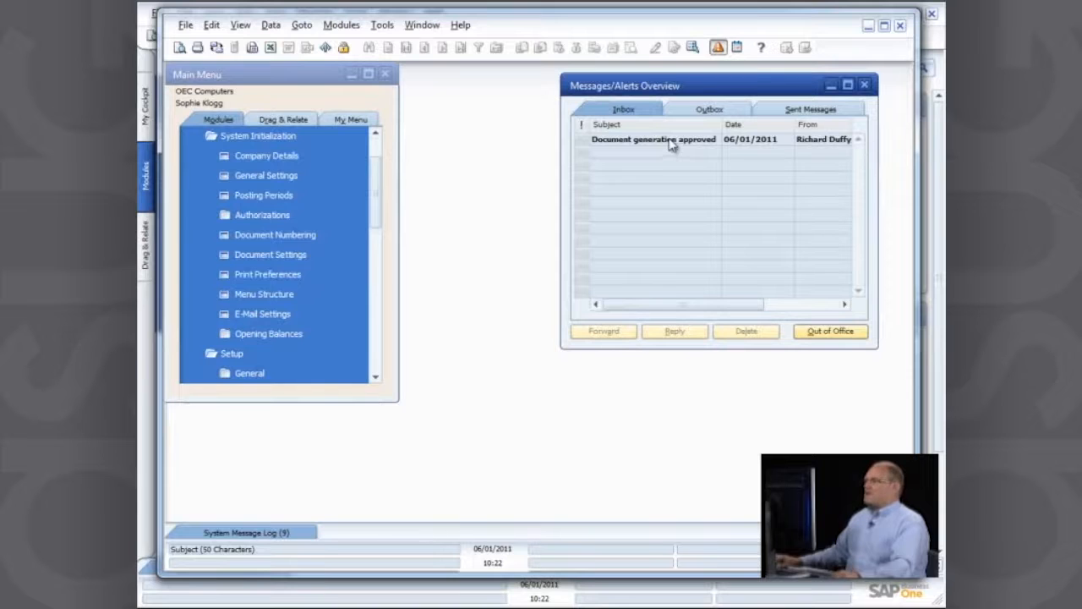
# View the 'Document generation approved' message for draft 249
pyautogui.click(651, 139)
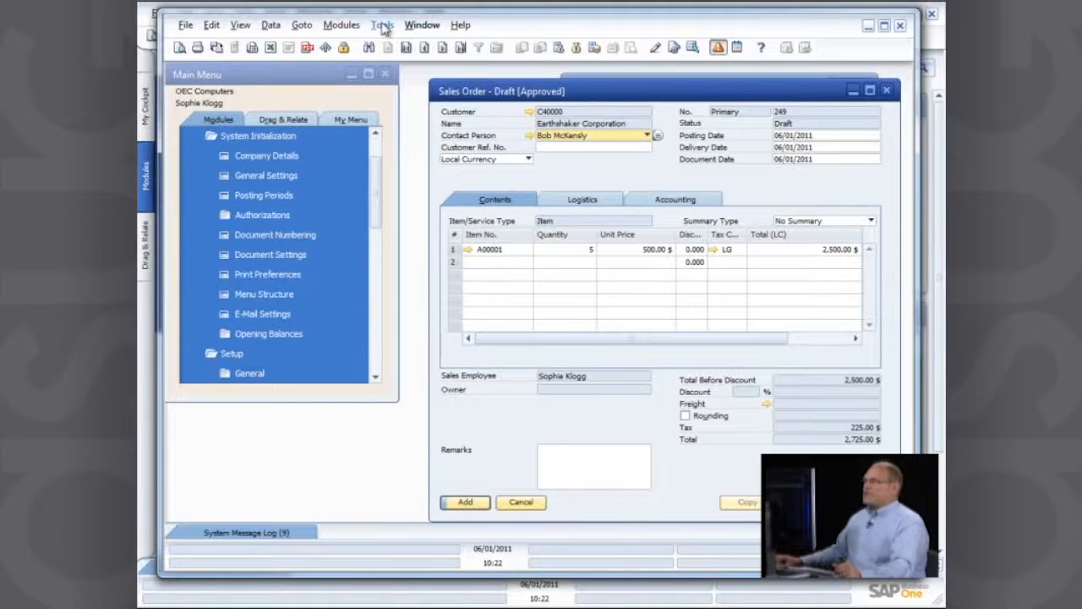
# Check the draft's Approval Status Report, then add draft 249 as a real sales order
pyautogui.rightClick(498, 419)
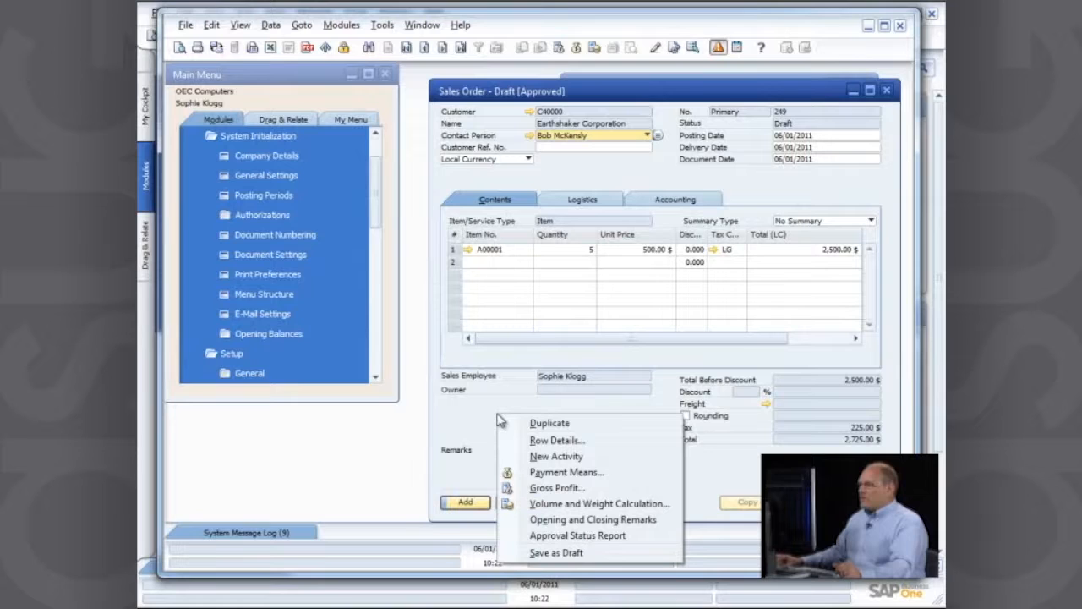
pyautogui.moveTo(578, 534)
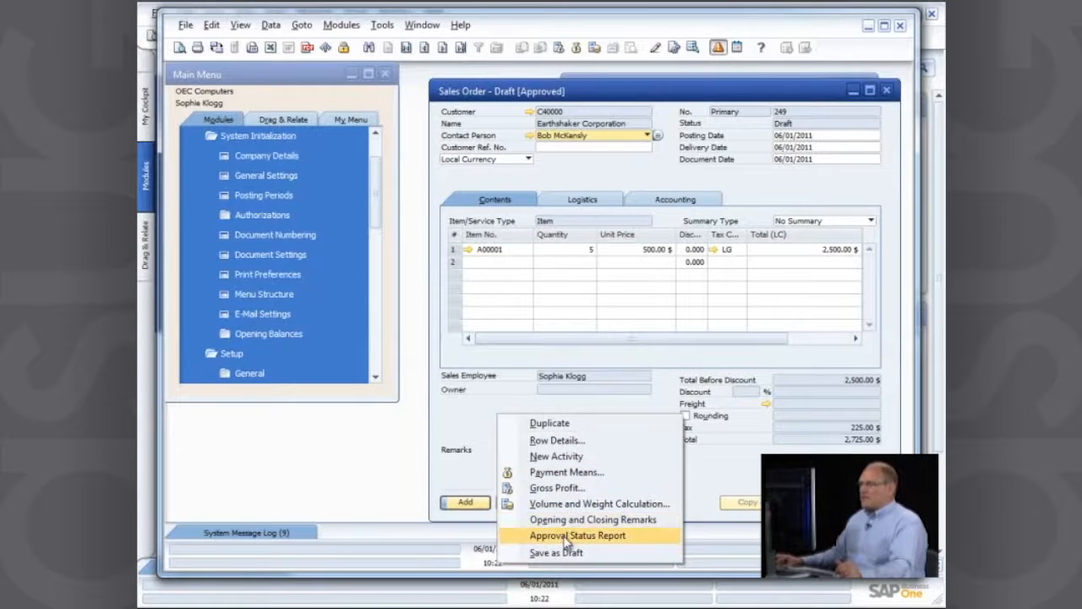
pyautogui.click(579, 534)
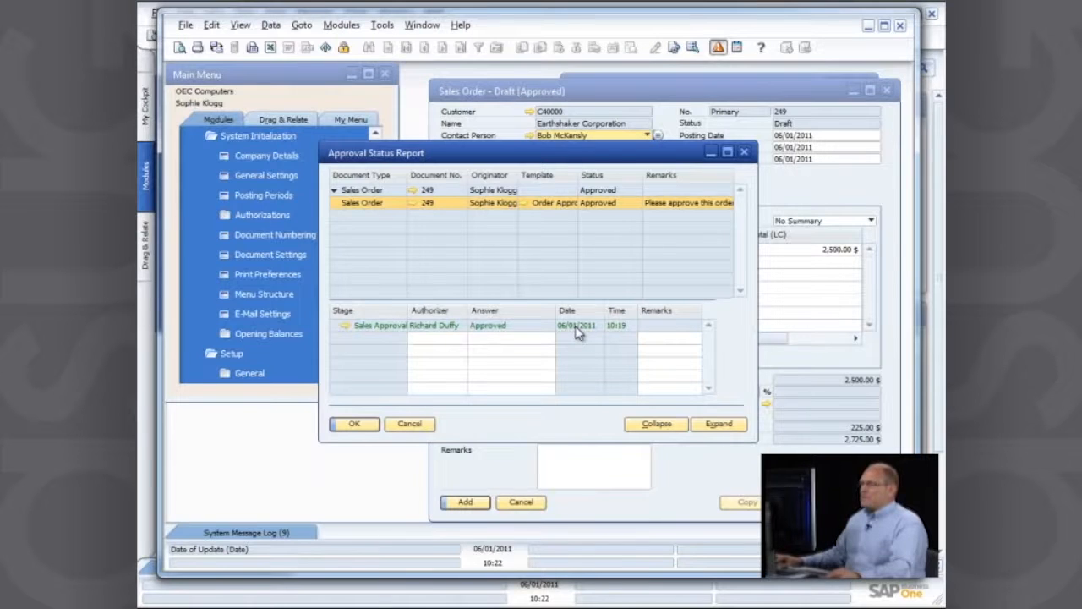
pyautogui.moveTo(602, 328)
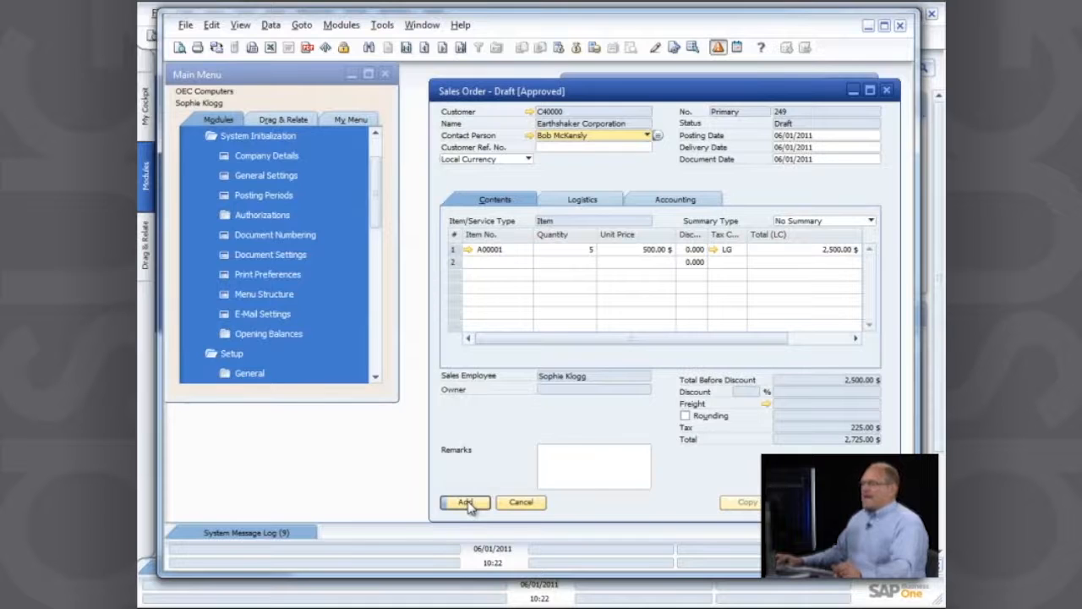
pyautogui.click(463, 500)
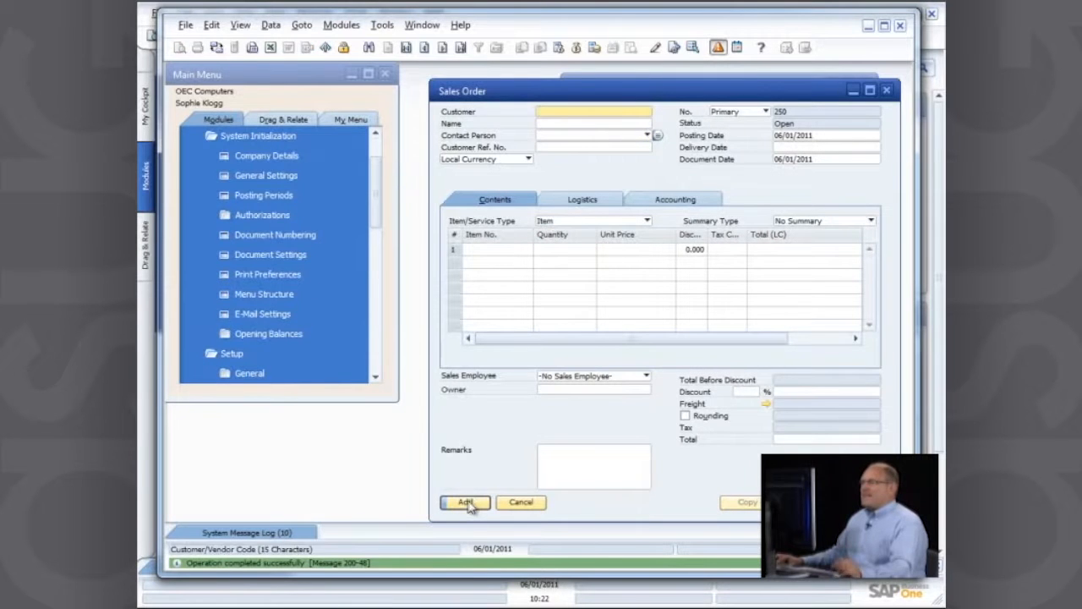
pyautogui.click(464, 501)
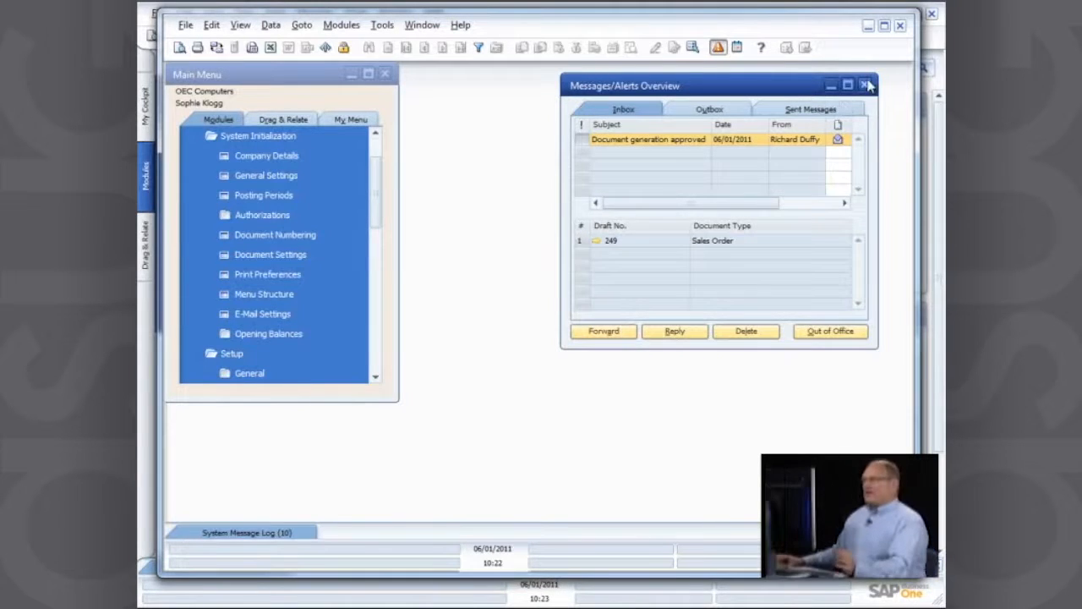
# Close the messages overview, collapse the Setup folder and start a new A/R Invoice
pyautogui.click(865, 85)
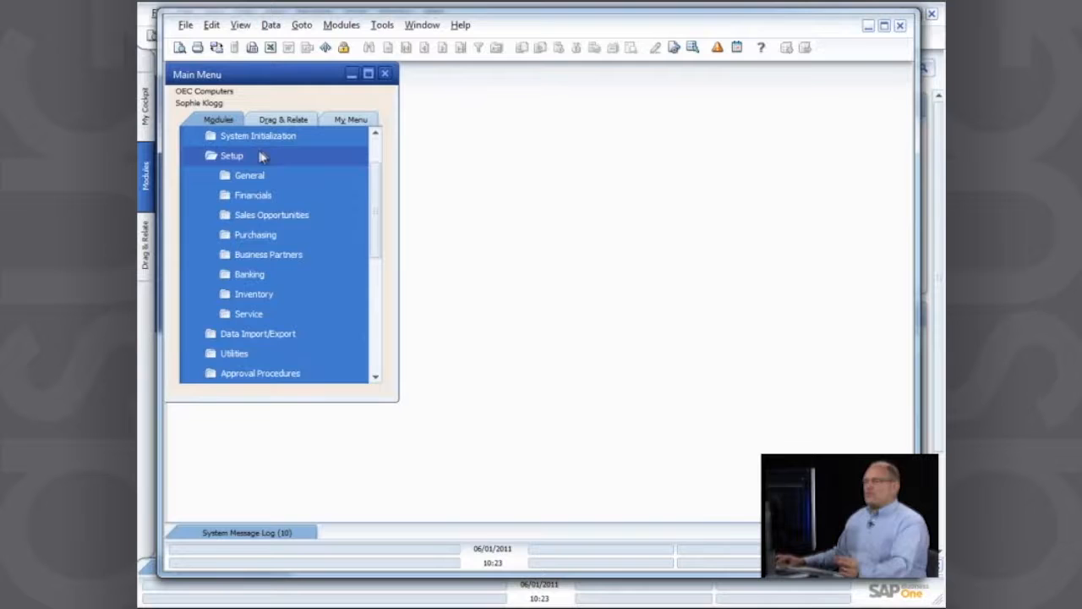
pyautogui.moveTo(257, 158)
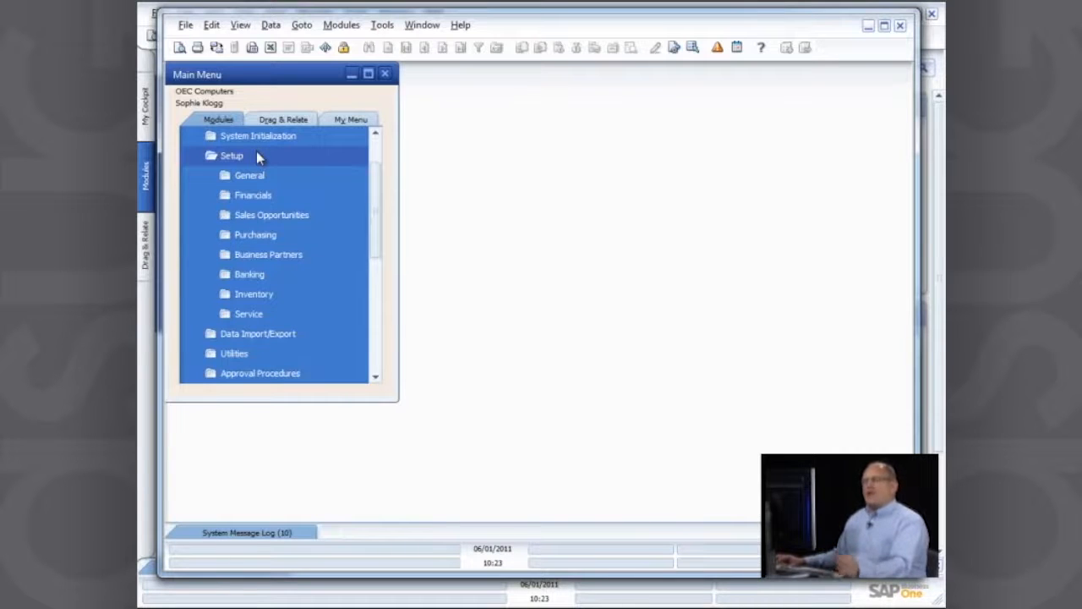
pyautogui.moveTo(250, 135)
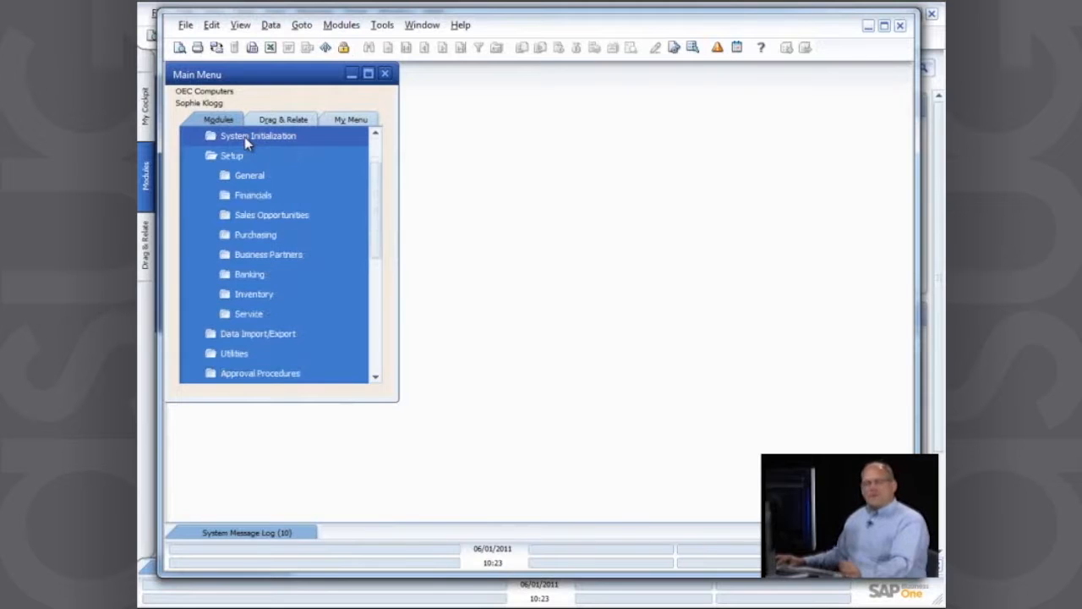
pyautogui.click(230, 155)
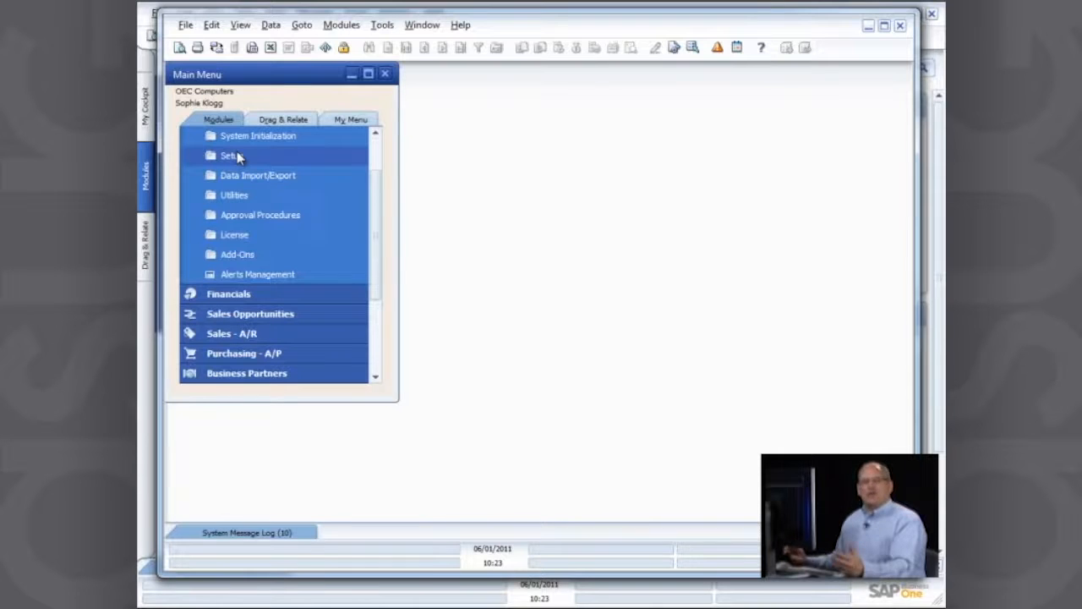
pyautogui.click(257, 136)
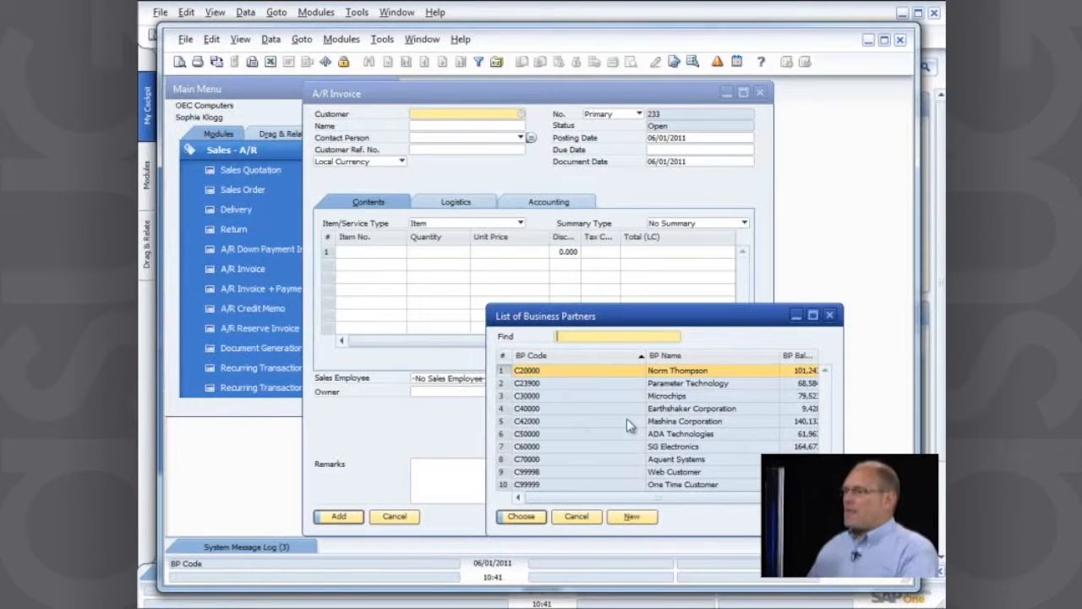
# Invoice Norm Thompson for 5 units of item A00001 at a 15% discount and add it
pyautogui.click(521, 516)
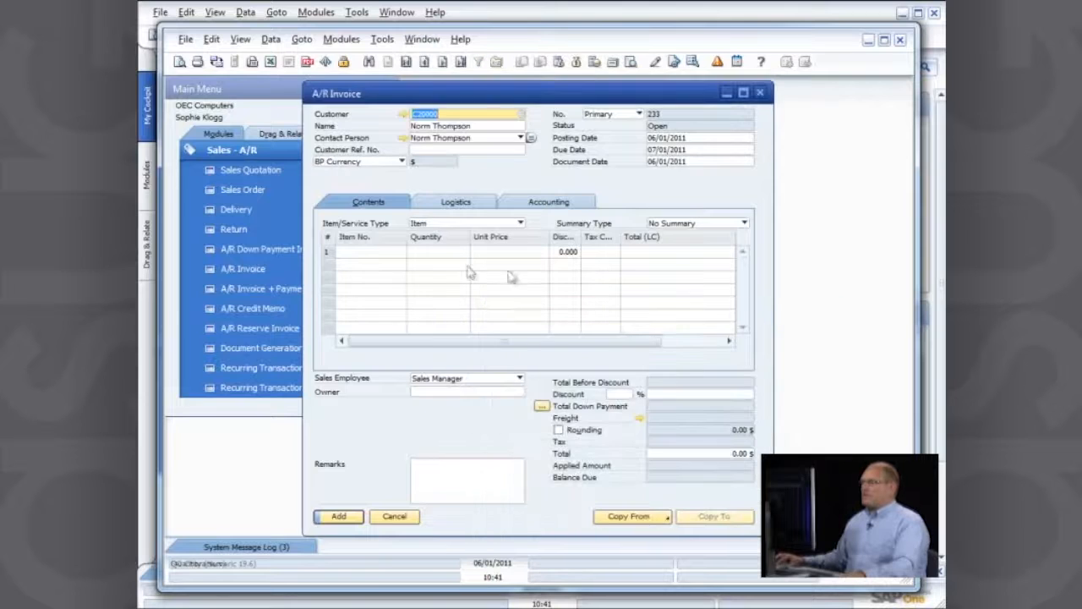
pyautogui.click(369, 250)
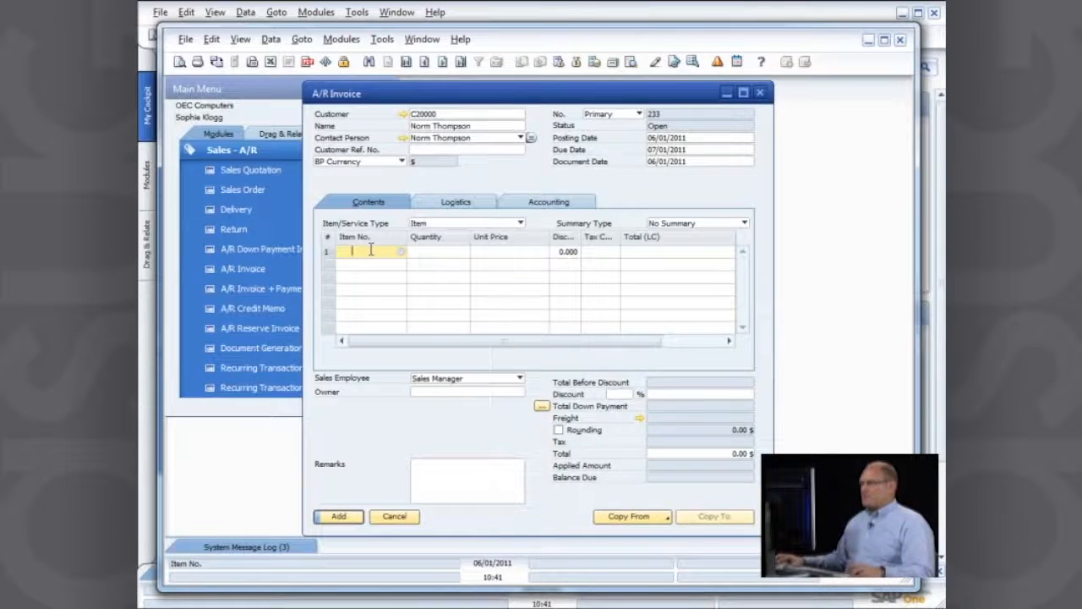
pyautogui.write('A00001')
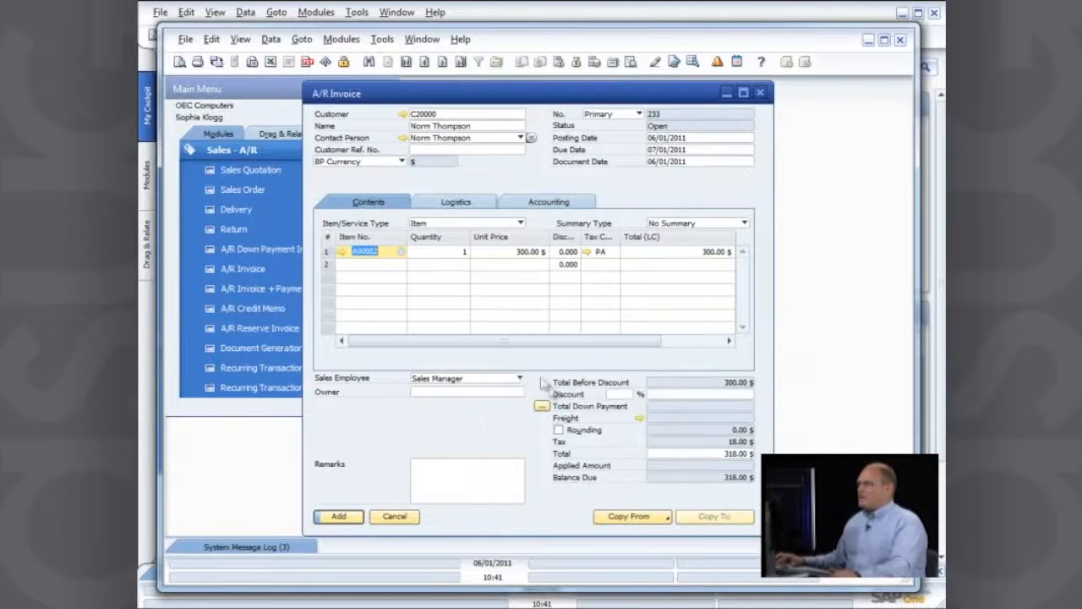
pyautogui.click(438, 250)
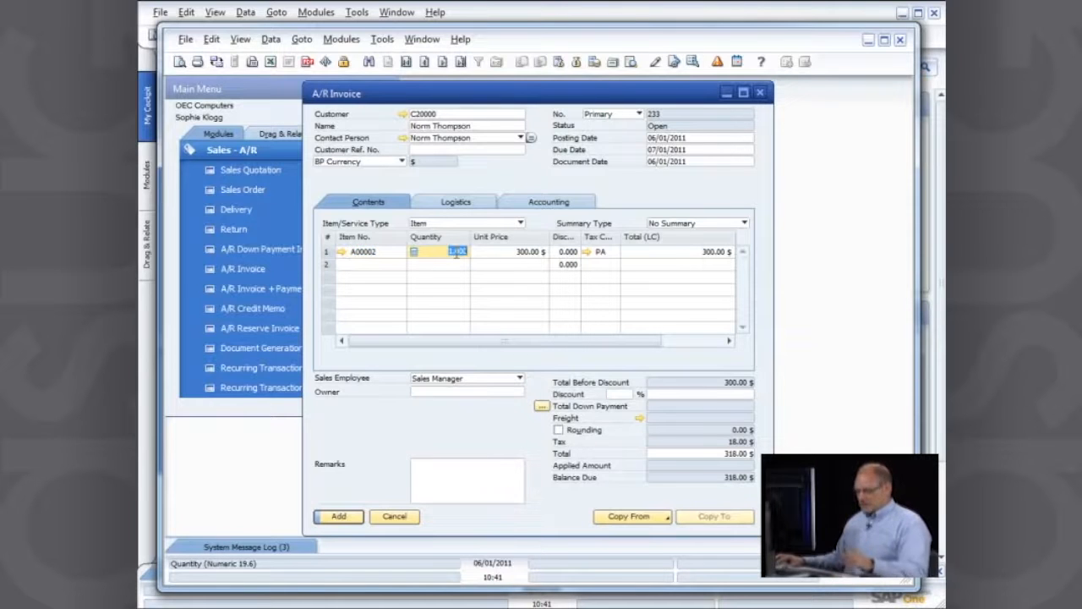
pyautogui.write('5')
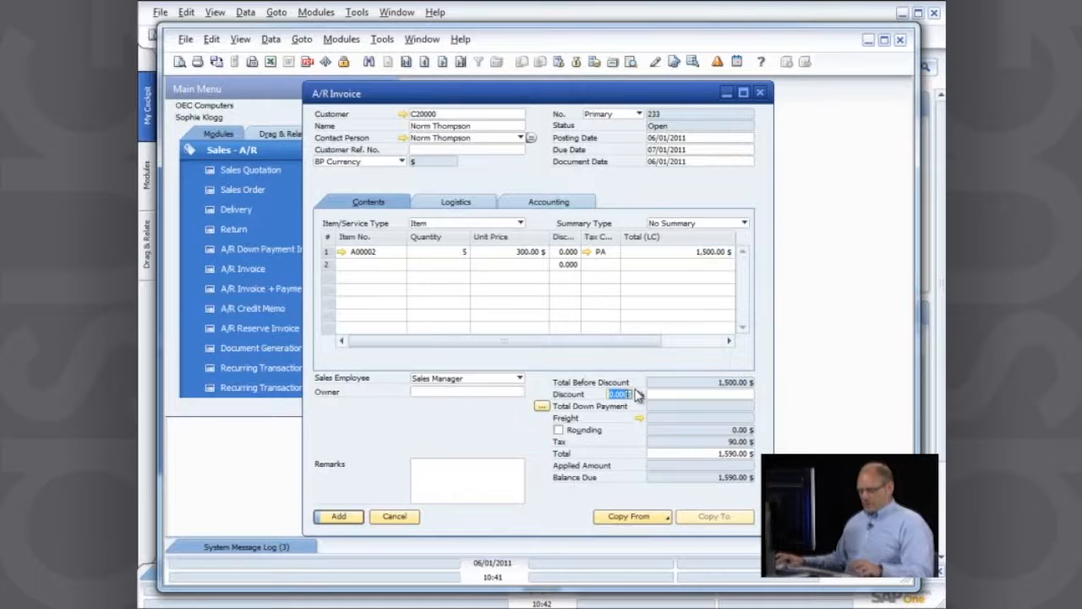
pyautogui.write('15')
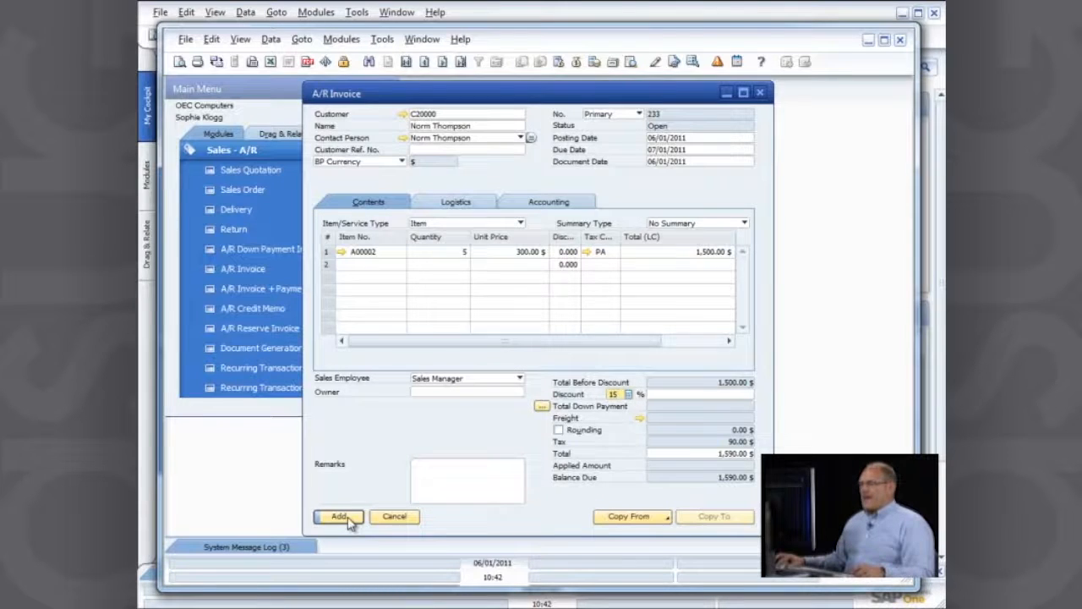
pyautogui.click(338, 516)
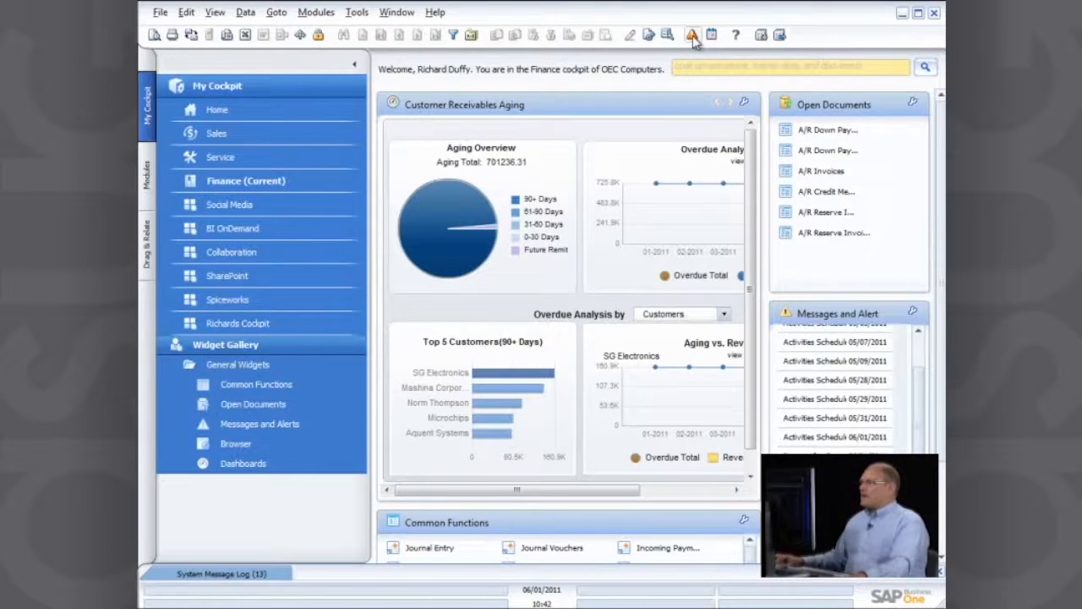
# View the Deviation from Discount alert for A/R invoice 233 in the approver's messages
pyautogui.click(693, 34)
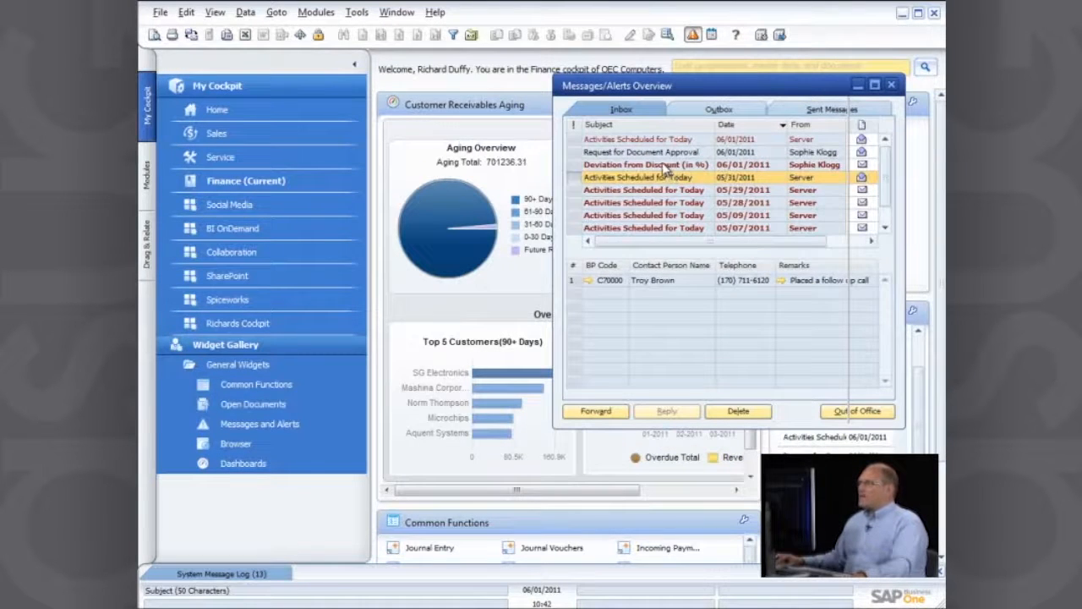
pyautogui.click(659, 164)
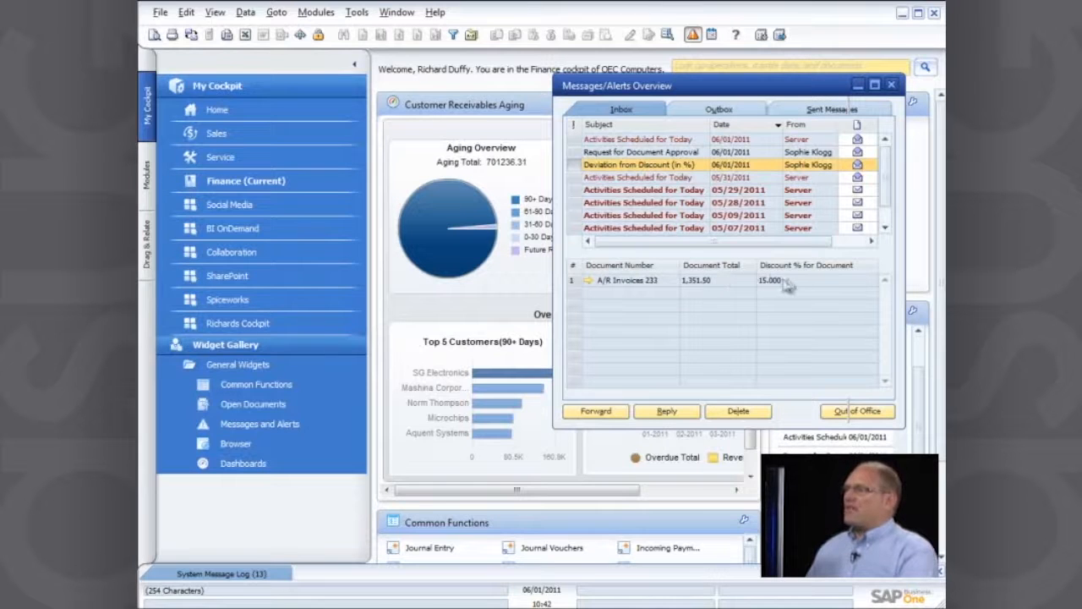
pyautogui.moveTo(602, 291)
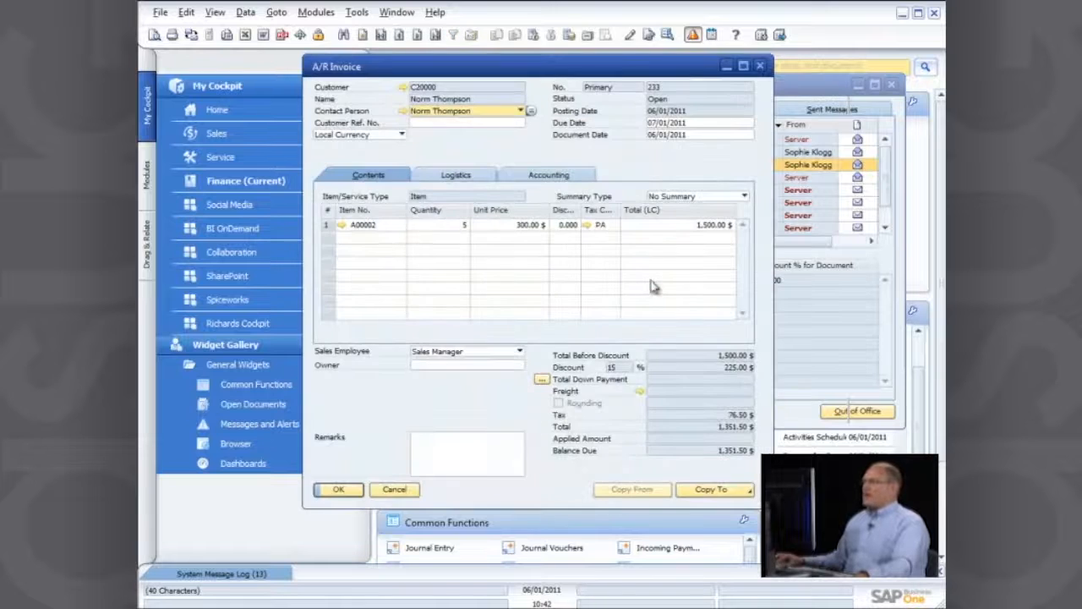
pyautogui.moveTo(685, 385)
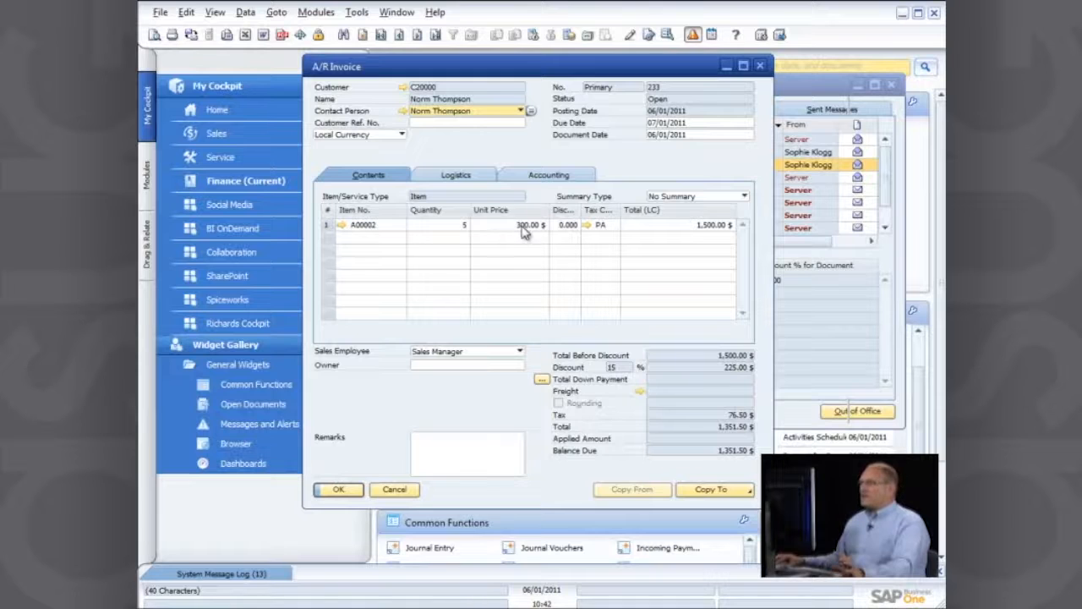
# Review invoice 233's gross profit of 515.24, then close the breakdown and the A/R invoice without saving
pyautogui.rightClick(524, 233)
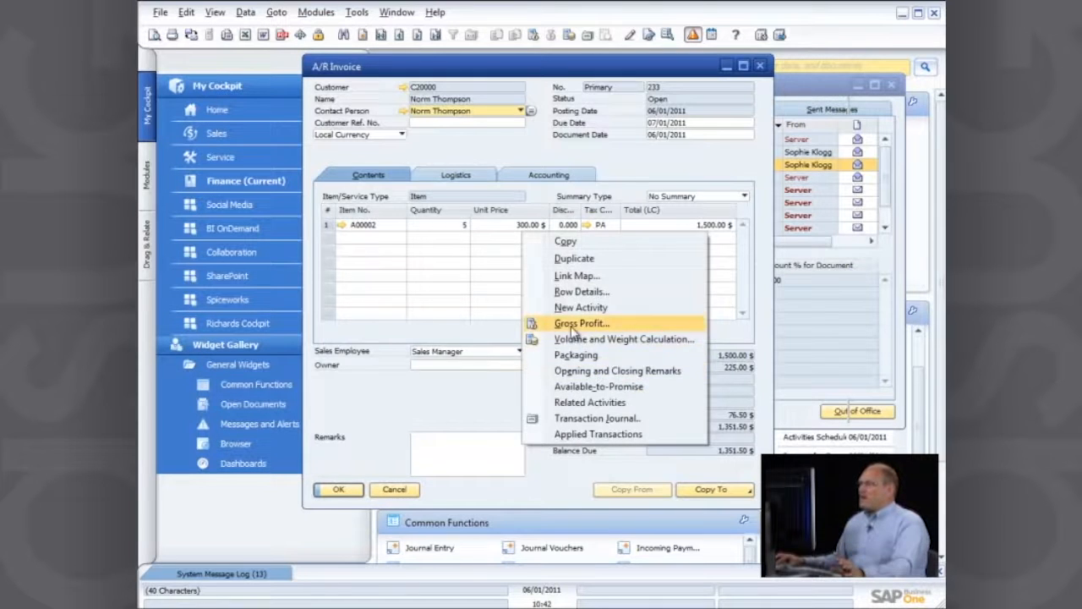
pyautogui.click(581, 323)
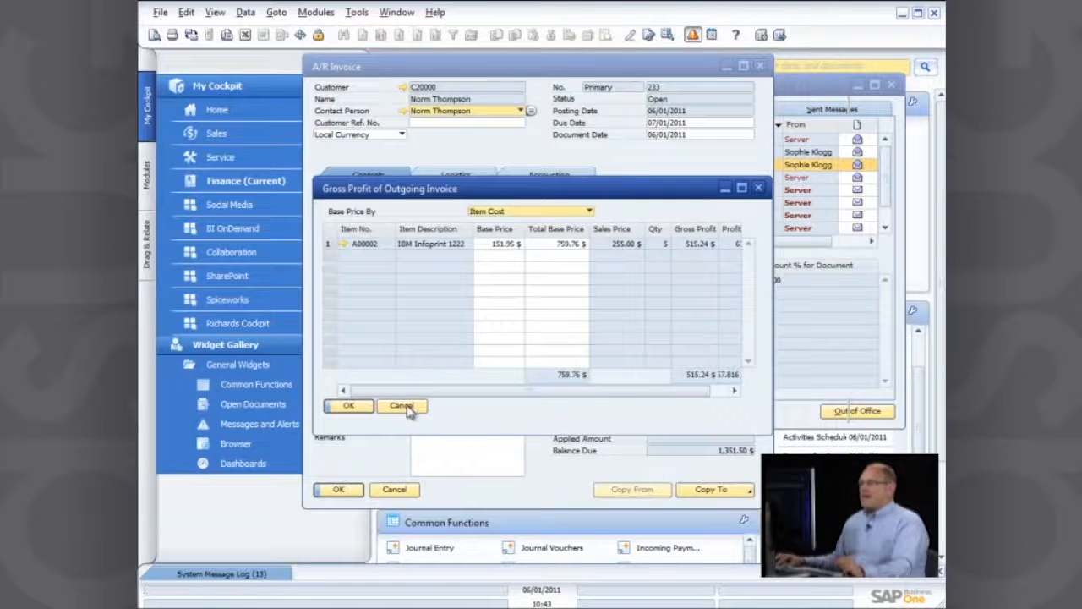
pyautogui.click(401, 406)
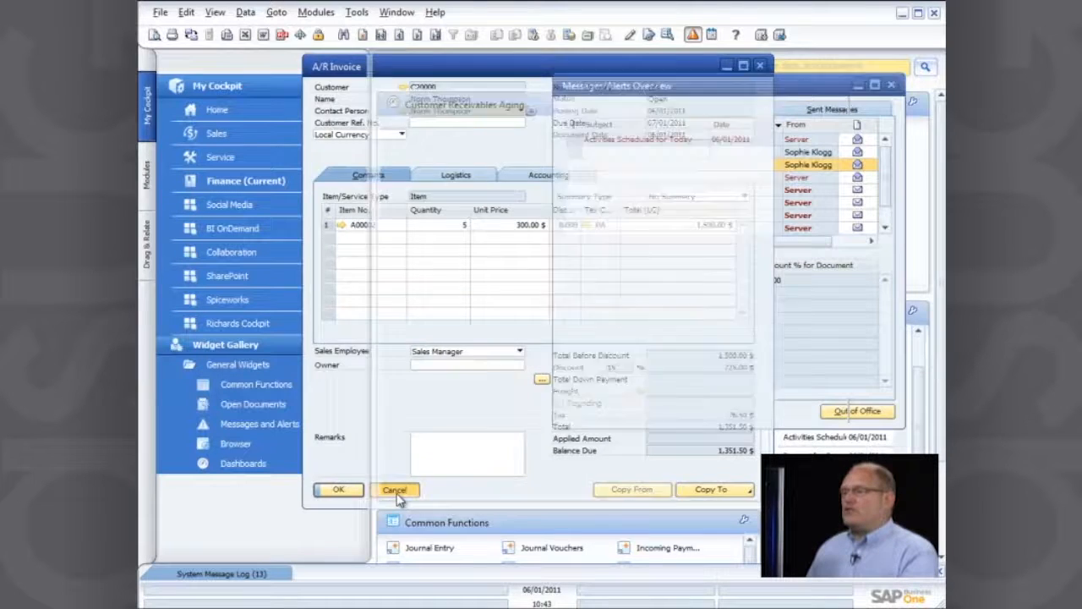
pyautogui.click(395, 490)
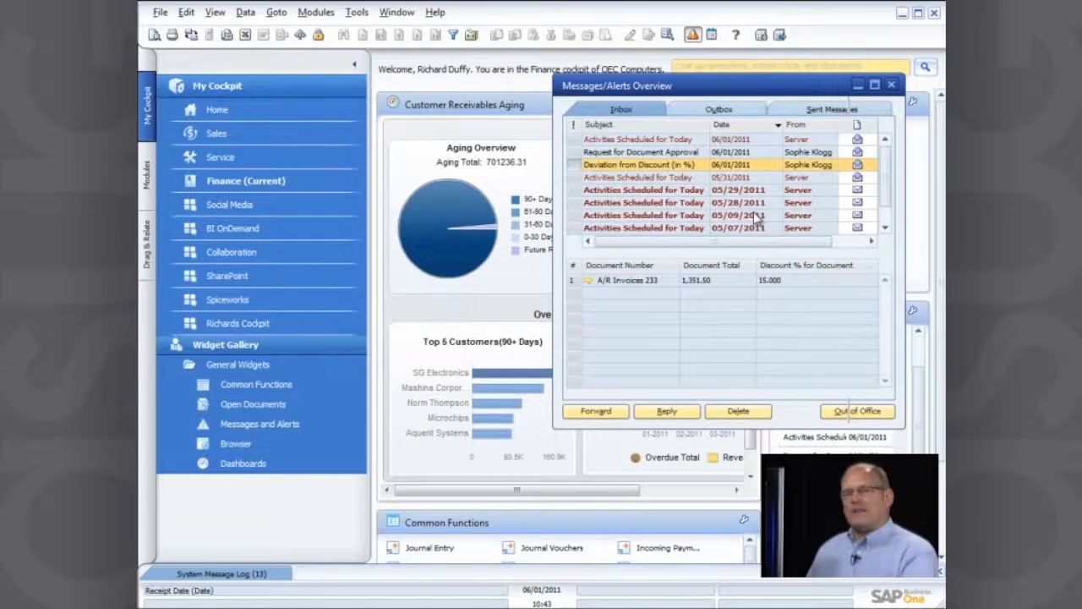
# Close the Messages/Alerts Overview and expand Administration in the Modules navigation tree
pyautogui.click(891, 85)
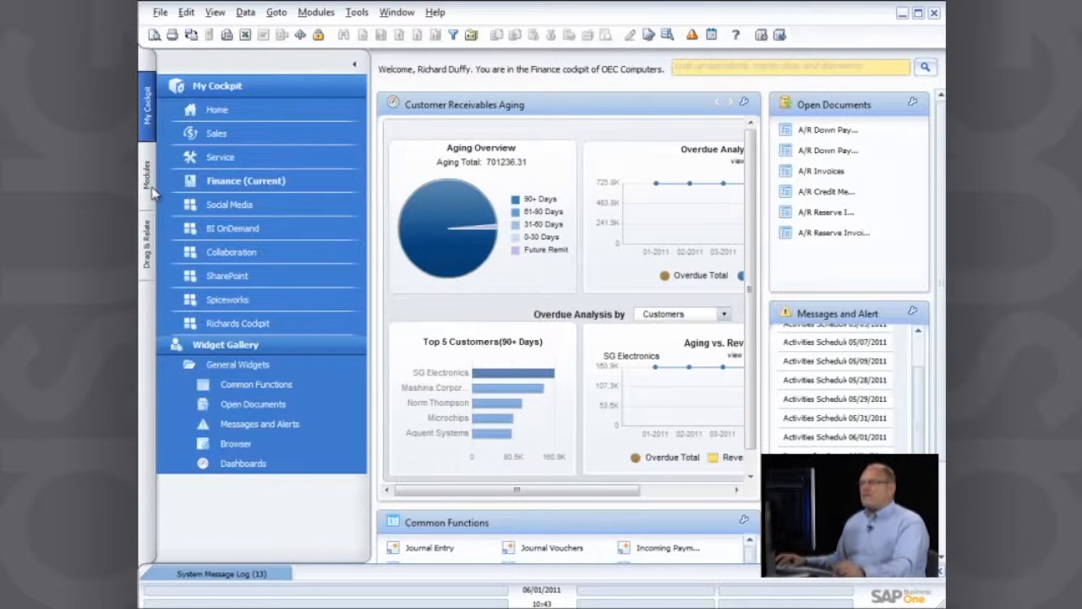
pyautogui.click(147, 173)
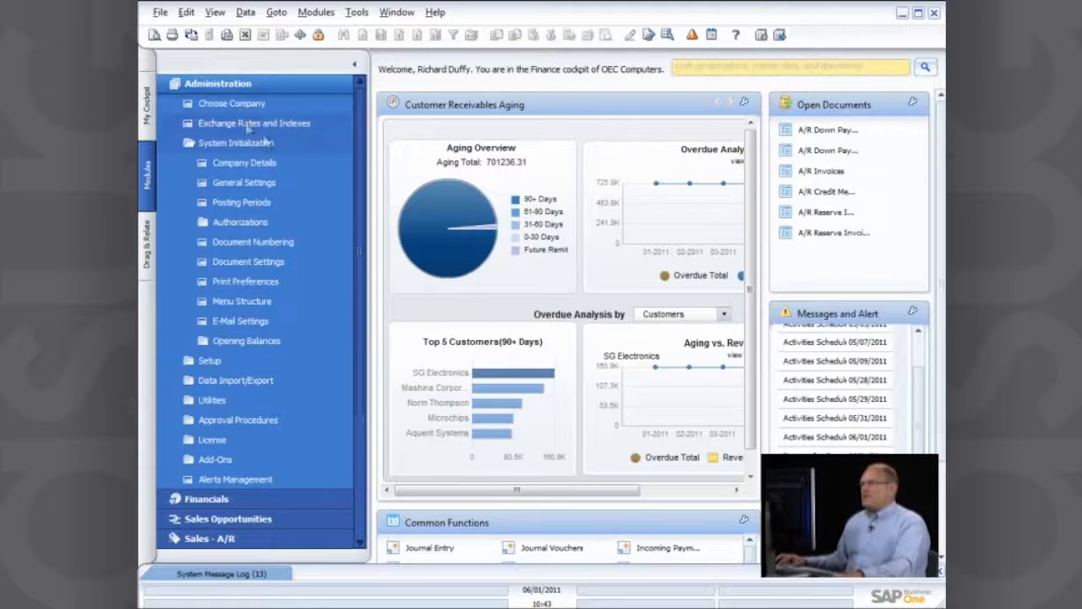
pyautogui.click(237, 142)
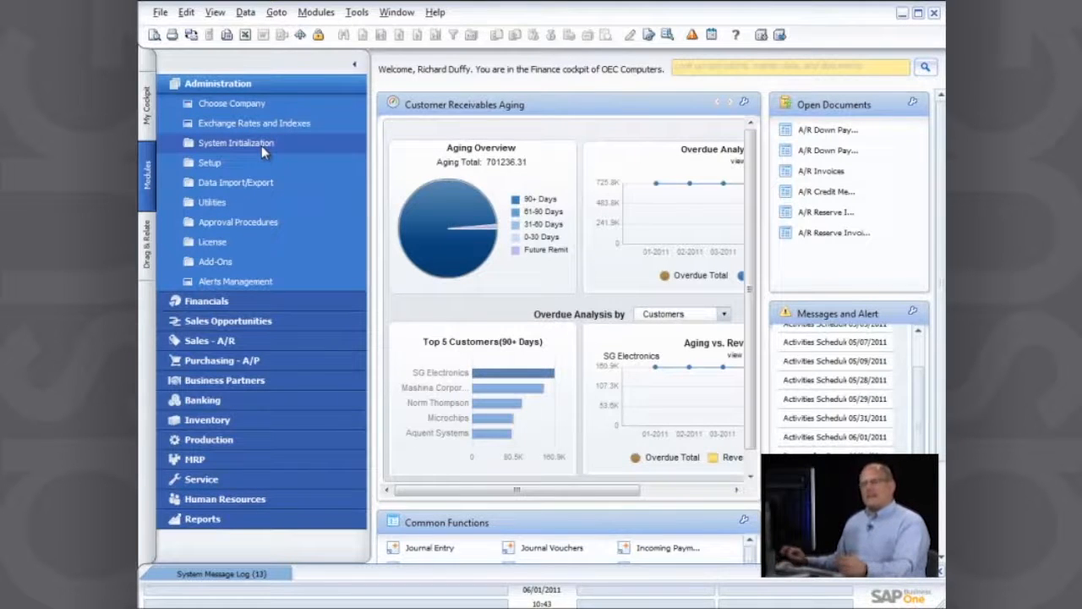
pyautogui.click(218, 83)
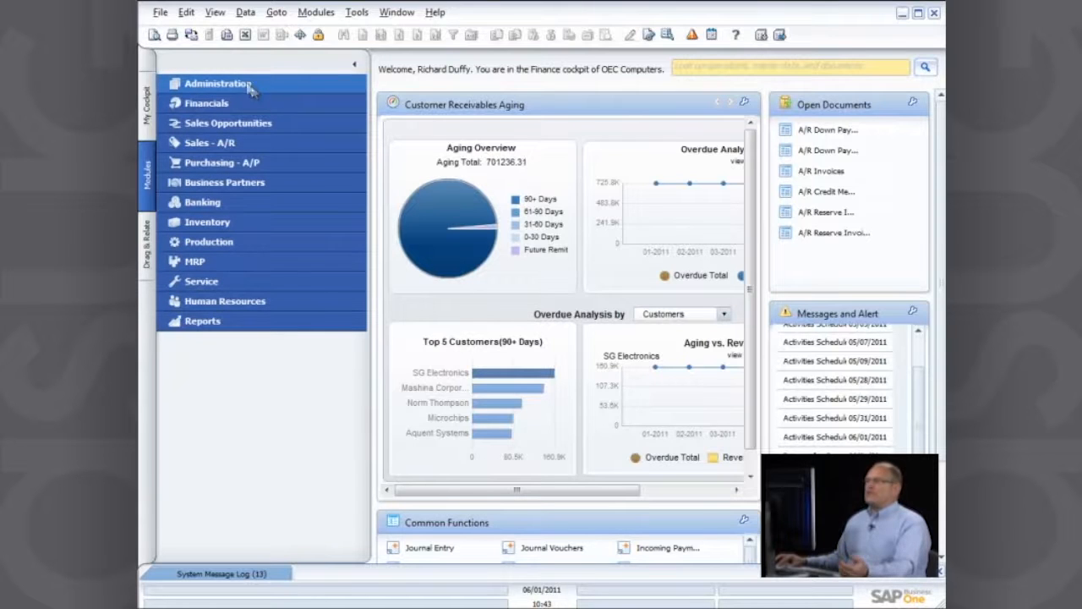
pyautogui.moveTo(217, 83)
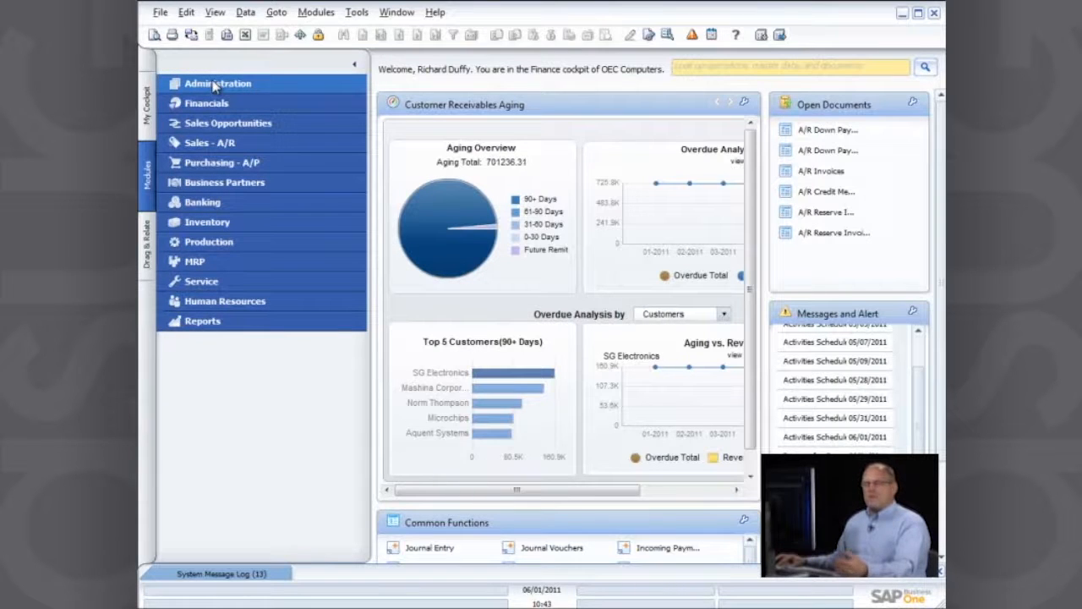
pyautogui.click(217, 83)
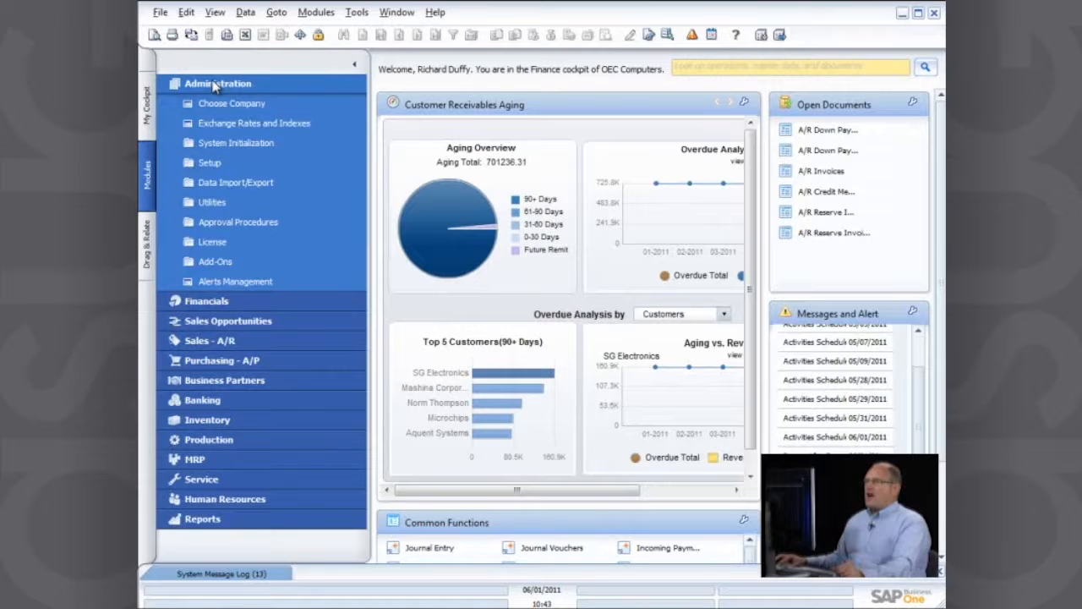
pyautogui.moveTo(223, 281)
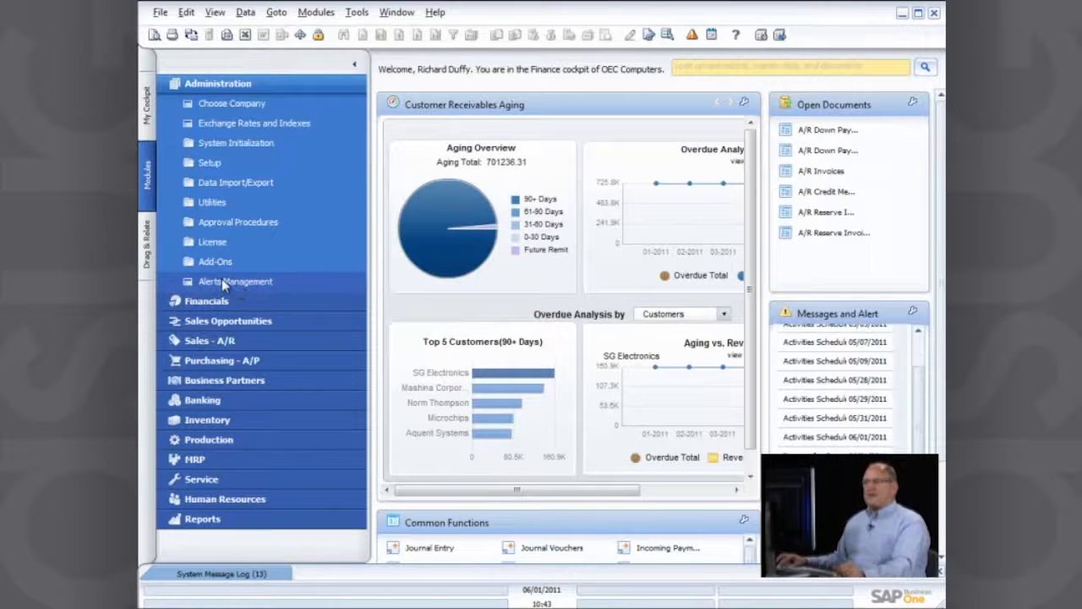
pyautogui.click(235, 280)
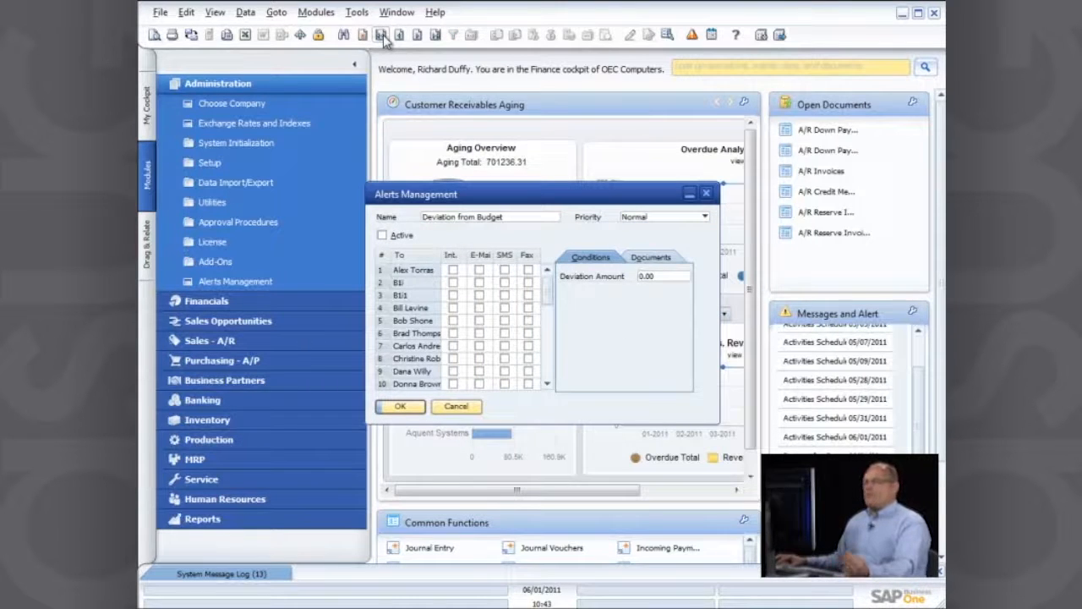
pyautogui.click(416, 34)
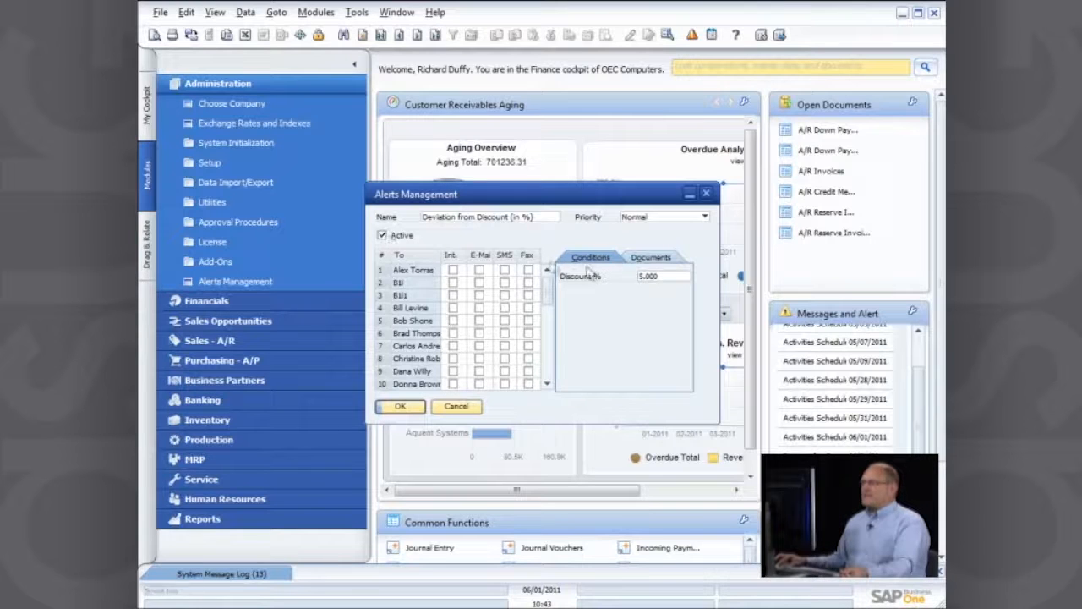
pyautogui.click(662, 276)
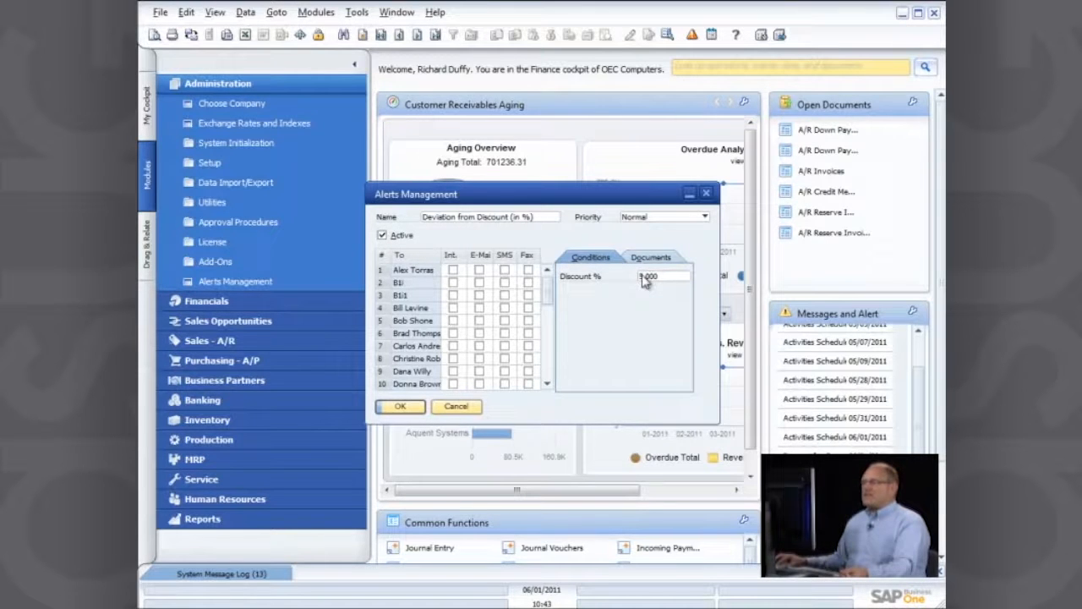
pyautogui.scroll(-3)
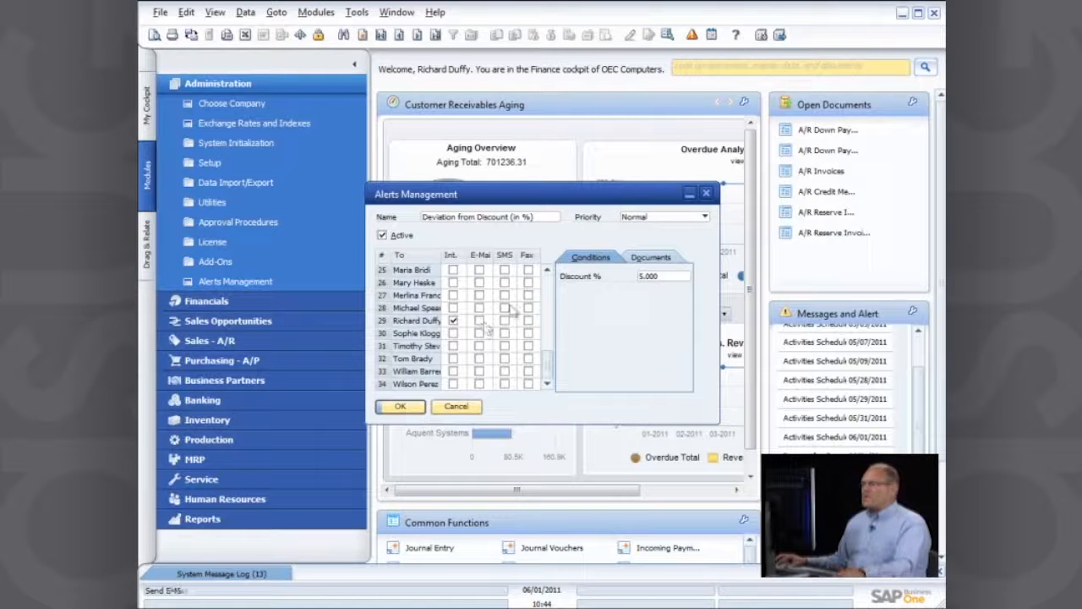
pyautogui.click(649, 257)
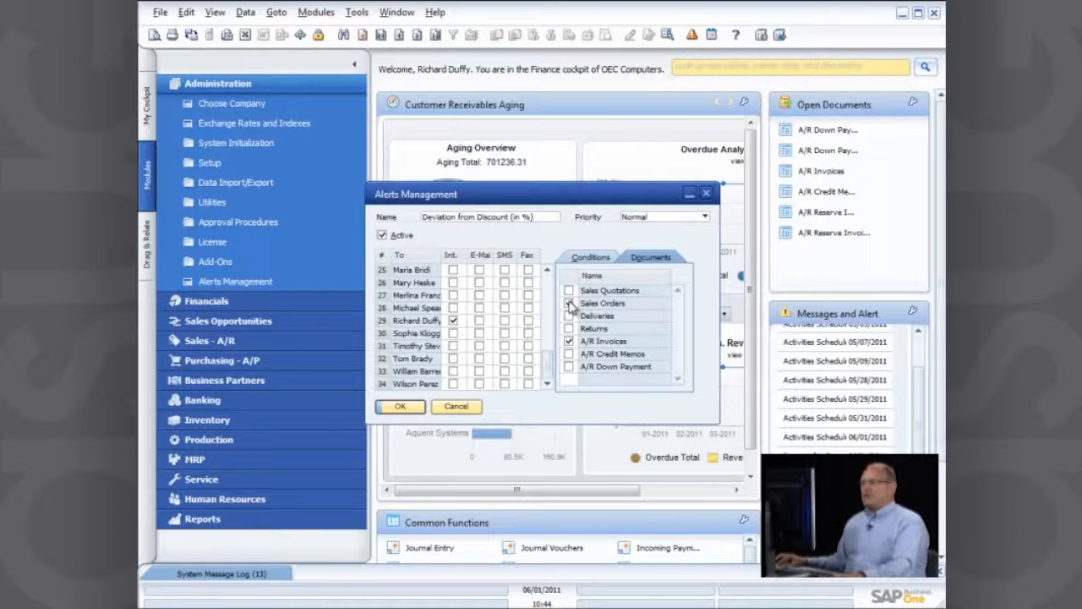
pyautogui.click(568, 302)
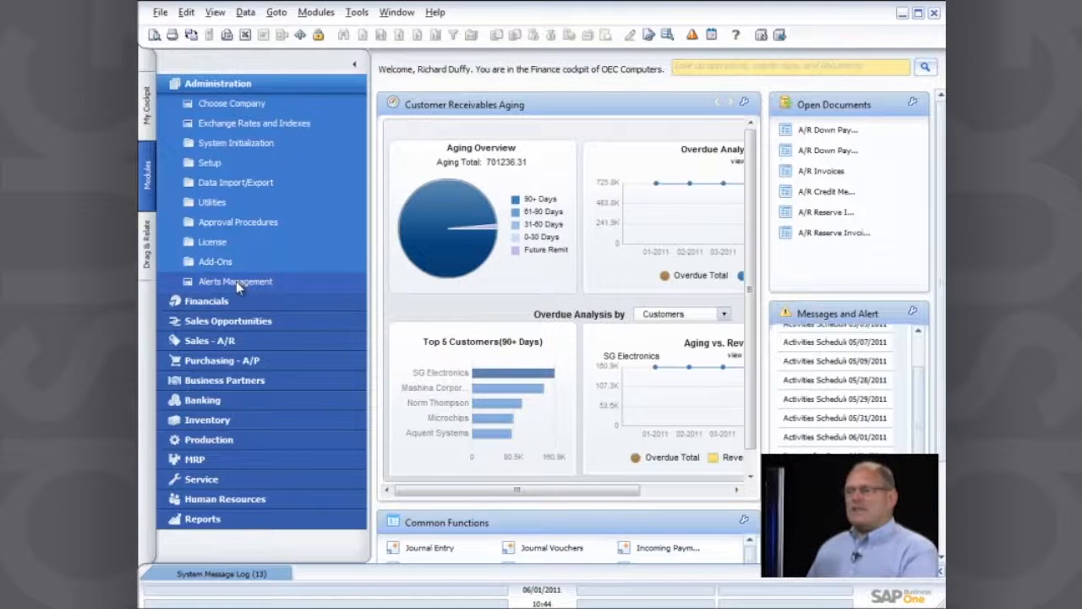
# Start a new alert in Alerts Management using the saved General query 'Quick Customer Balance Query'
pyautogui.click(235, 281)
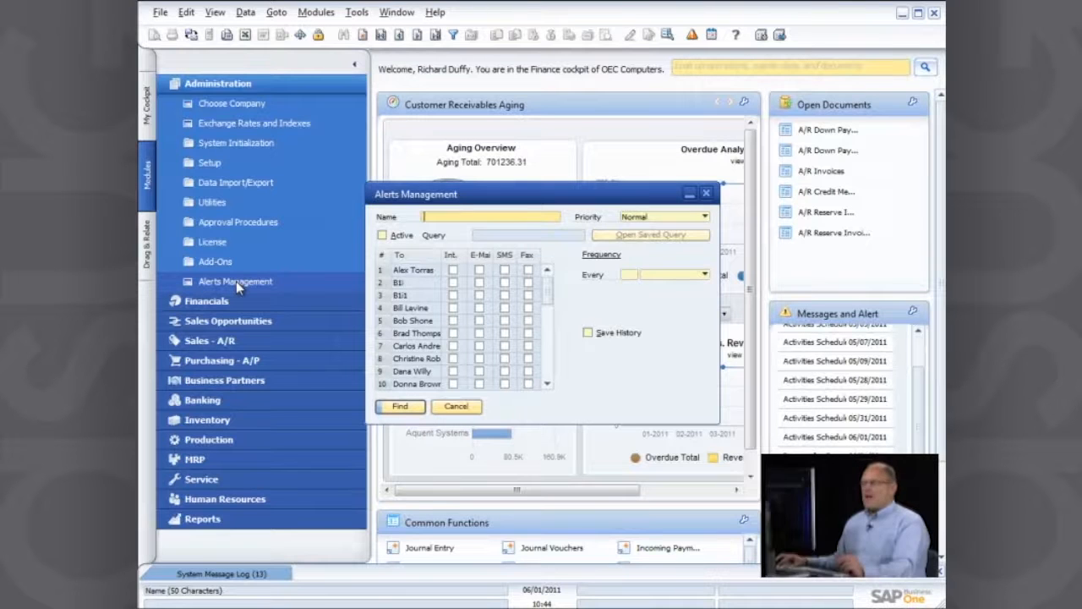
pyautogui.moveTo(354, 139)
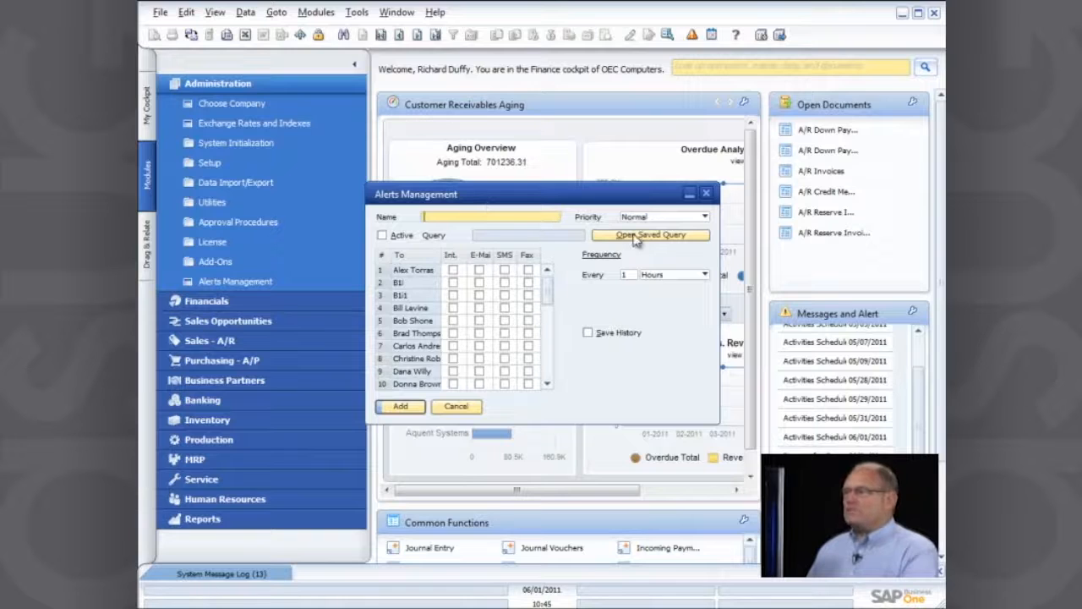
pyautogui.click(649, 233)
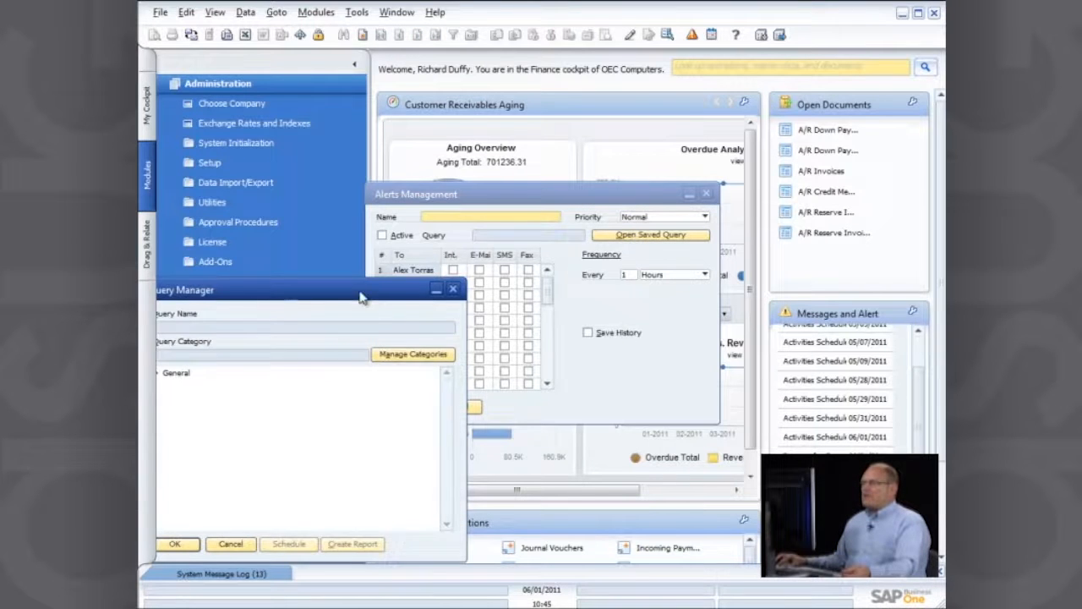
pyautogui.moveTo(271, 289); pyautogui.dragTo(423, 223)
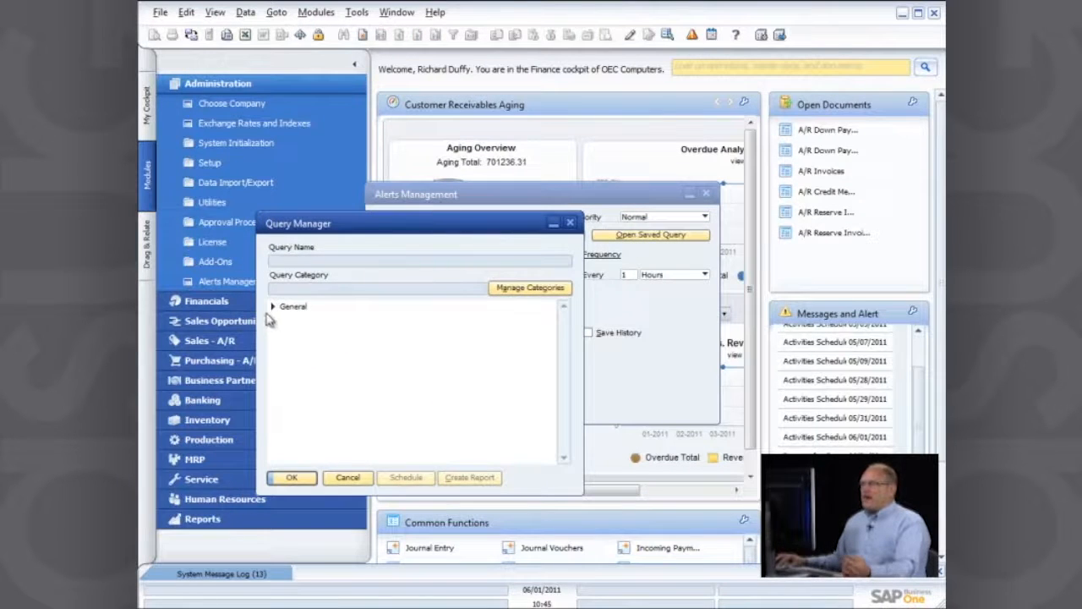
pyautogui.click(272, 305)
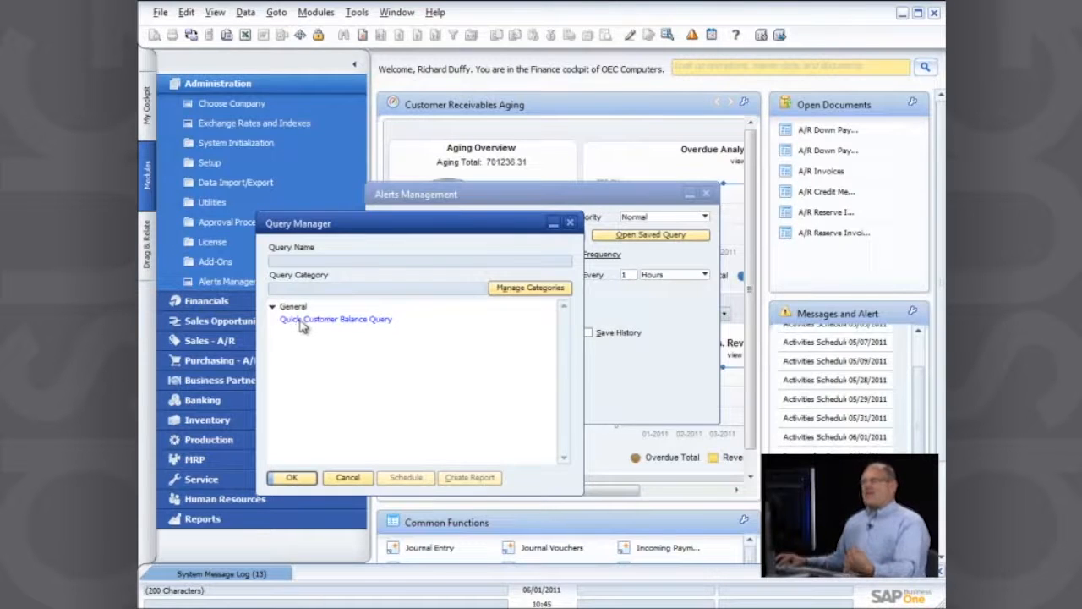
pyautogui.moveTo(331, 399)
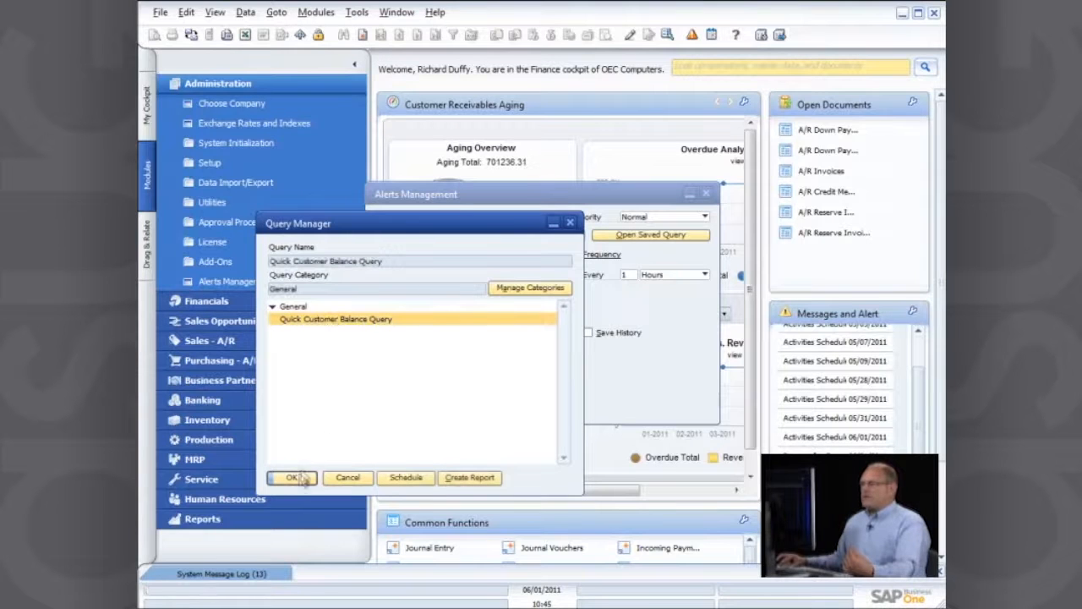
pyautogui.click(291, 477)
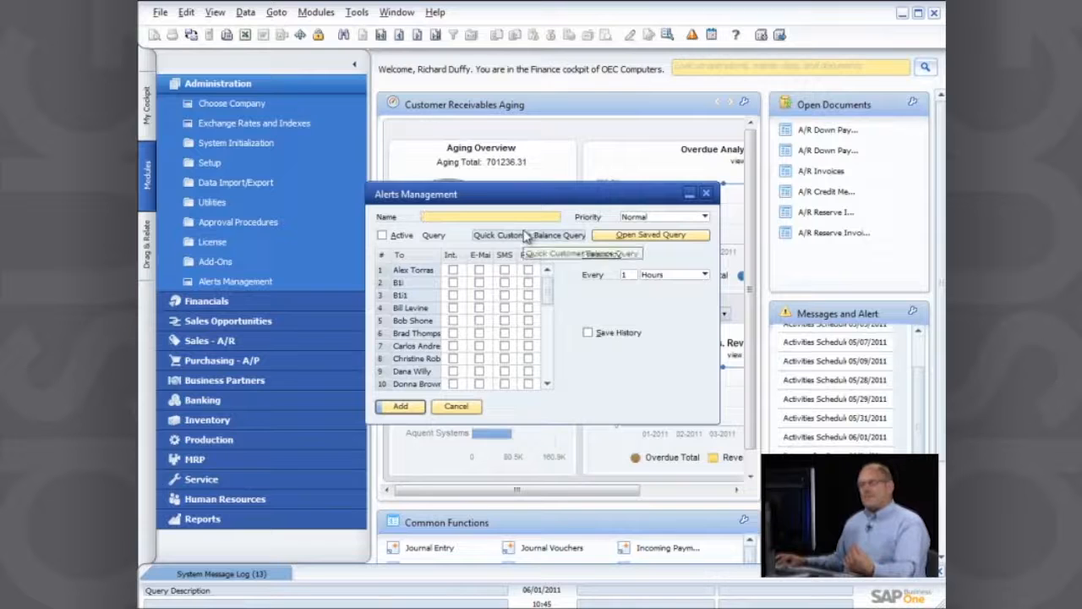
pyautogui.moveTo(606, 279)
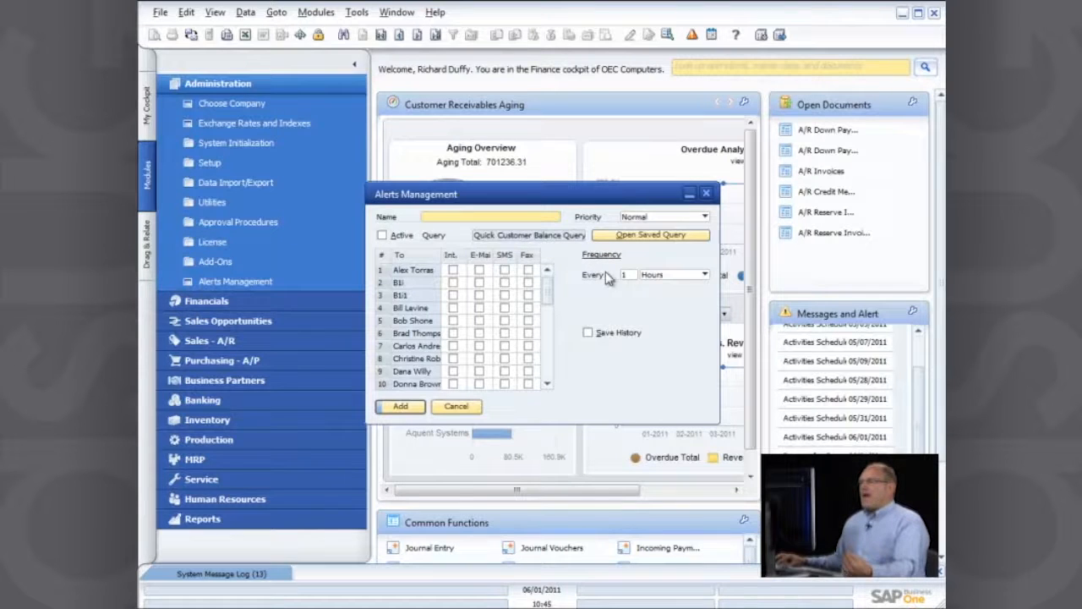
pyautogui.moveTo(528, 233)
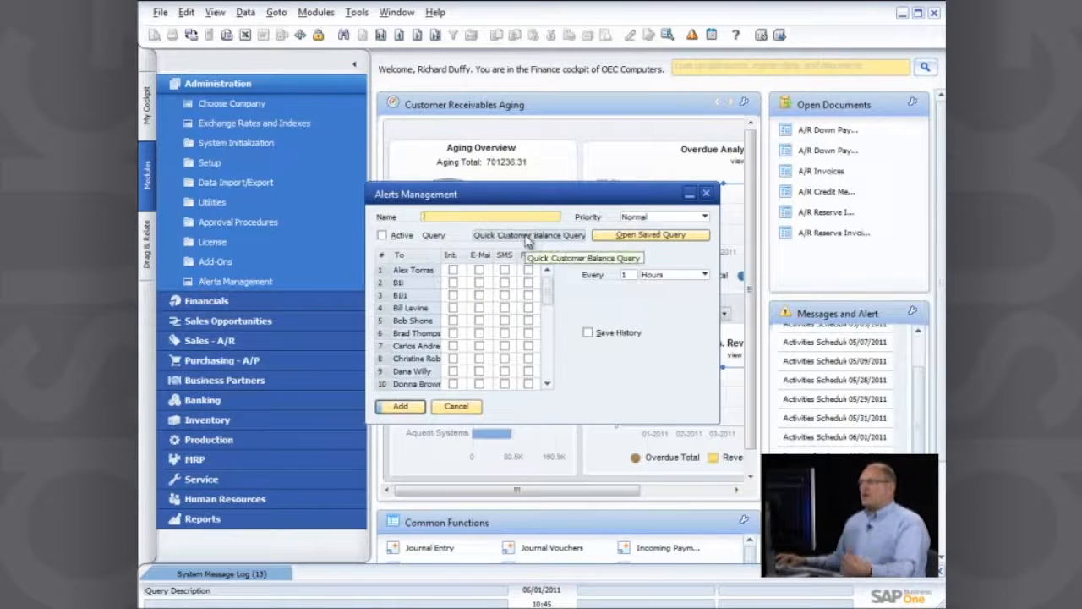
pyautogui.moveTo(643, 278)
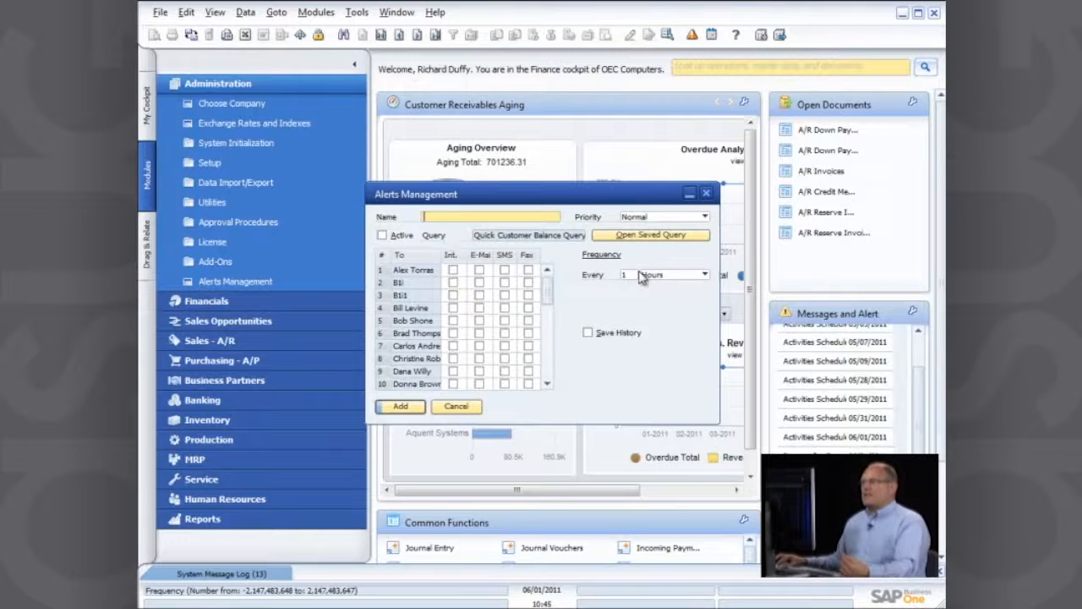
pyautogui.moveTo(549, 375)
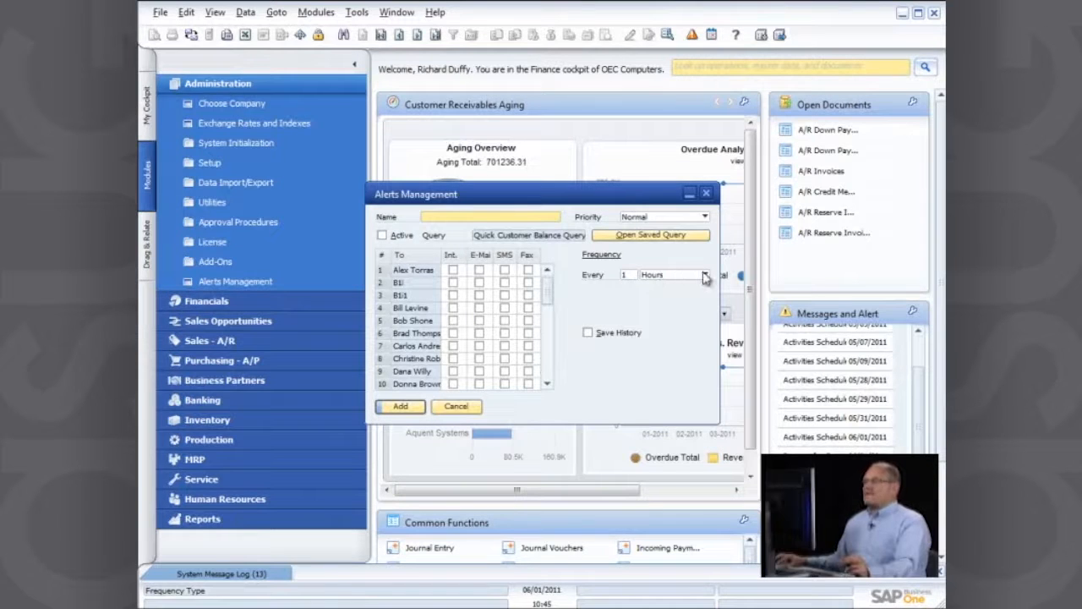
# Schedule the alert every 1 week on Monday at 07:00 and add it
pyautogui.click(704, 274)
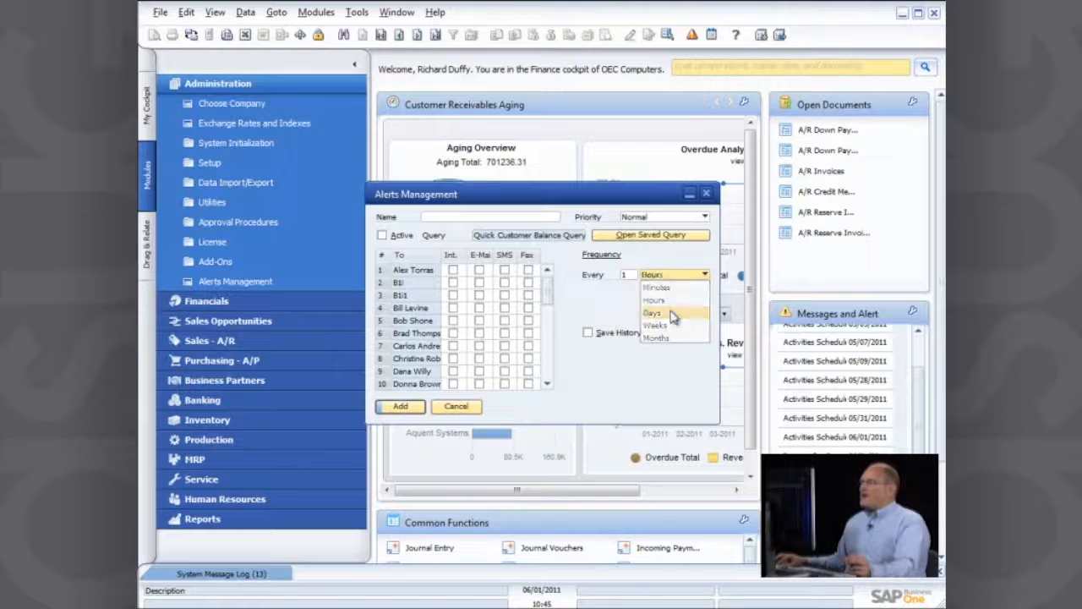
pyautogui.click(659, 324)
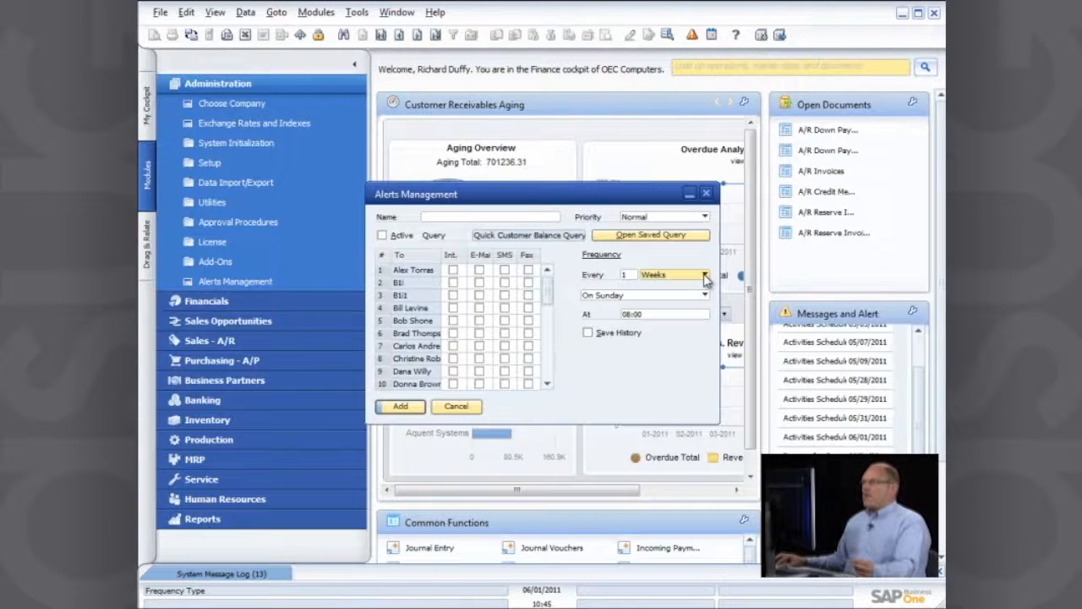
pyautogui.click(705, 274)
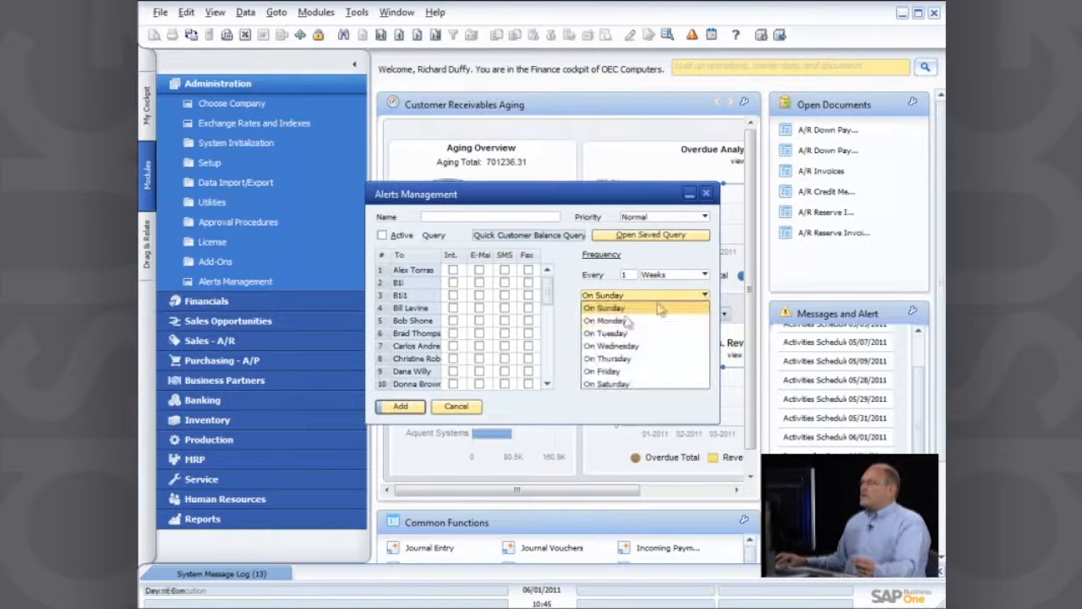
pyautogui.click(606, 320)
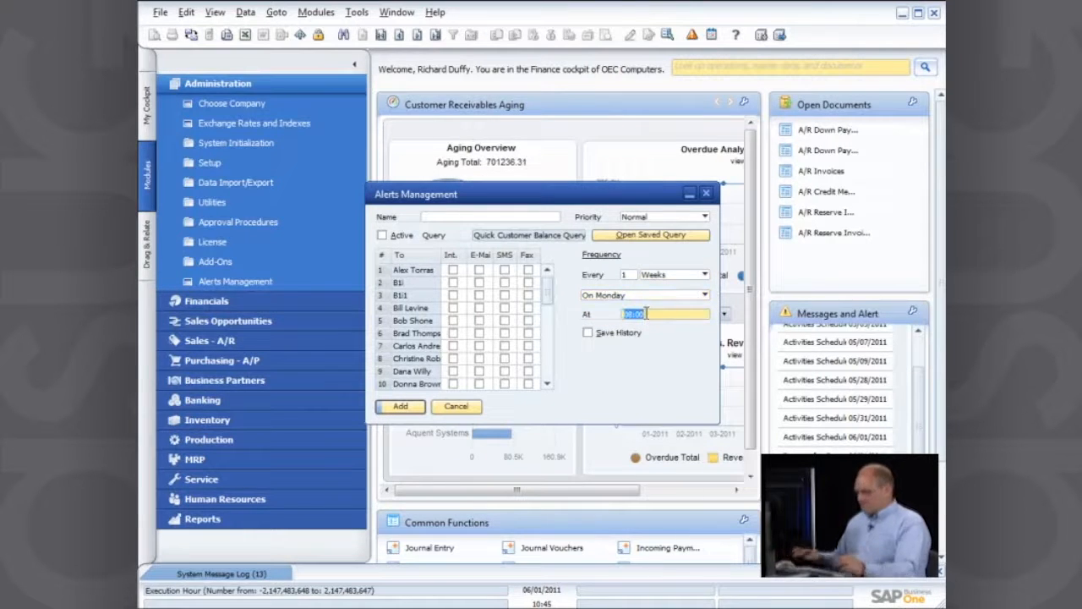
pyautogui.write('07')
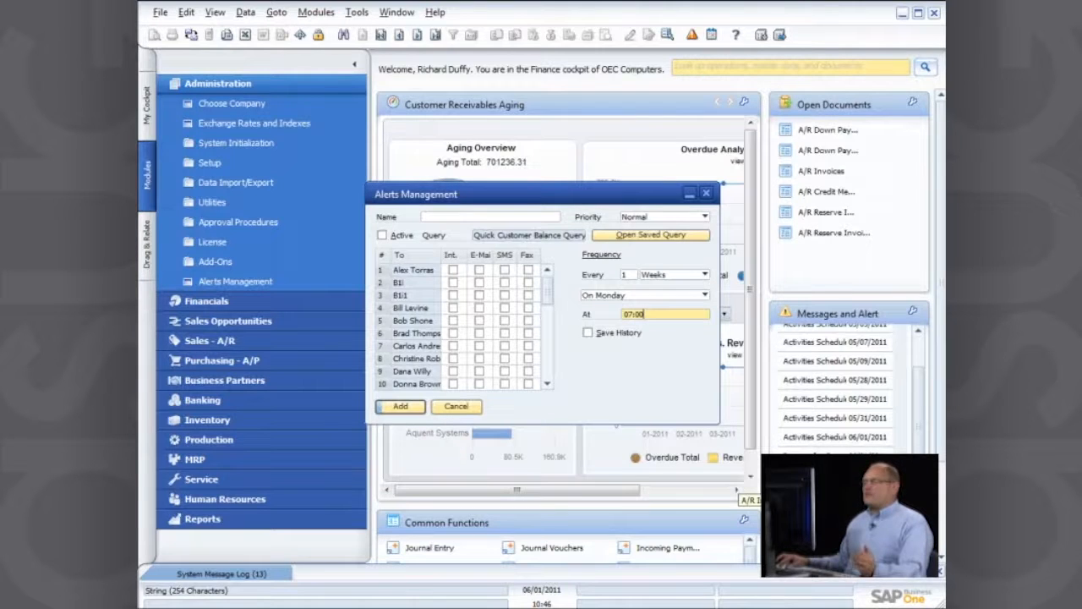
pyautogui.moveTo(582, 379)
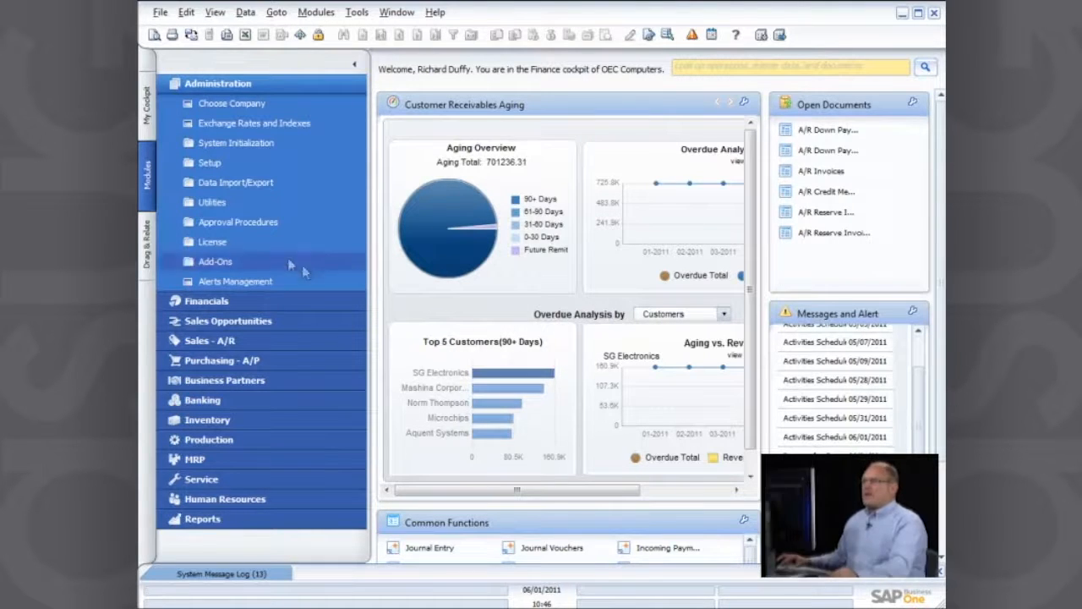
pyautogui.moveTo(254, 221)
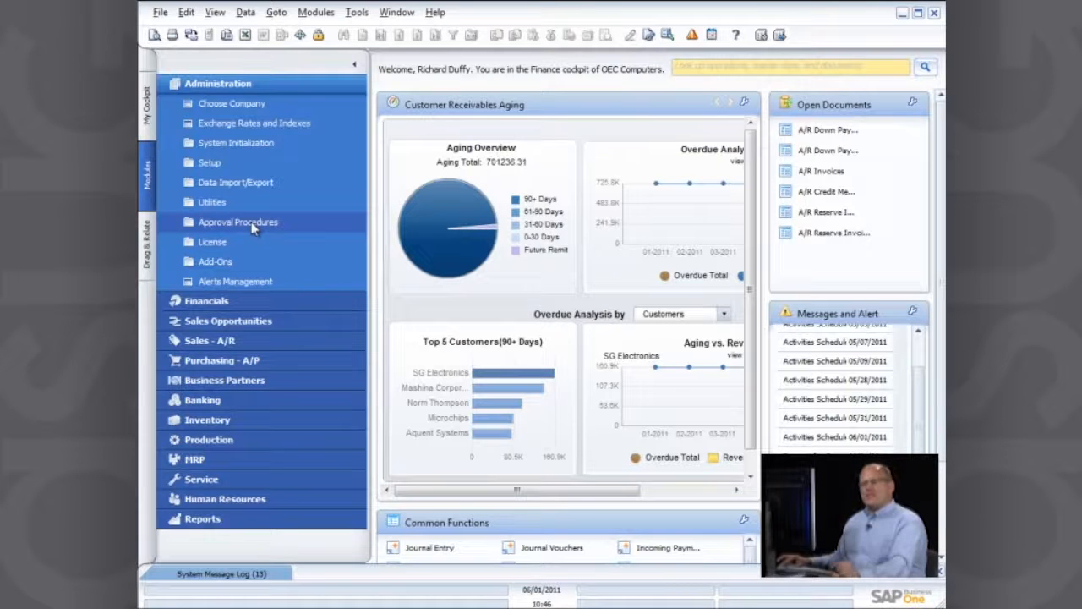
pyautogui.click(236, 221)
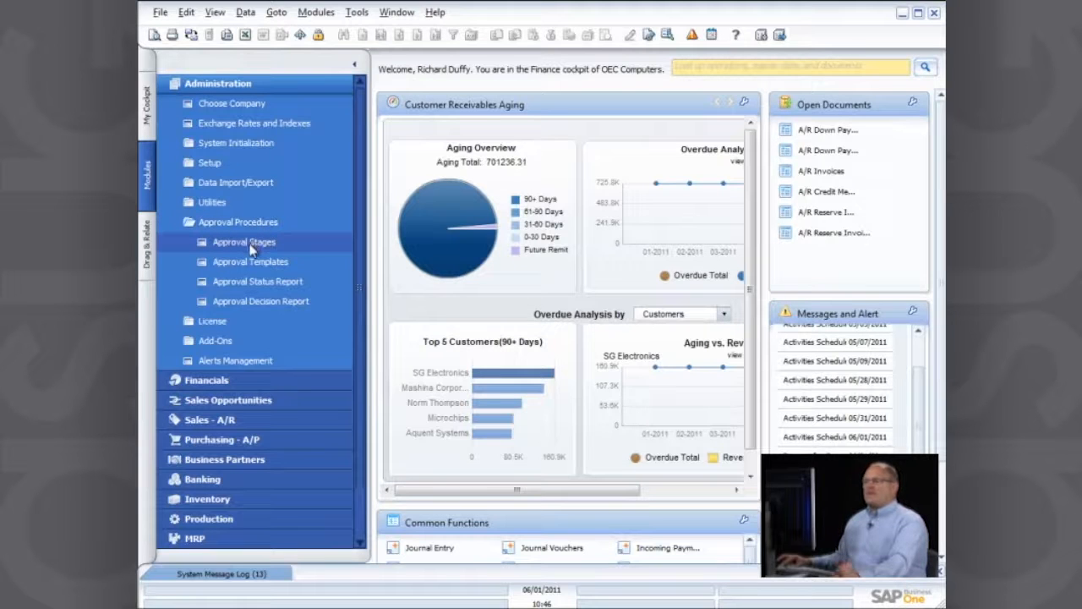
pyautogui.click(247, 241)
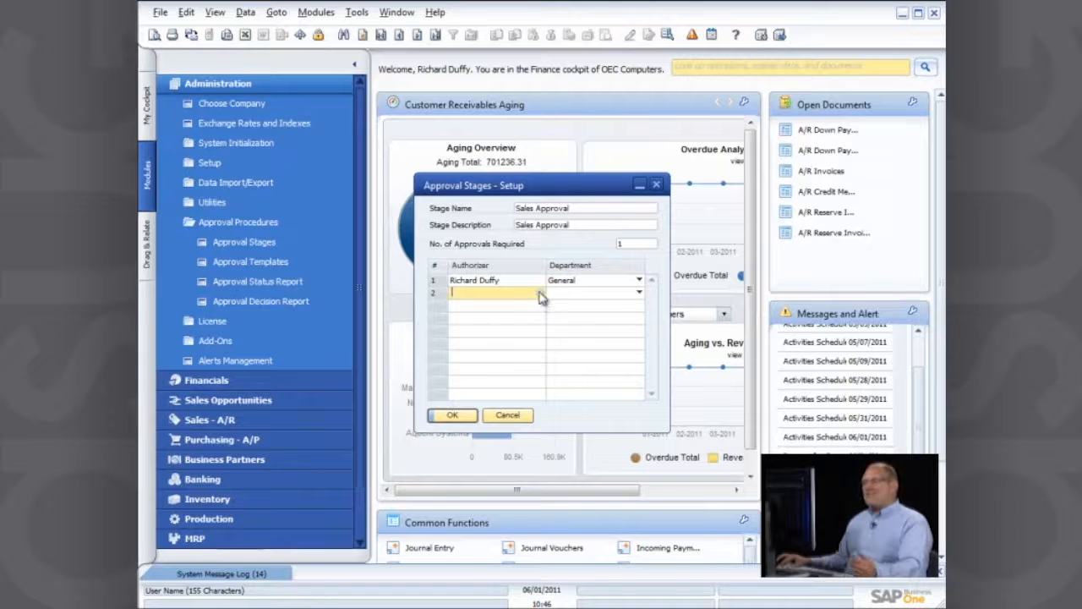
pyautogui.click(494, 290)
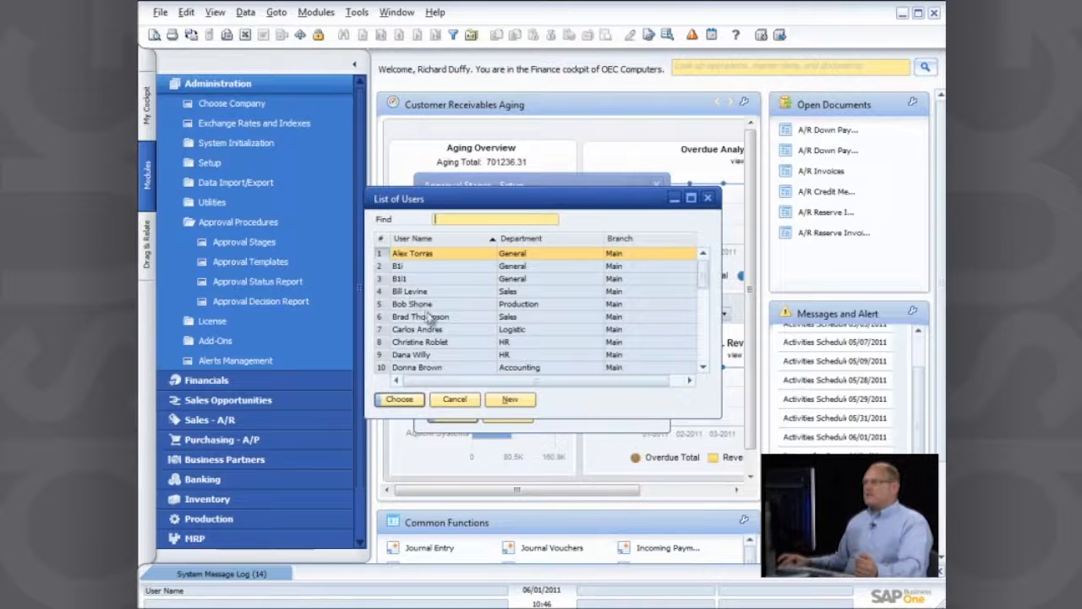
pyautogui.click(399, 399)
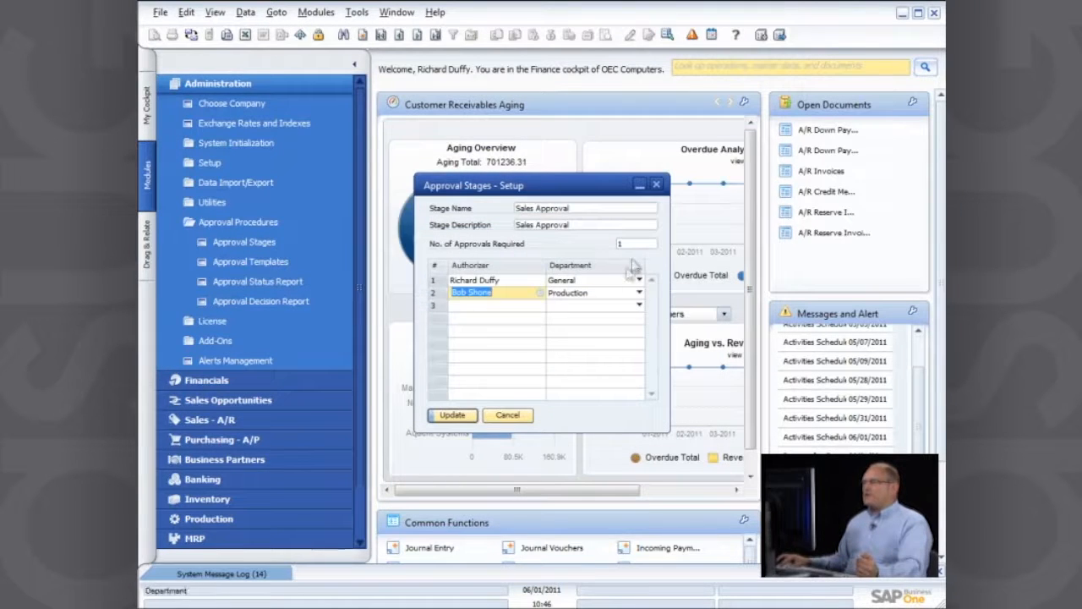
pyautogui.moveTo(595, 250)
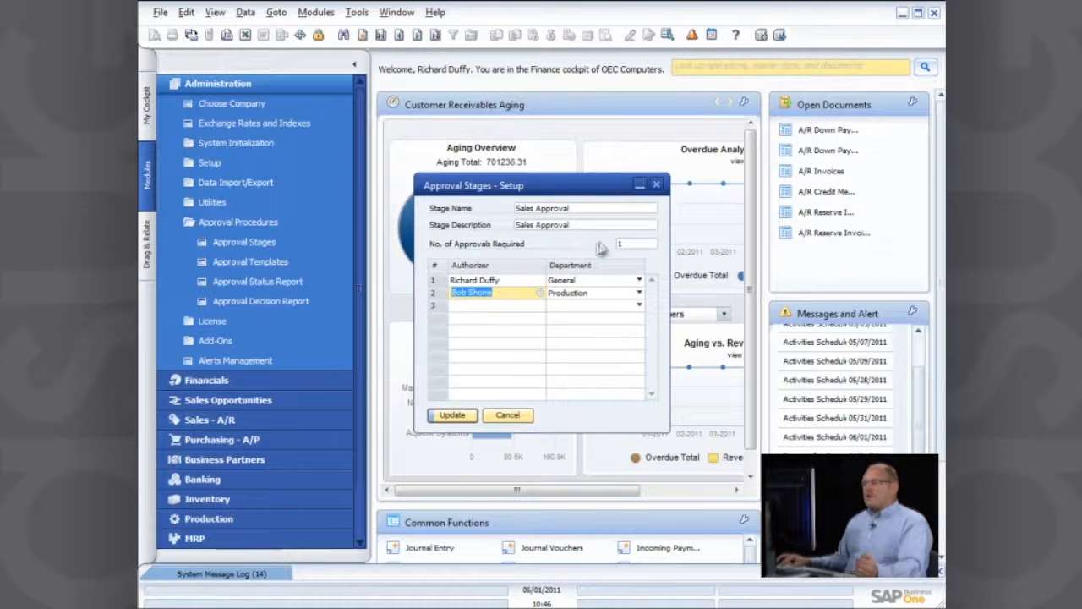
# Require 2 approvals for the stage, update it and close the setup
pyautogui.click(629, 243)
pyautogui.write('2')
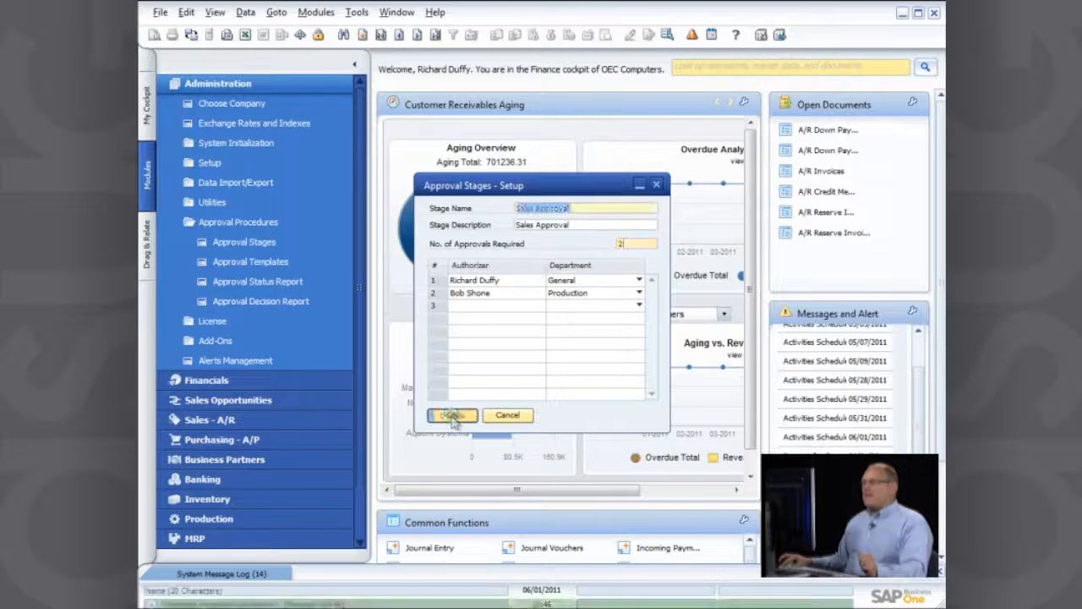
pyautogui.click(453, 416)
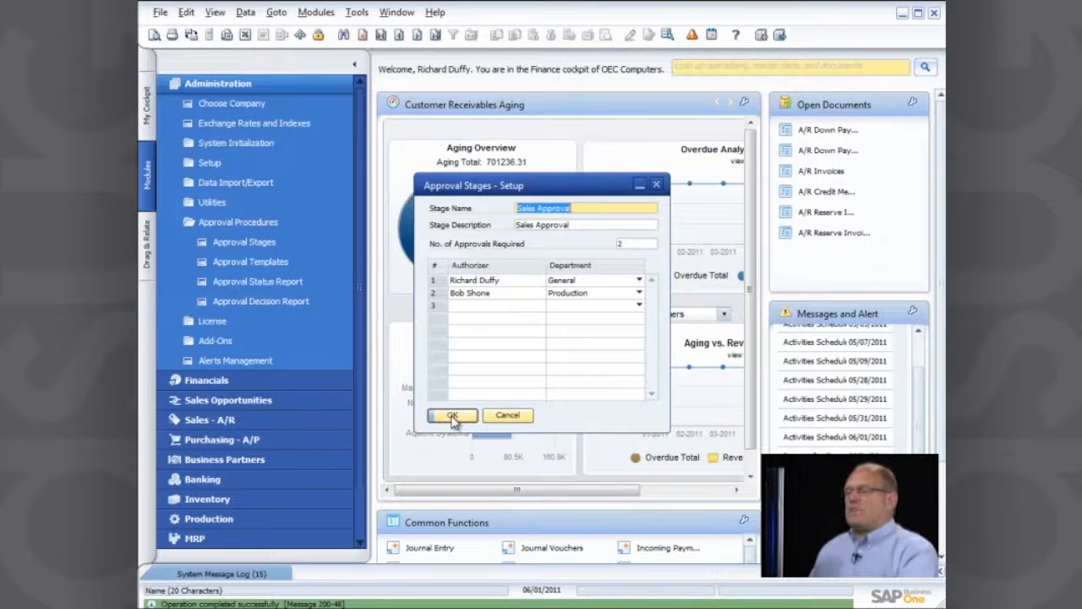
pyautogui.click(451, 416)
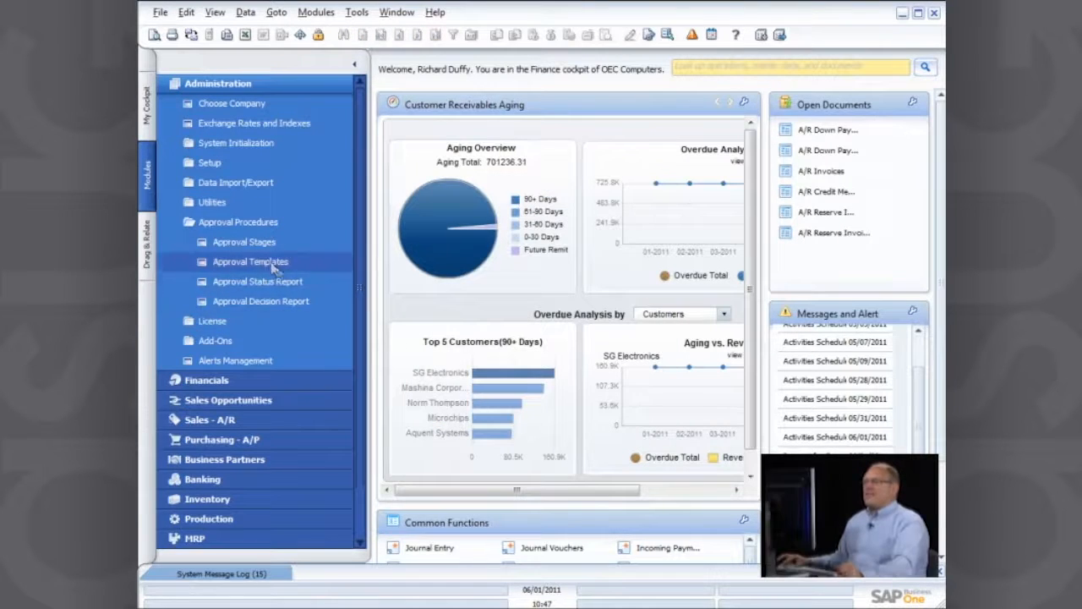
pyautogui.click(250, 260)
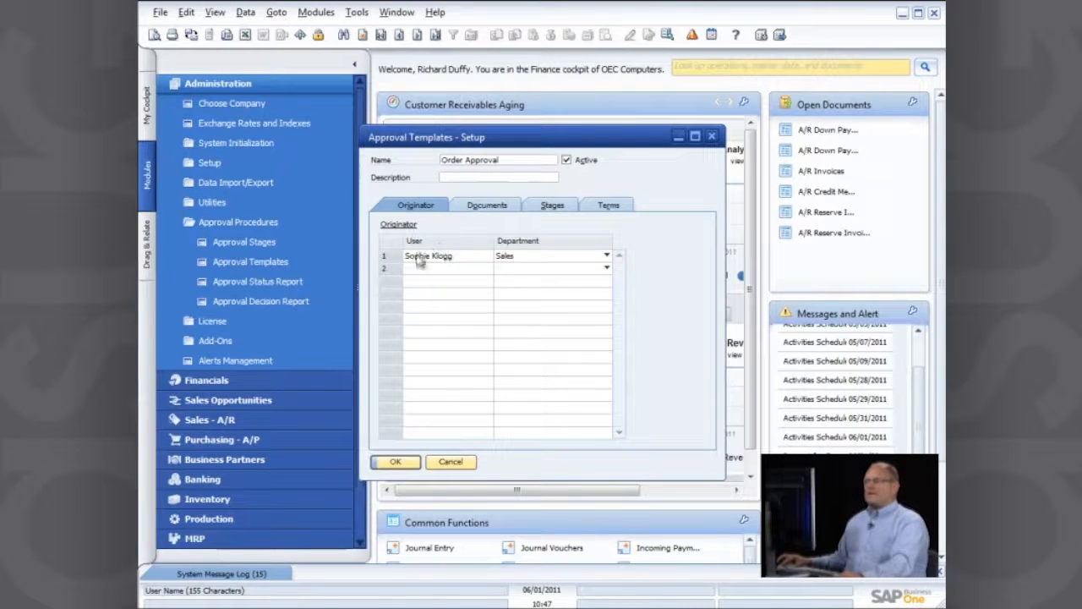
pyautogui.moveTo(431, 260)
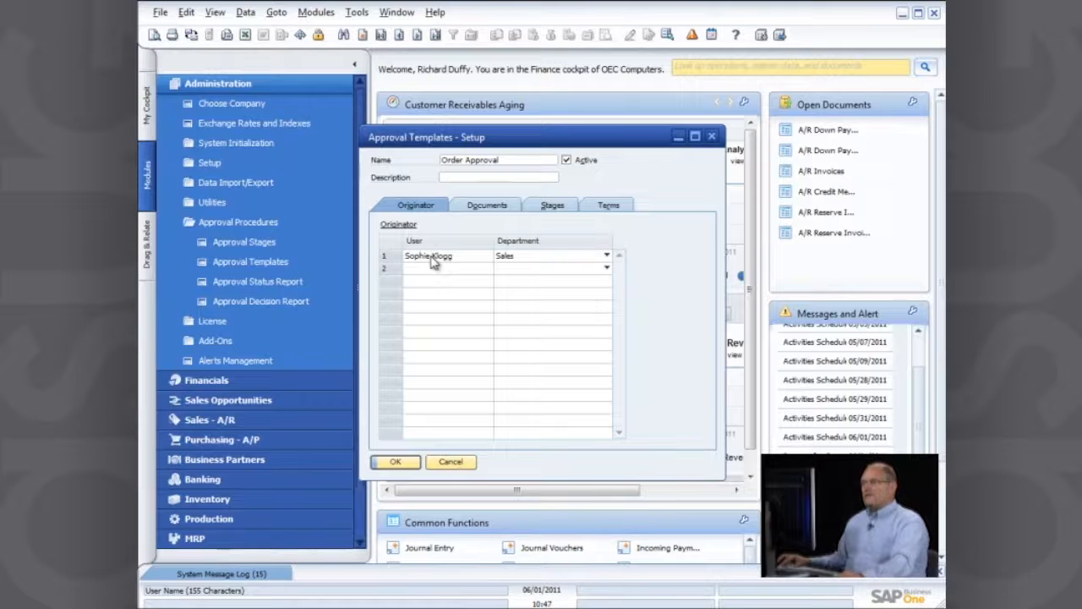
pyautogui.click(443, 267)
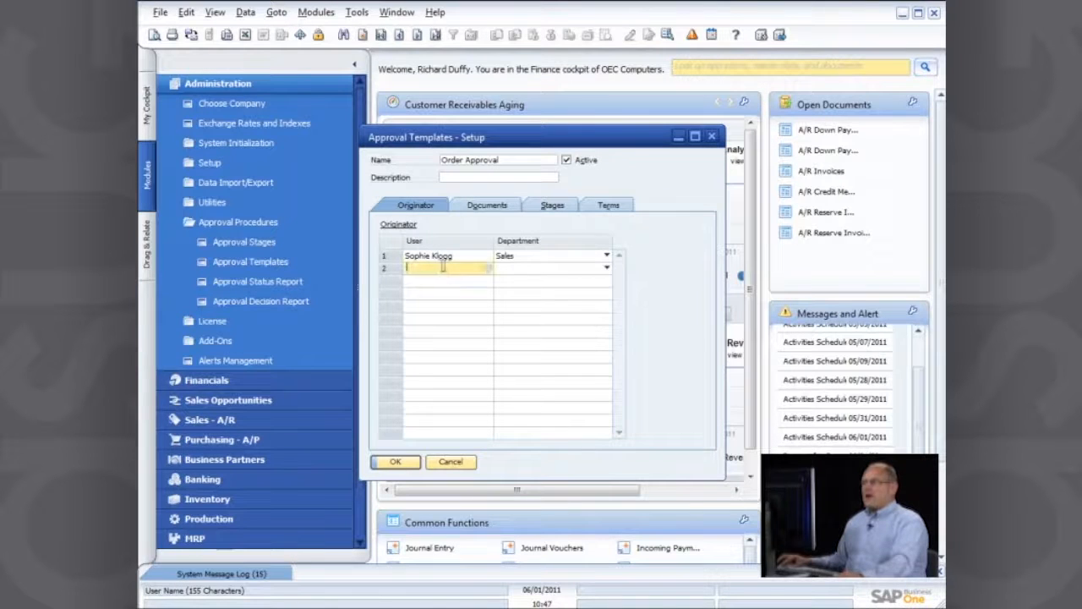
pyautogui.click(446, 267)
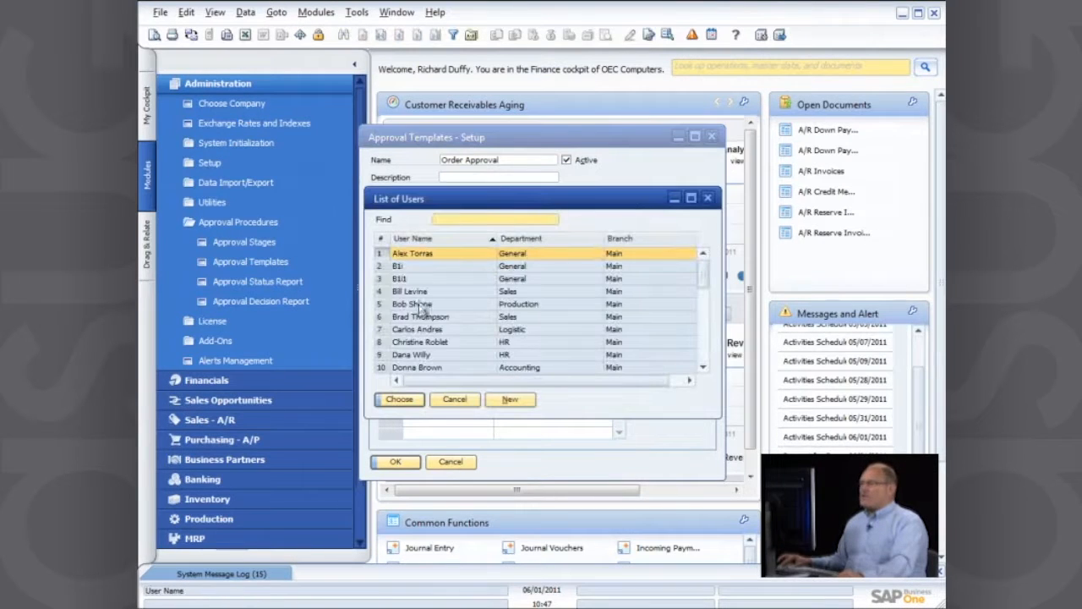
pyautogui.click(399, 399)
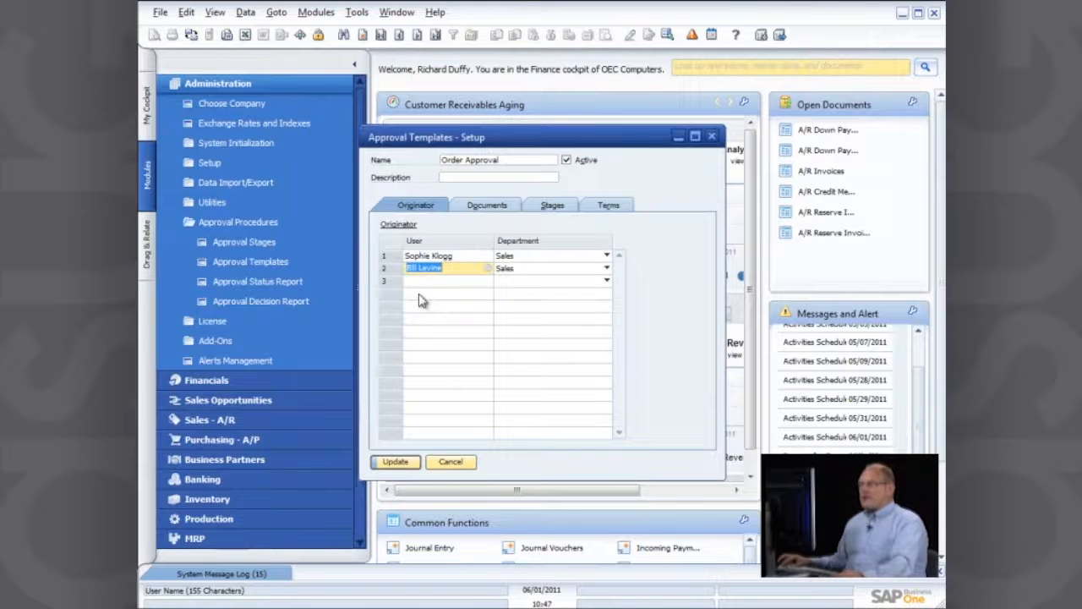
# Make the template cover Sales Order documents on the Documents tab
pyautogui.click(491, 205)
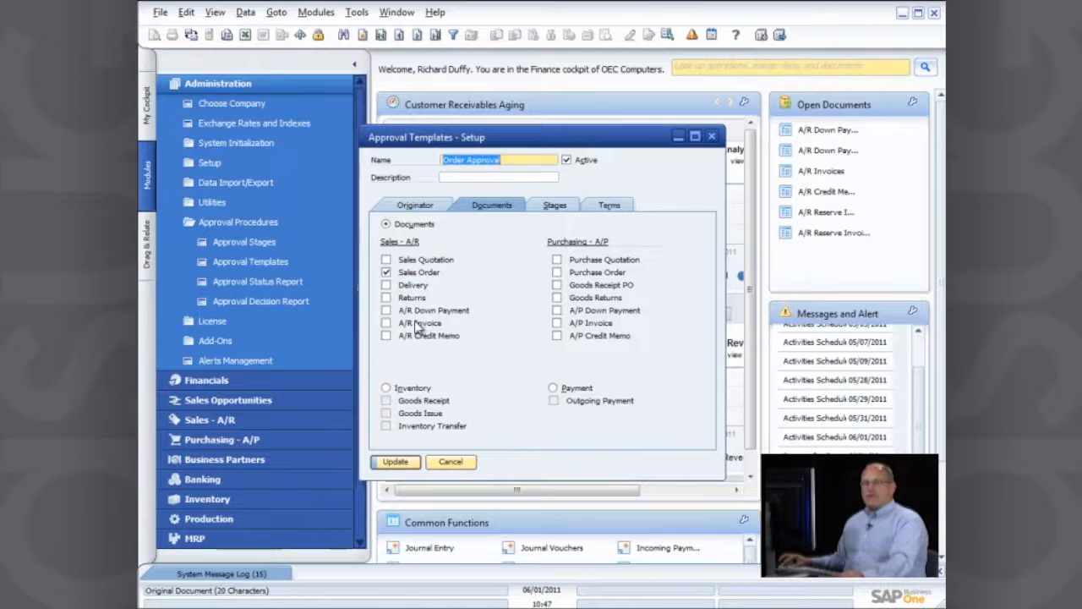
pyautogui.click(388, 271)
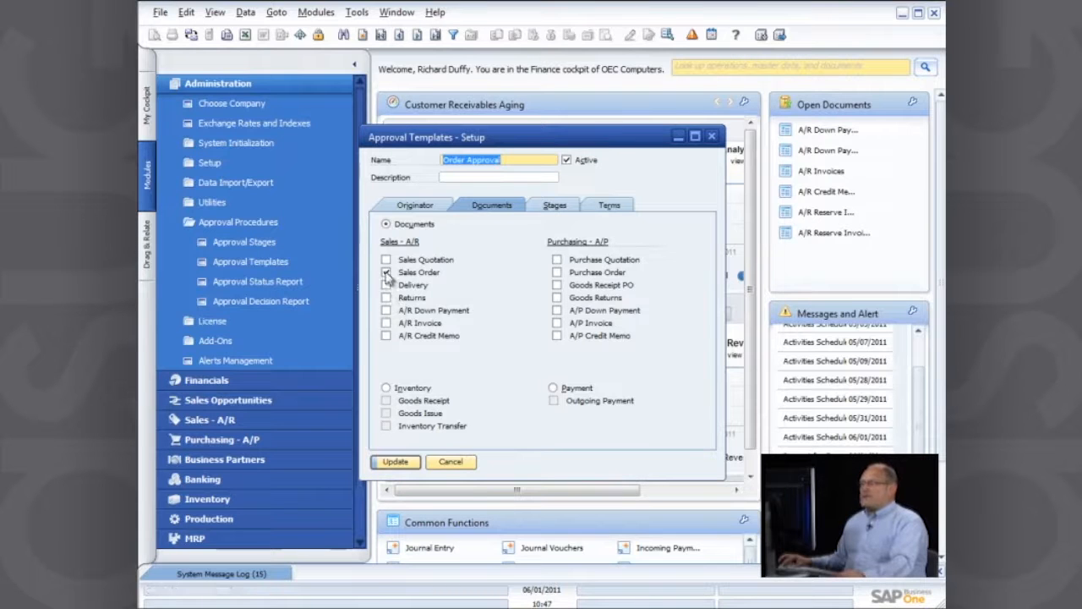
pyautogui.click(386, 271)
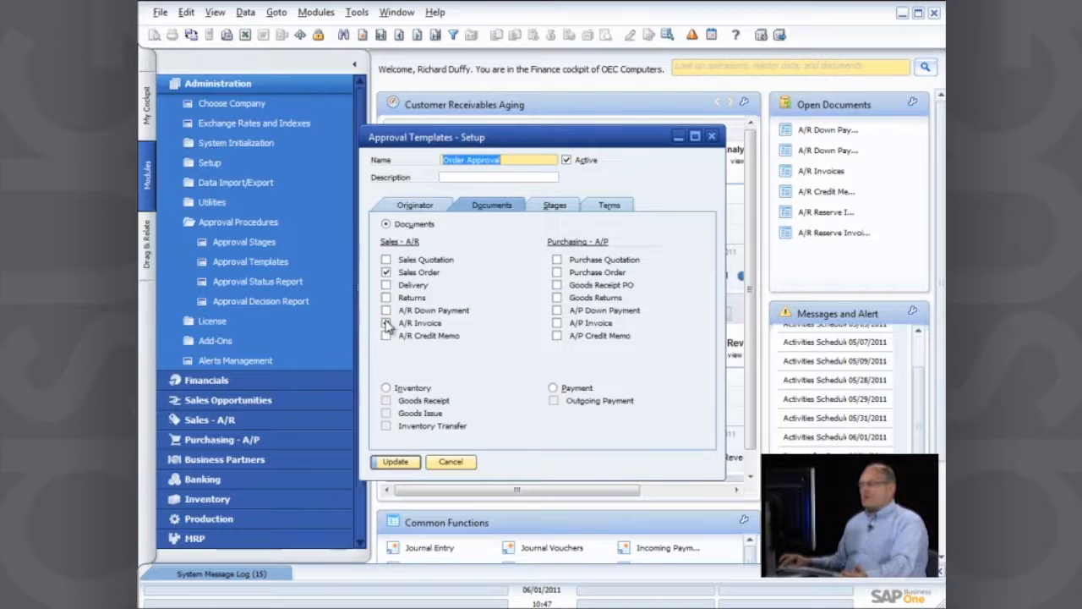
pyautogui.click(554, 204)
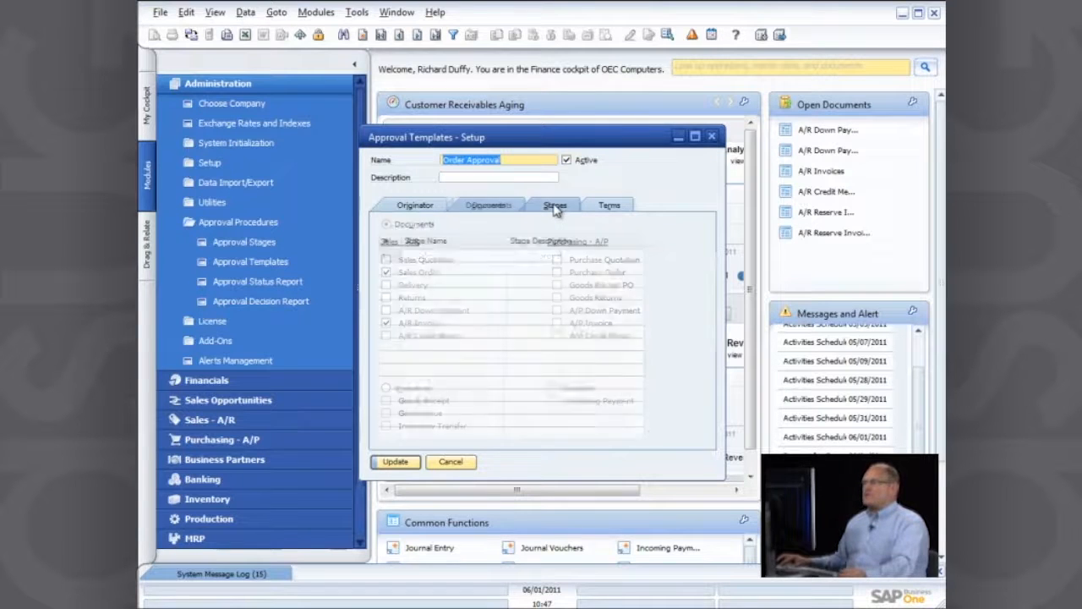
# Set the template to launch 'When the Following Applies' with Total Document as a term and its ratio choices shown
pyautogui.click(554, 205)
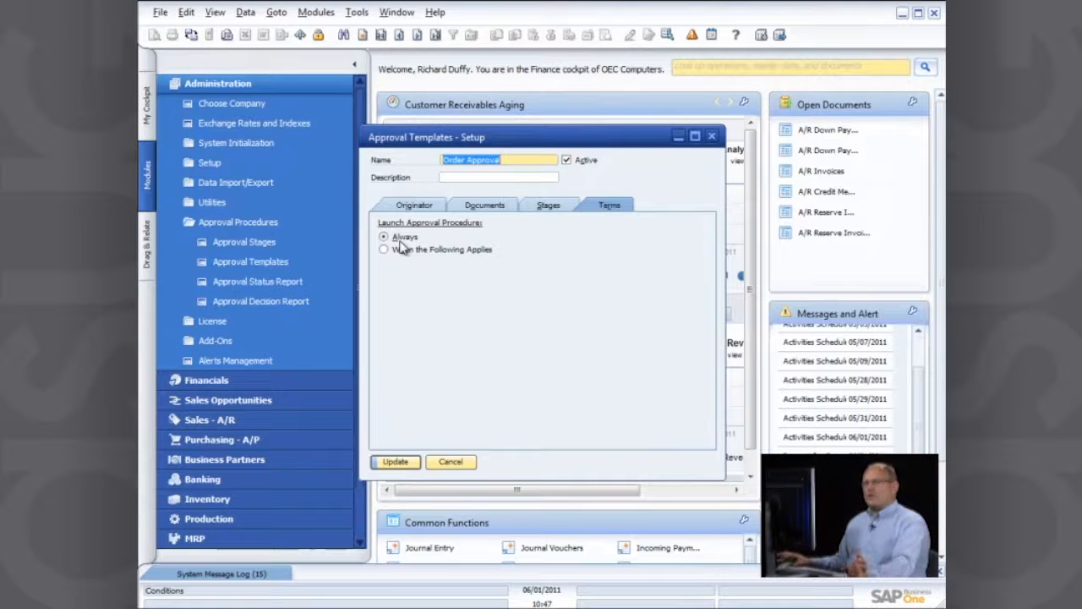
pyautogui.click(386, 249)
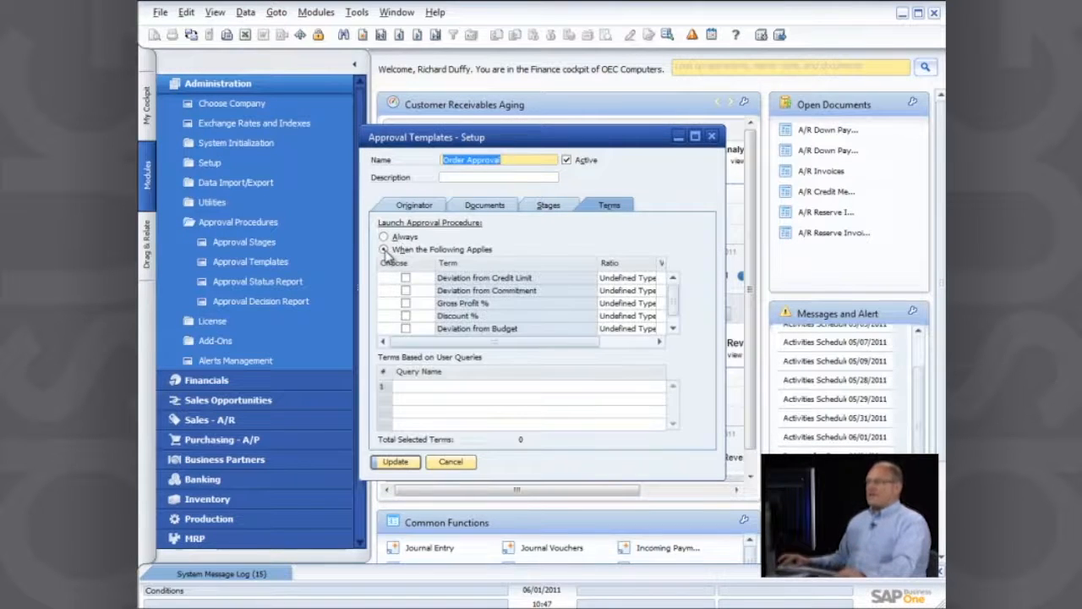
pyautogui.click(383, 249)
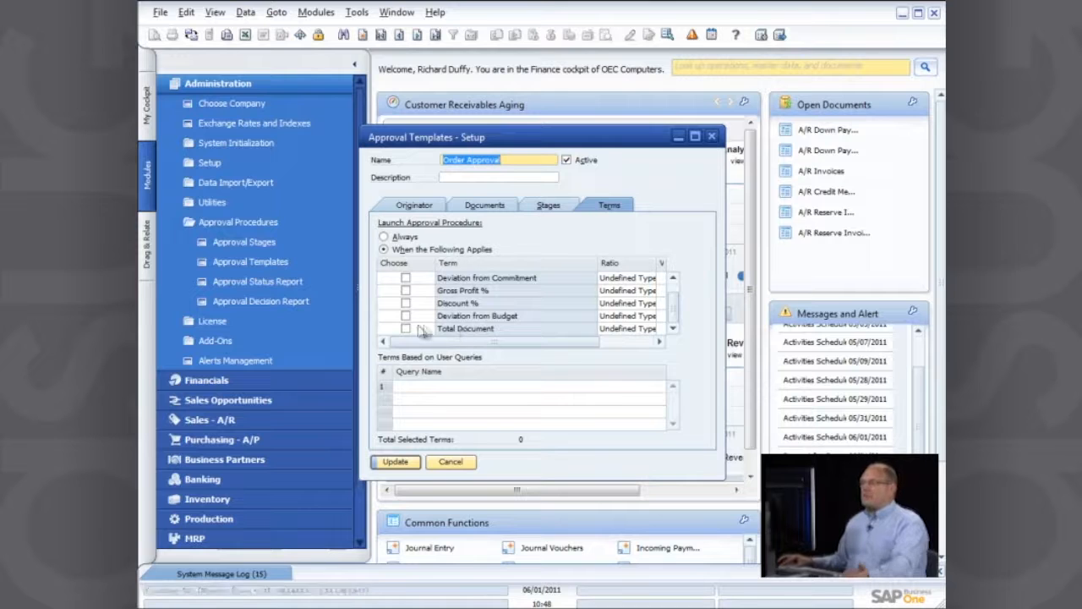
pyautogui.click(406, 328)
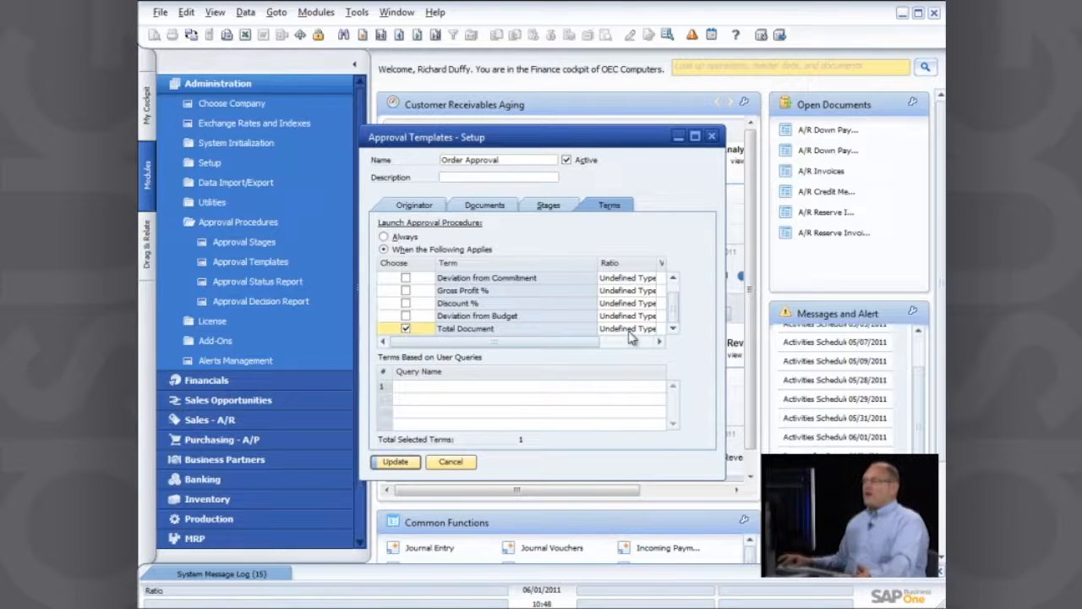
pyautogui.click(672, 328)
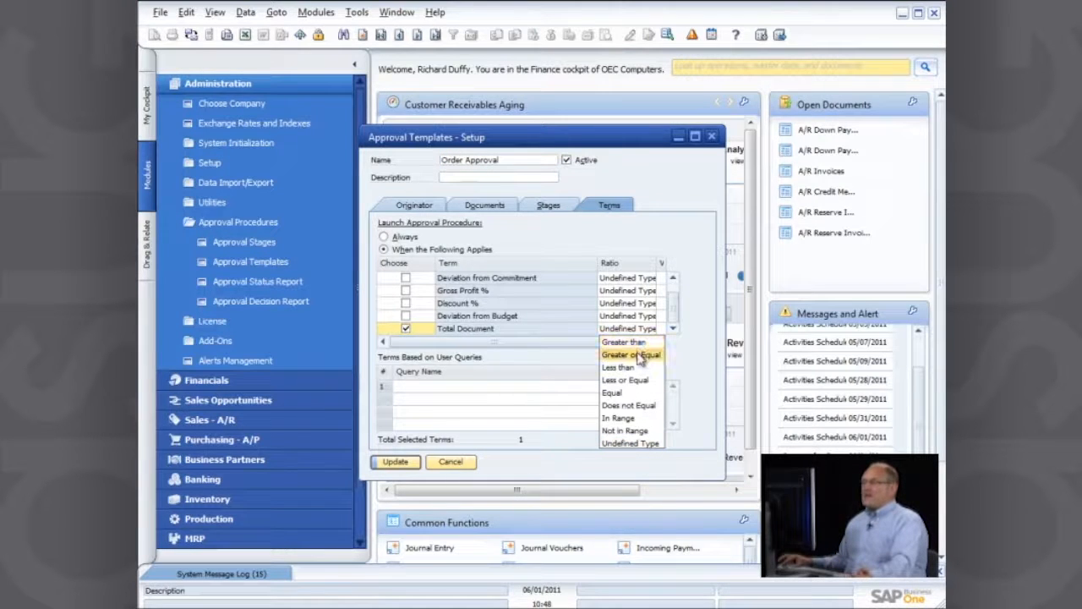
pyautogui.moveTo(612, 392)
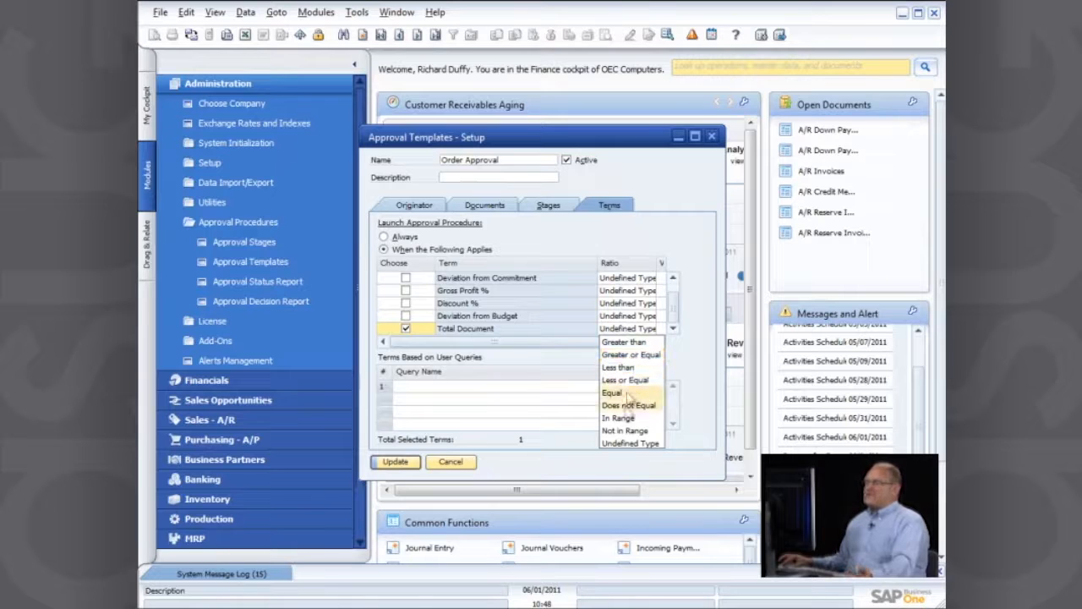
pyautogui.moveTo(631, 354)
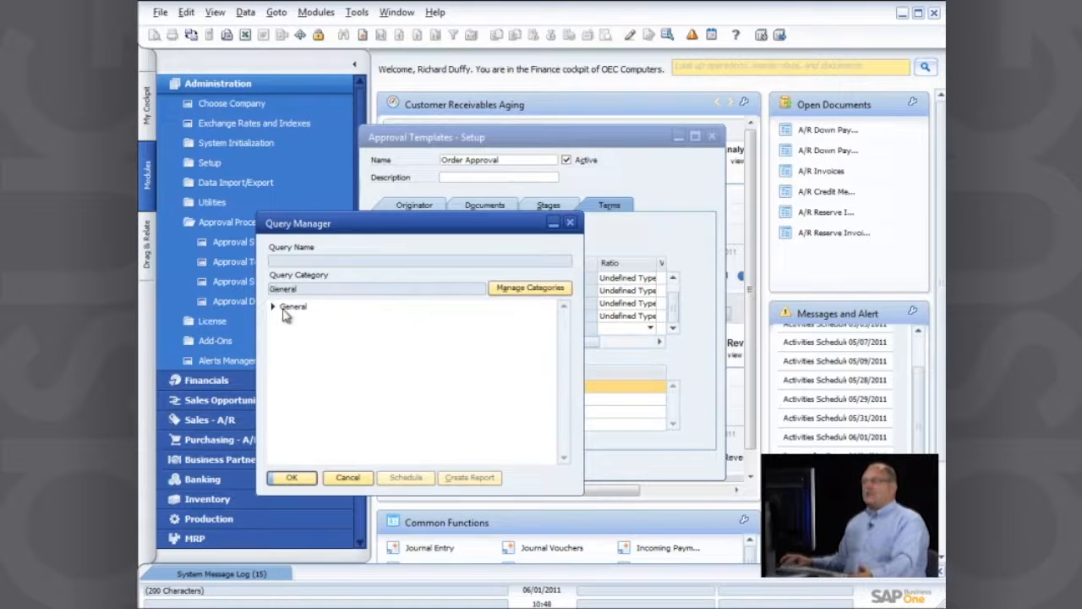
# Close the Query Manager and the Order Approval template setup, back to the Finance cockpit
pyautogui.click(274, 306)
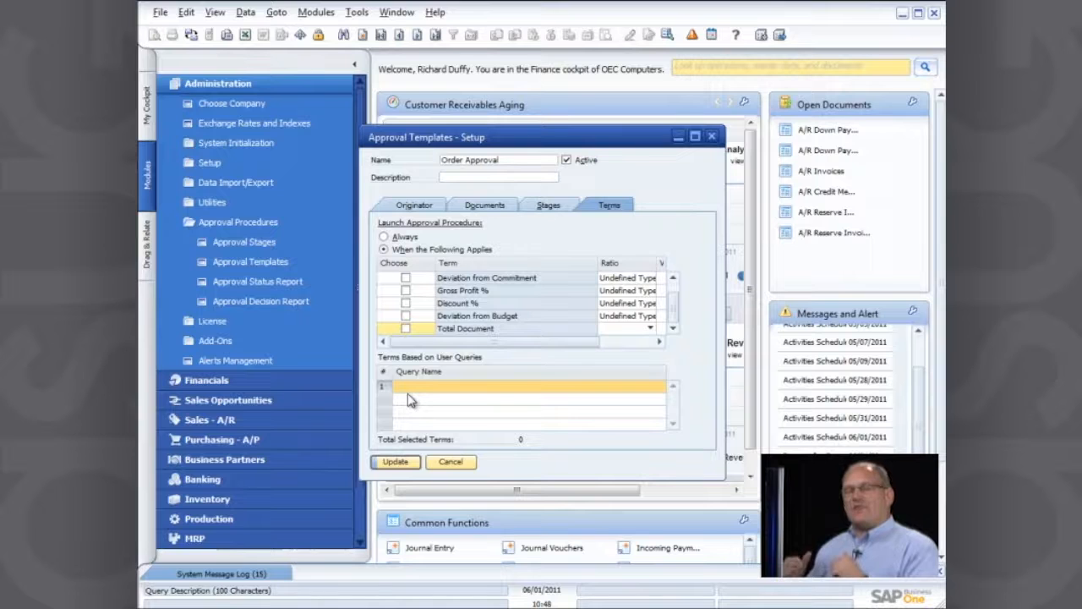
pyautogui.click(449, 461)
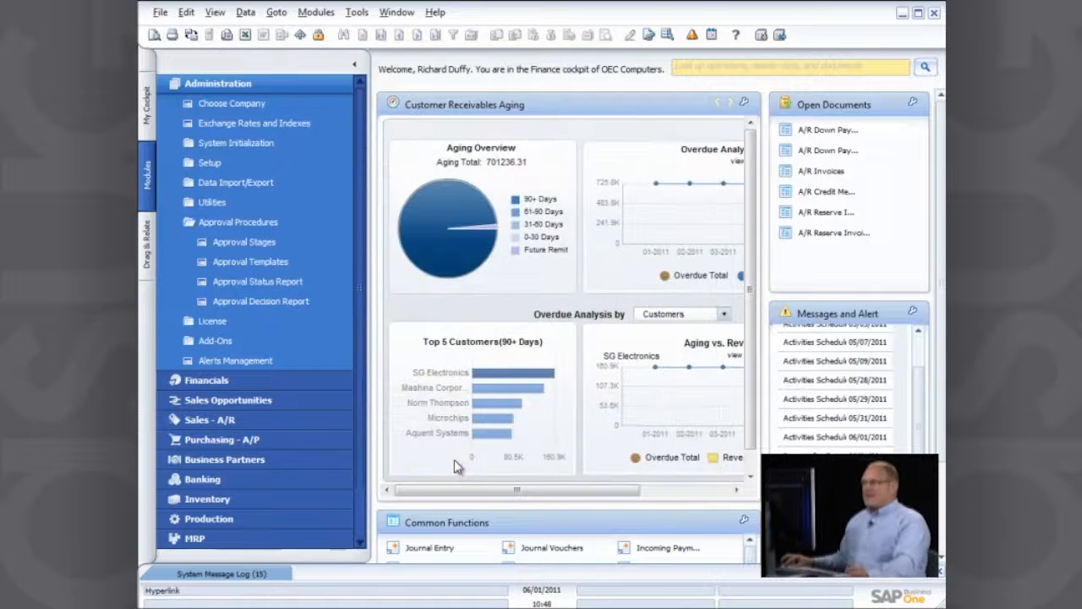